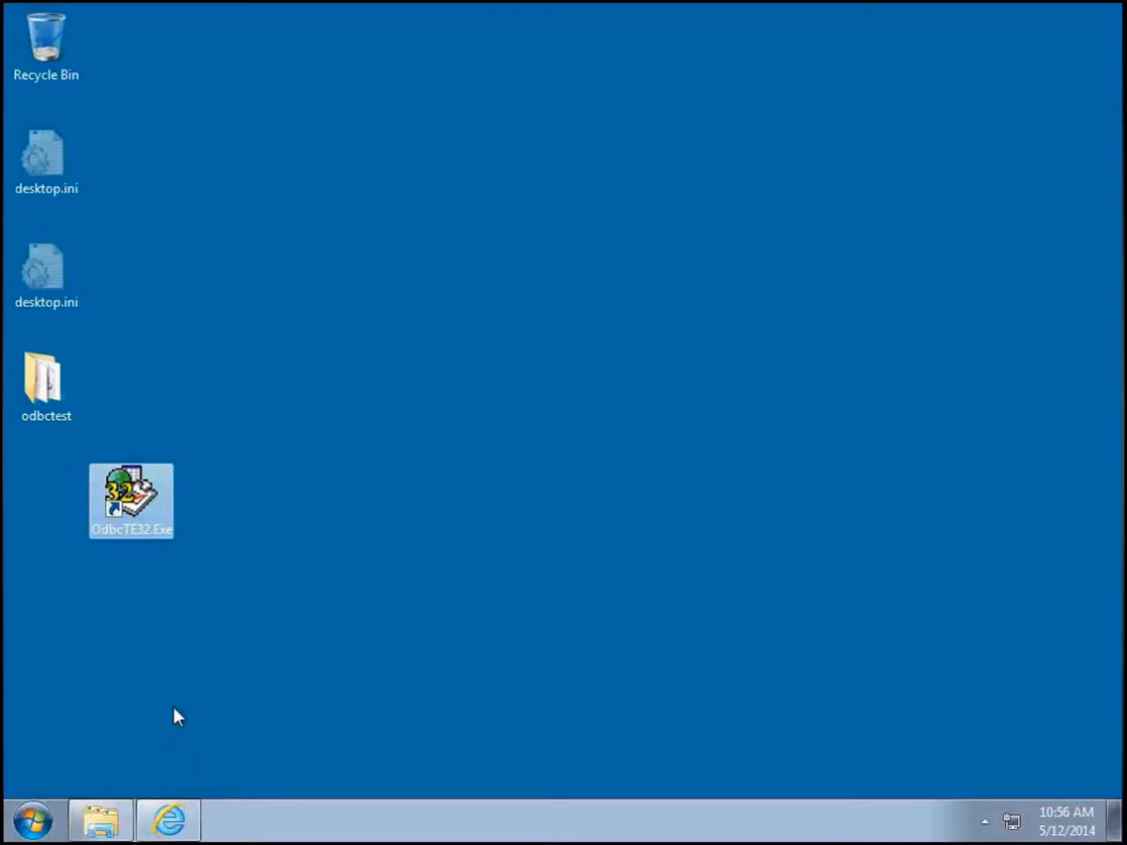
Reach the Administrative Tools folder from the Start menu's Control Panel list
left_click(31, 820)
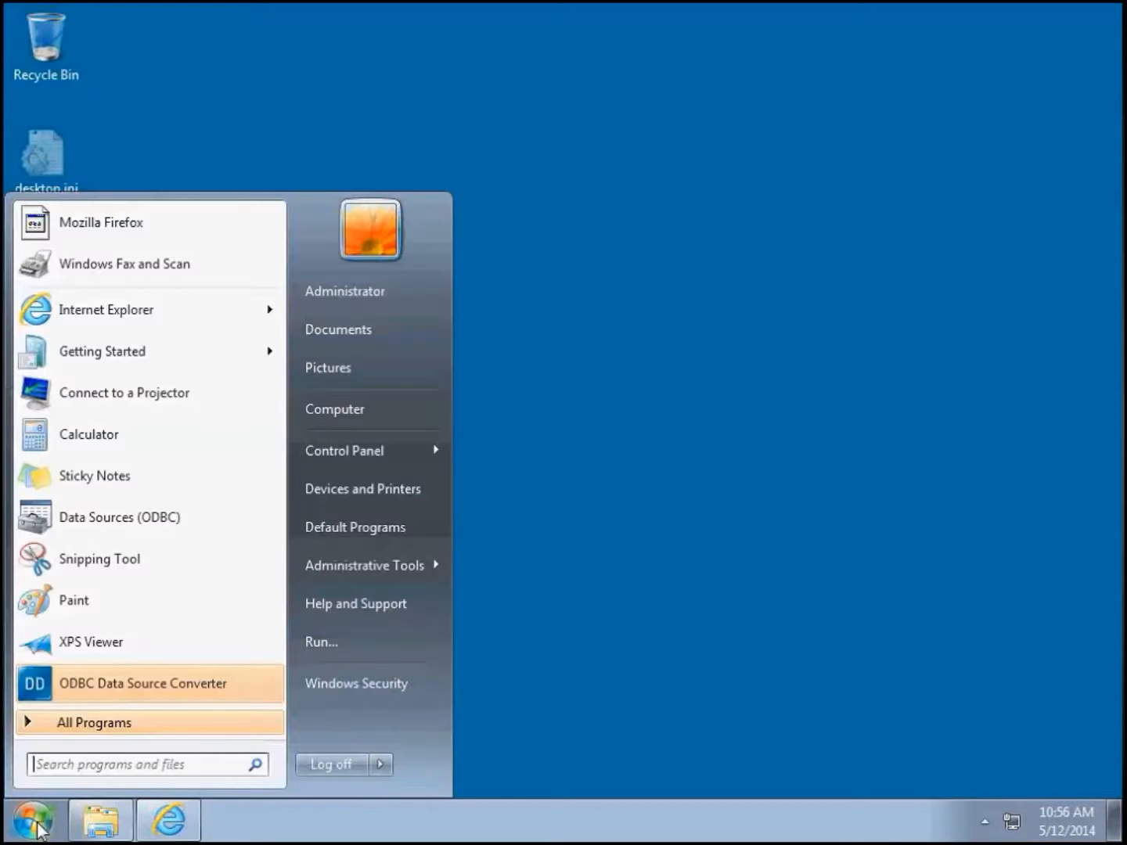
mouse_move(373, 451)
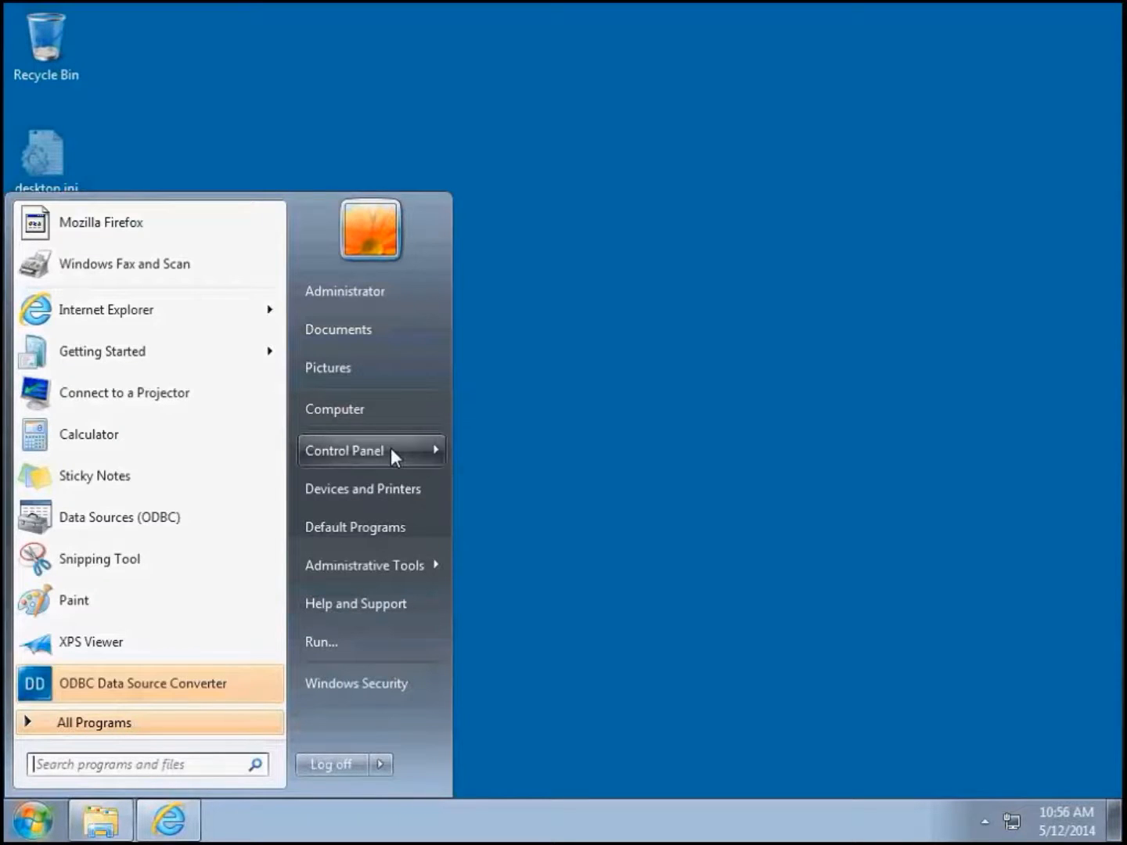
left_click(345, 451)
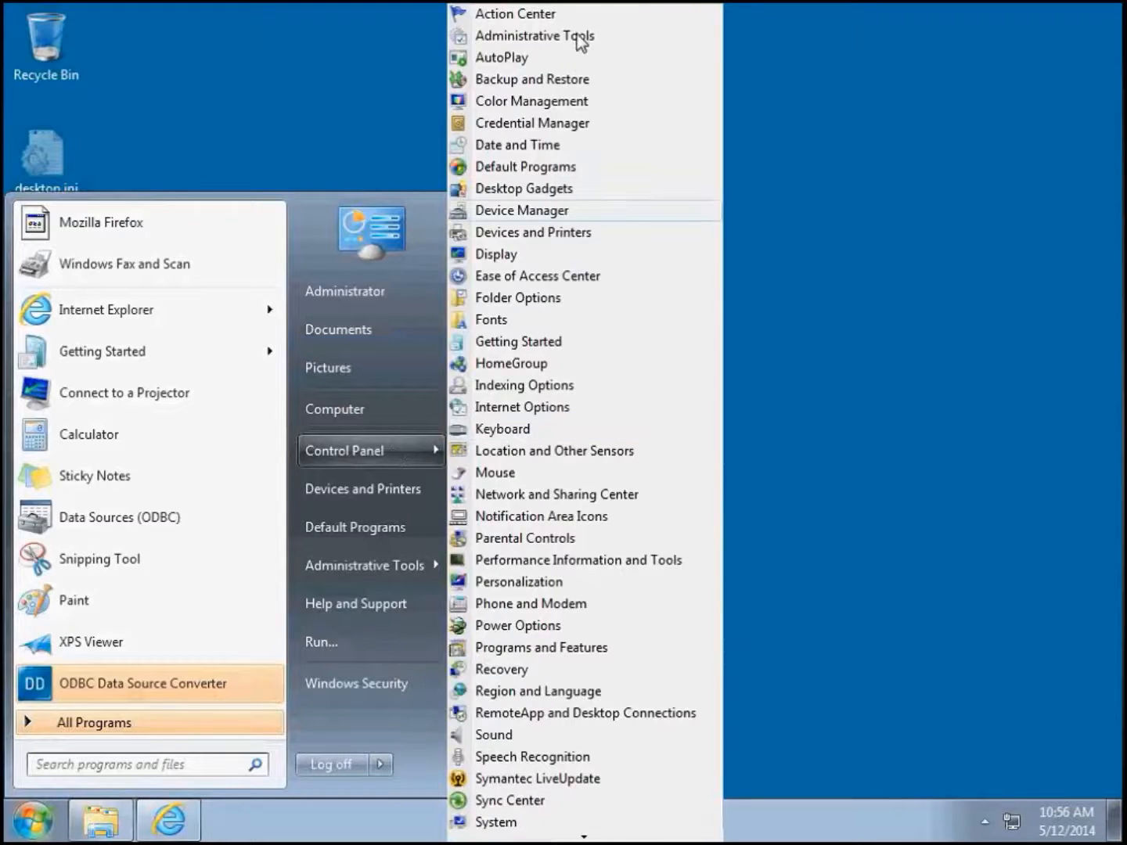
left_click(535, 34)
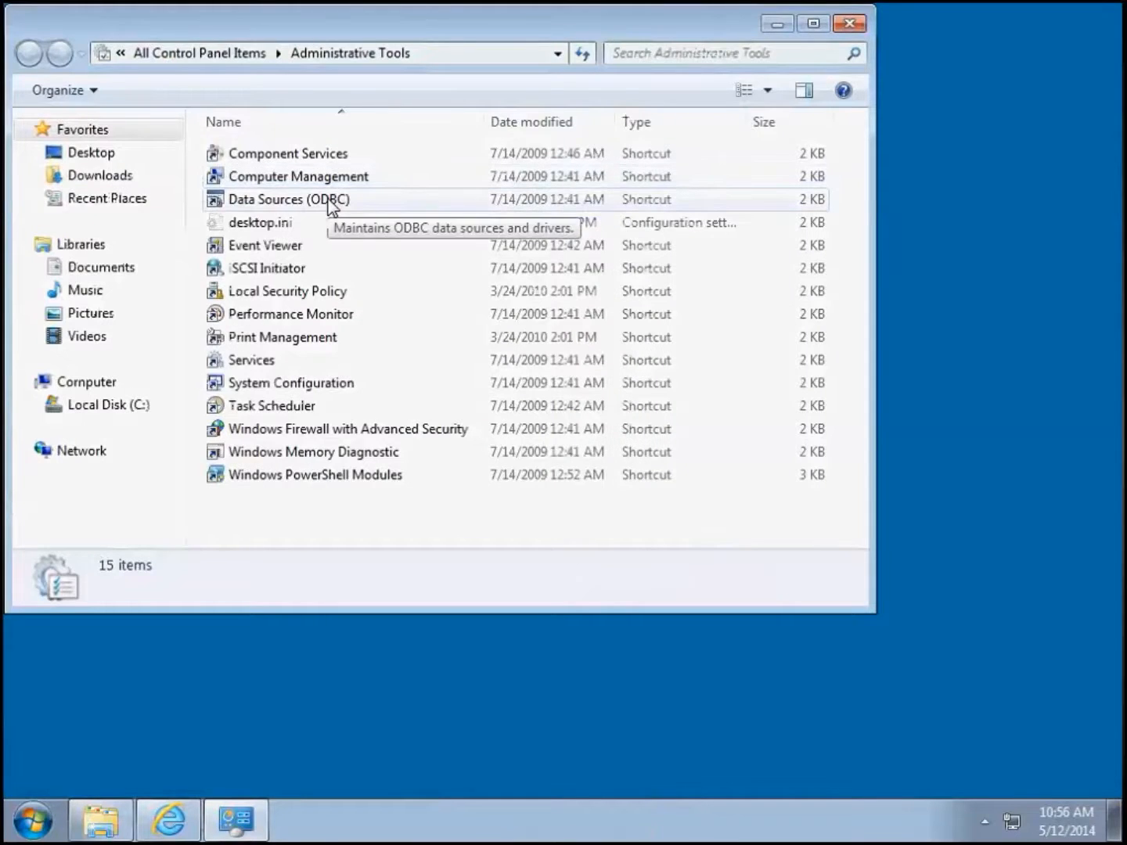
Launch Data Sources (ODBC), view the System DSN list, then the Tracing settings
double_click(288, 199)
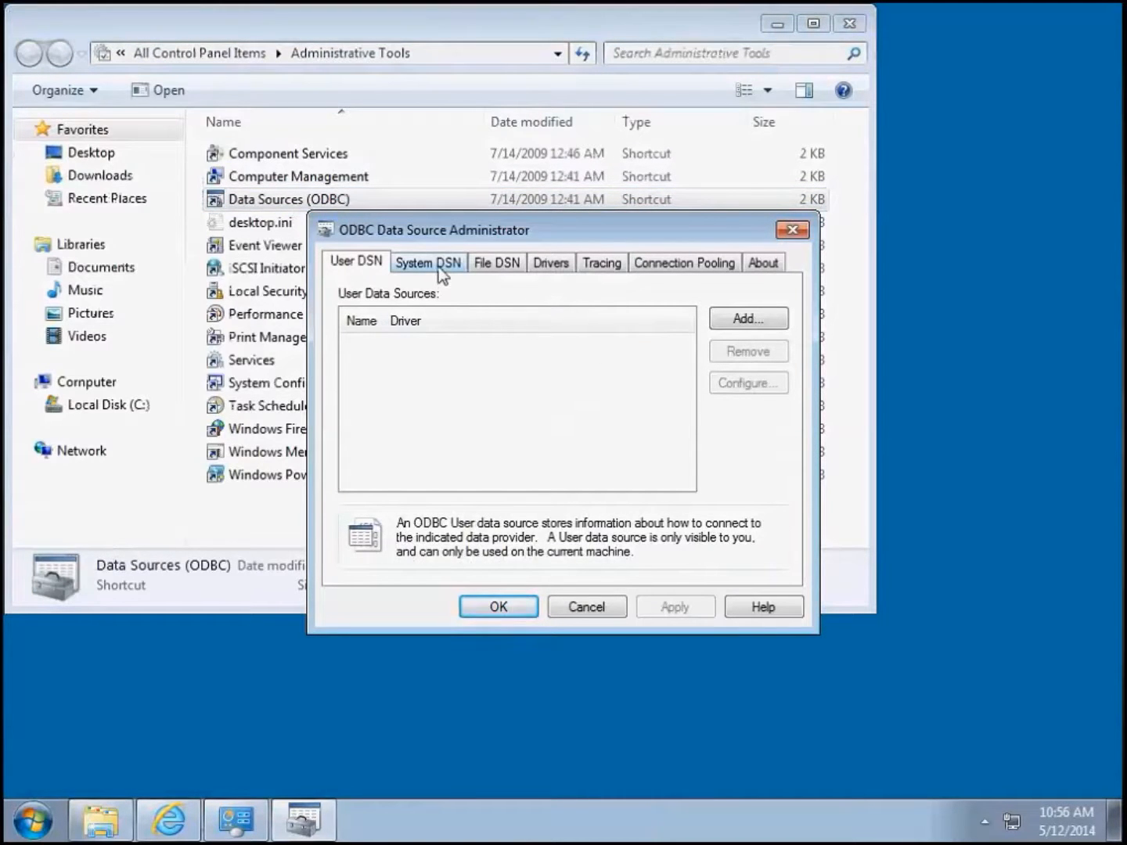
left_click(429, 263)
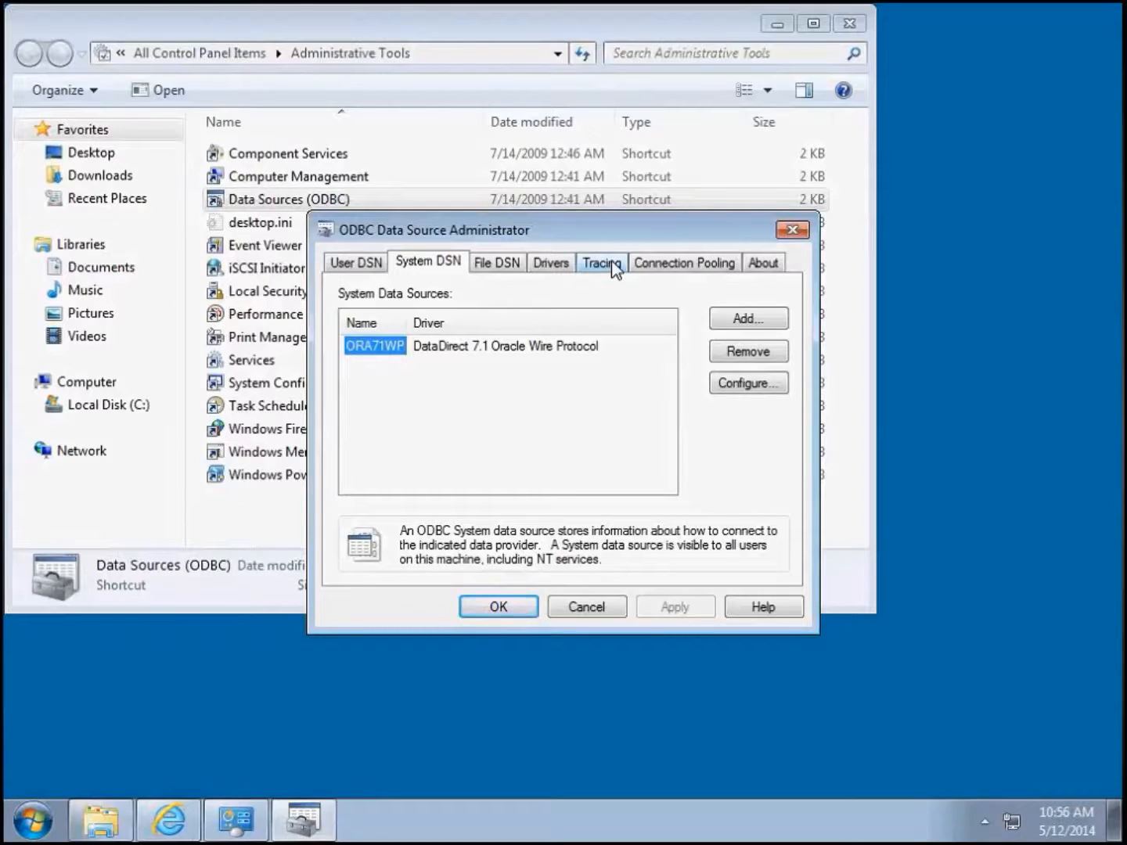
left_click(602, 263)
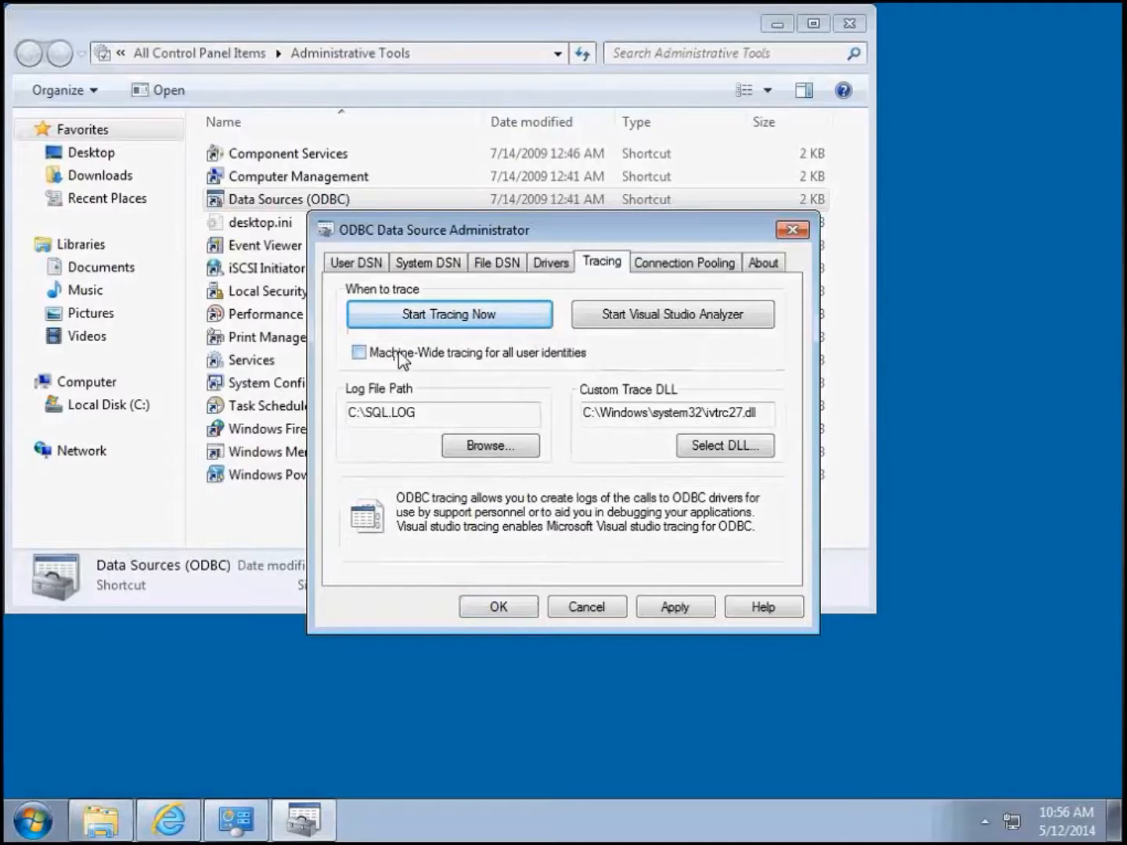
Enable Machine-Wide tracing for all user identities and confirm Start Tracing Now
left_click(358, 352)
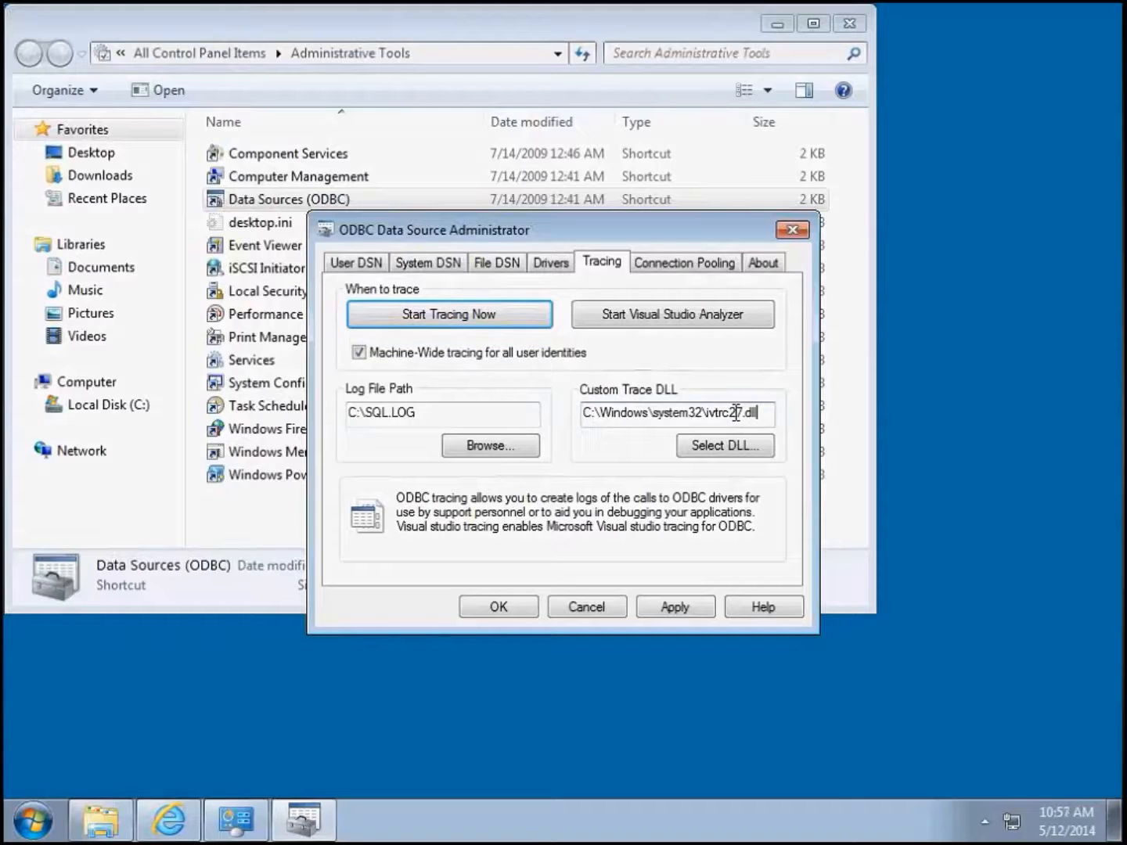
mouse_move(501, 329)
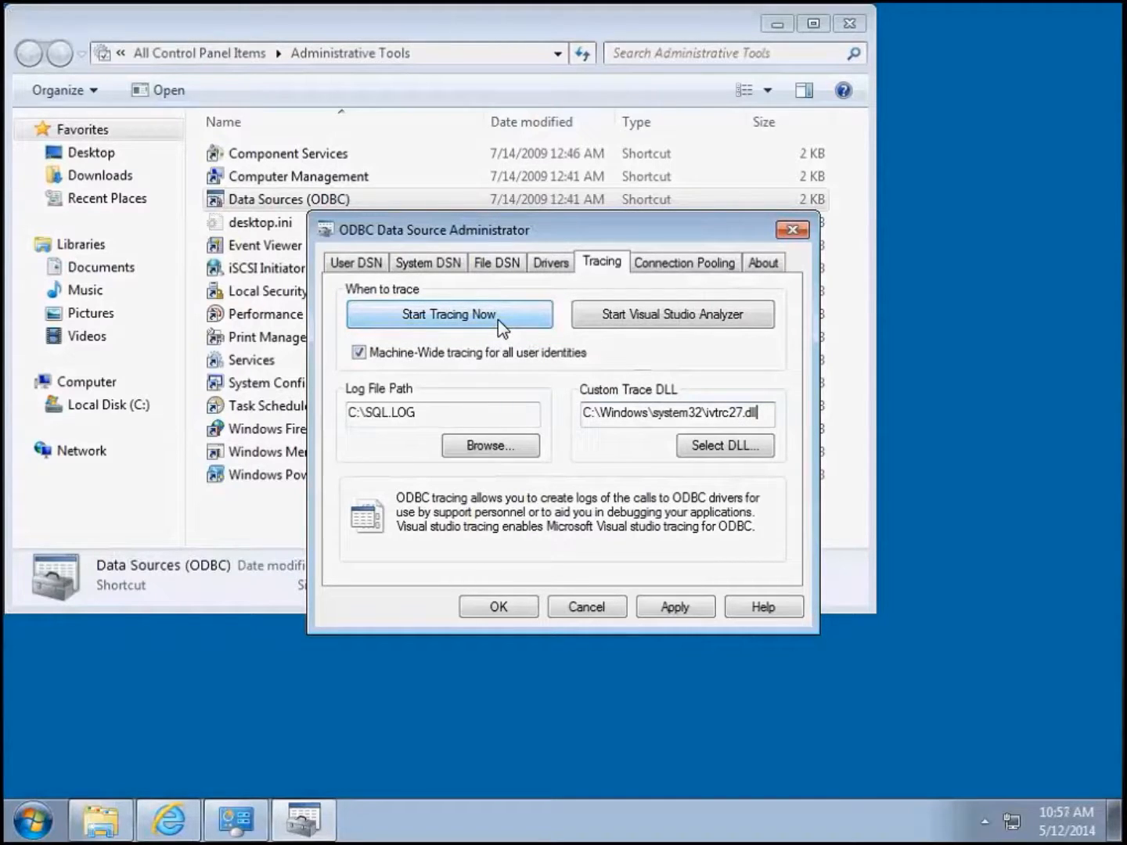
left_click(448, 313)
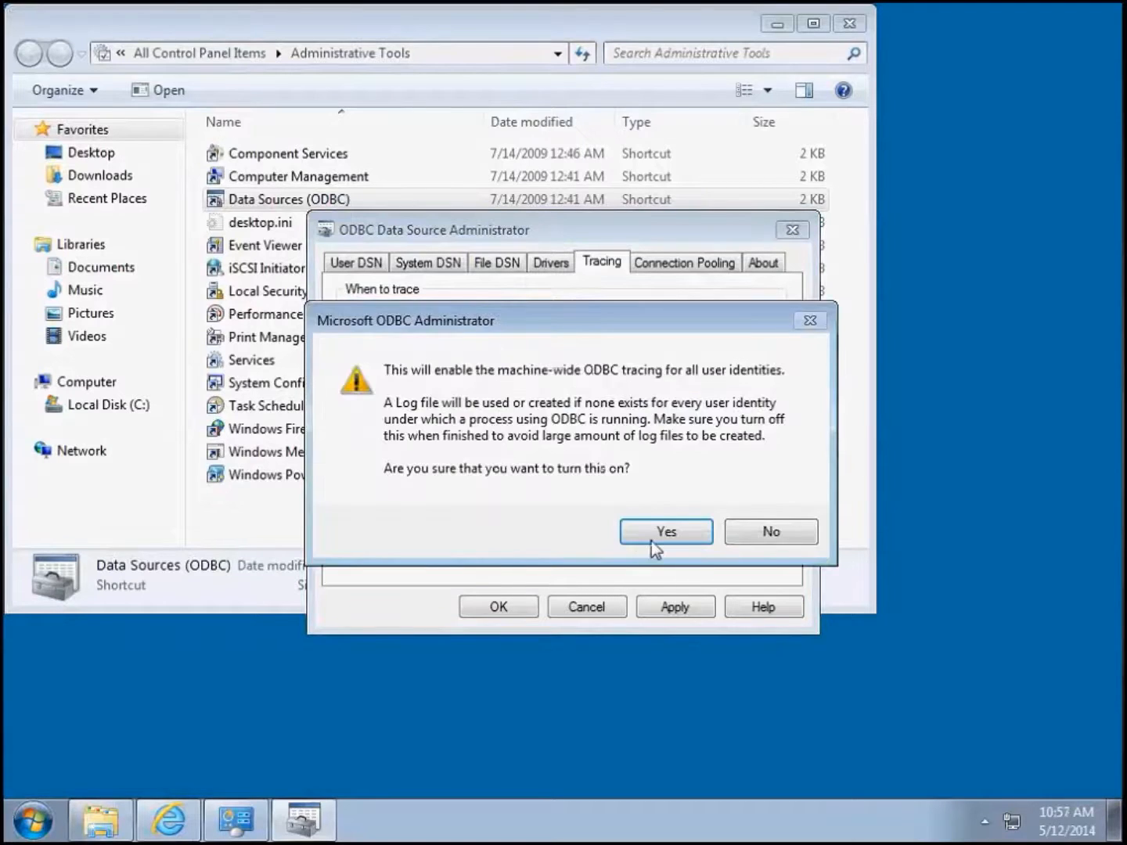
left_click(665, 533)
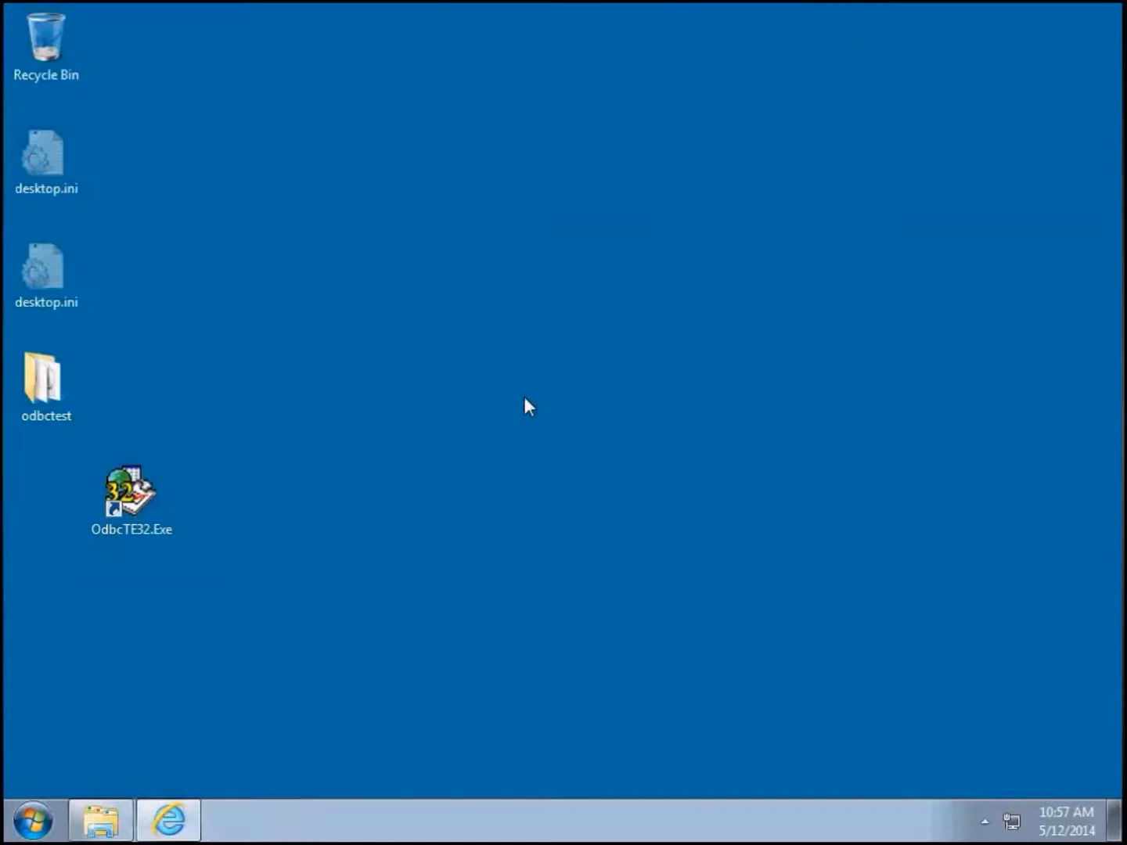
mouse_move(445, 437)
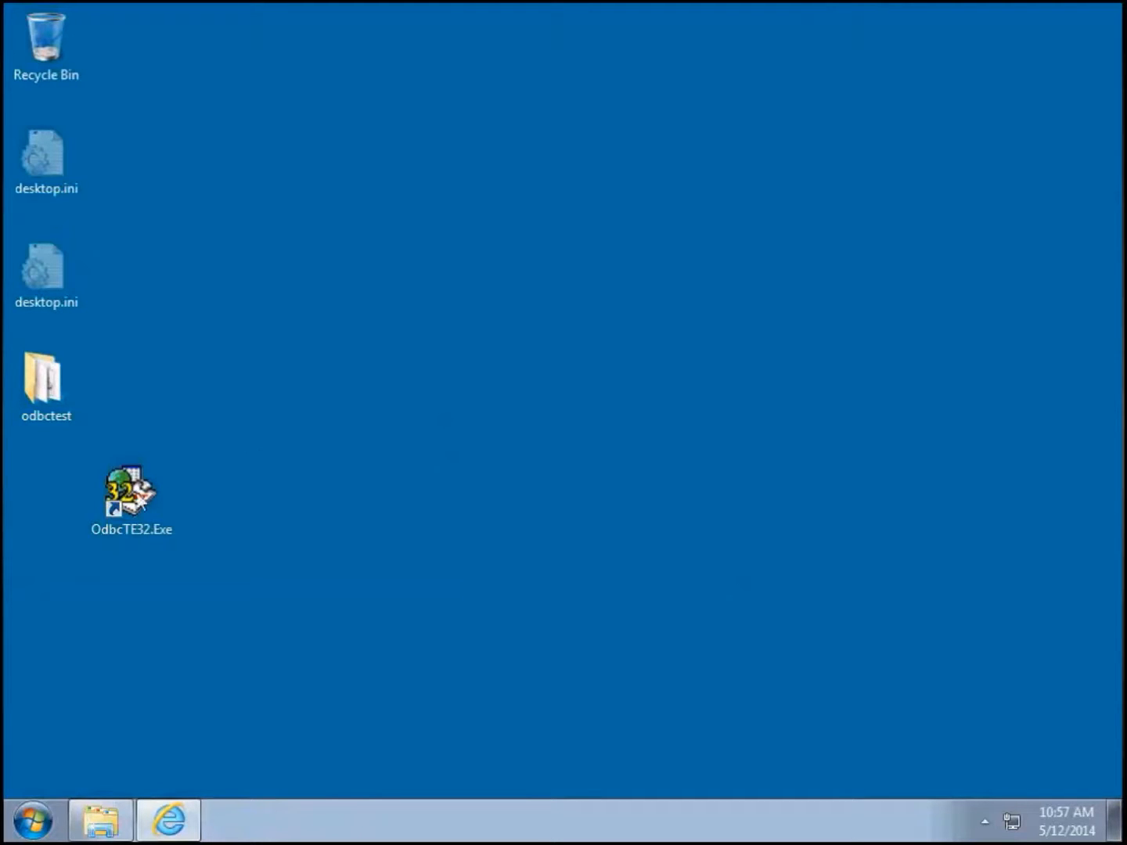
Start the OdbcTE32.Exe ODBC Test tool from its desktop icon
left_click(131, 488)
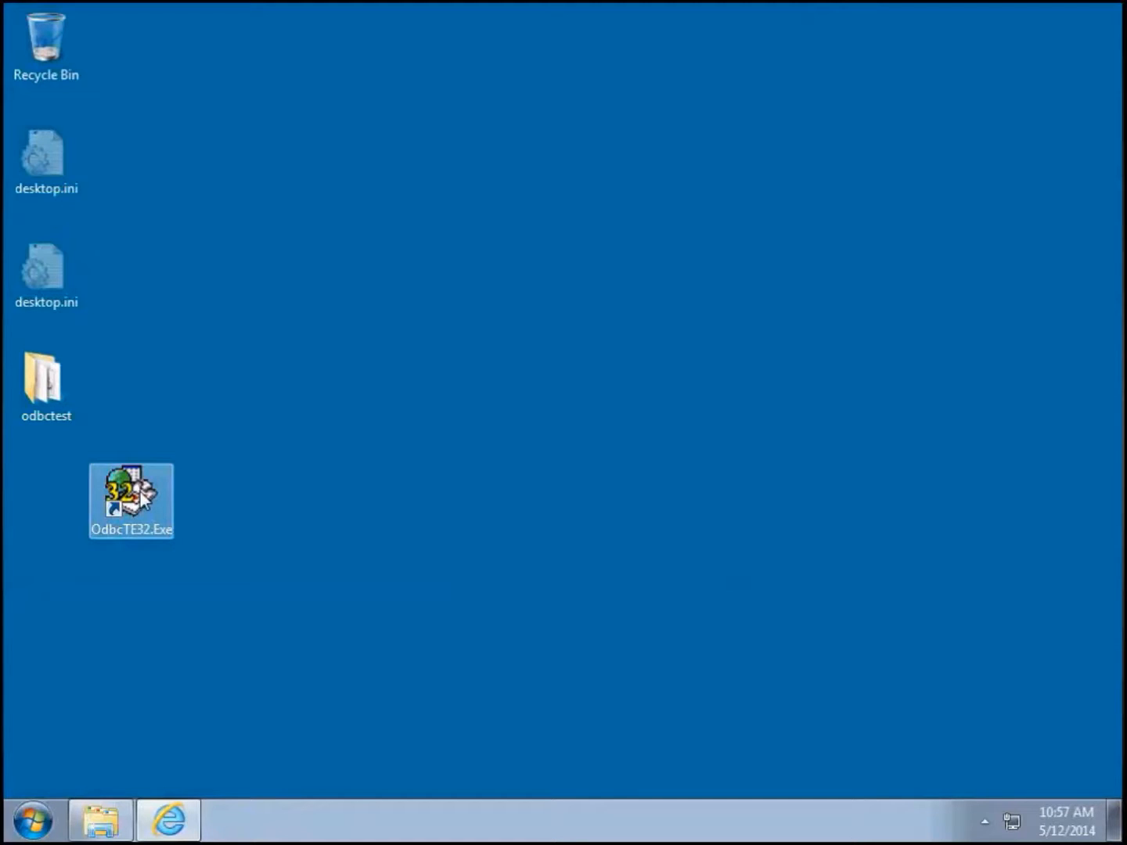
double_click(131, 493)
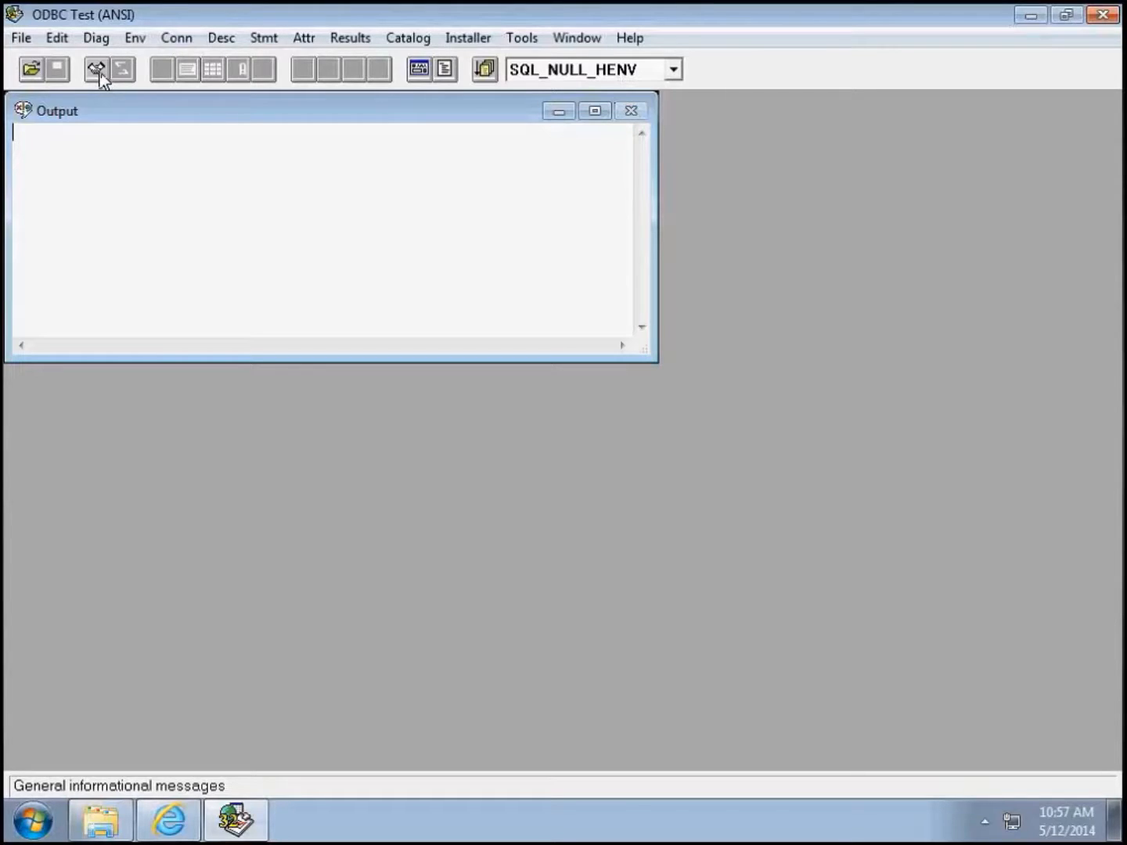
Make a full connection to the ORA71WP data source and maximize the connection window
left_click(95, 68)
type("scott")
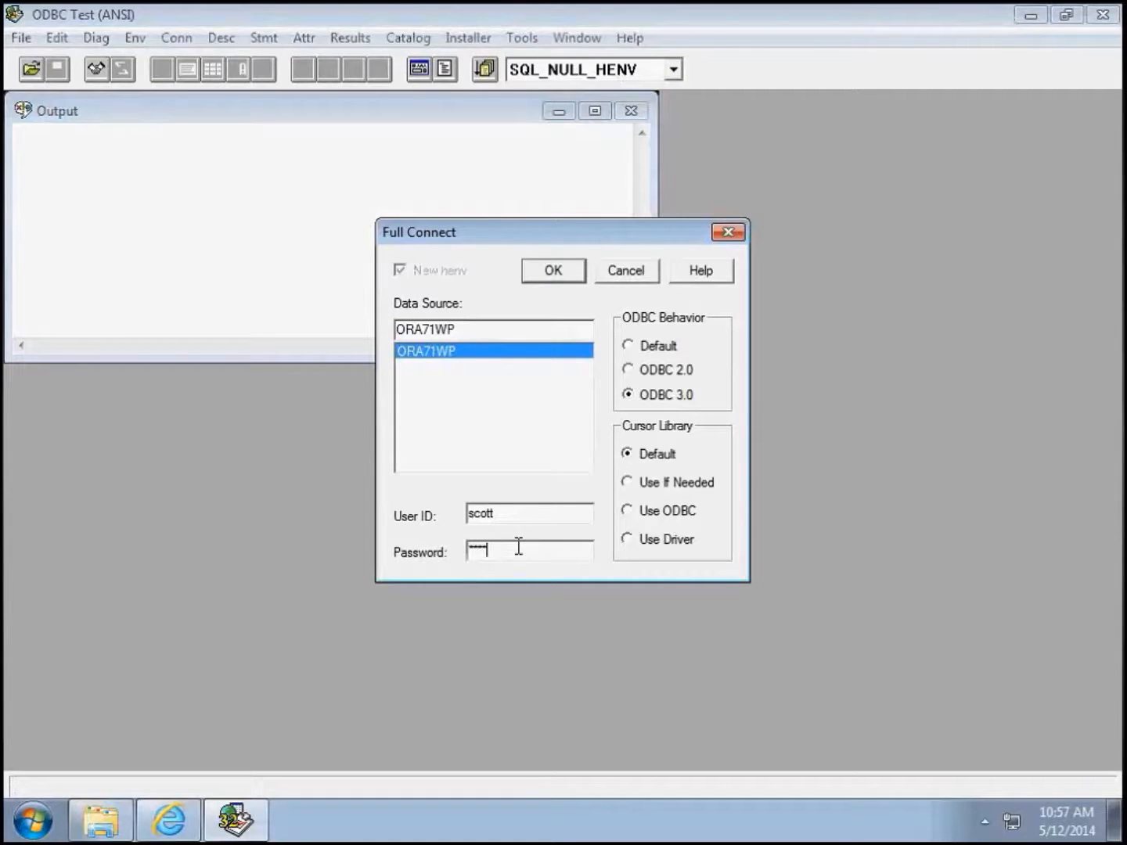
left_click(552, 269)
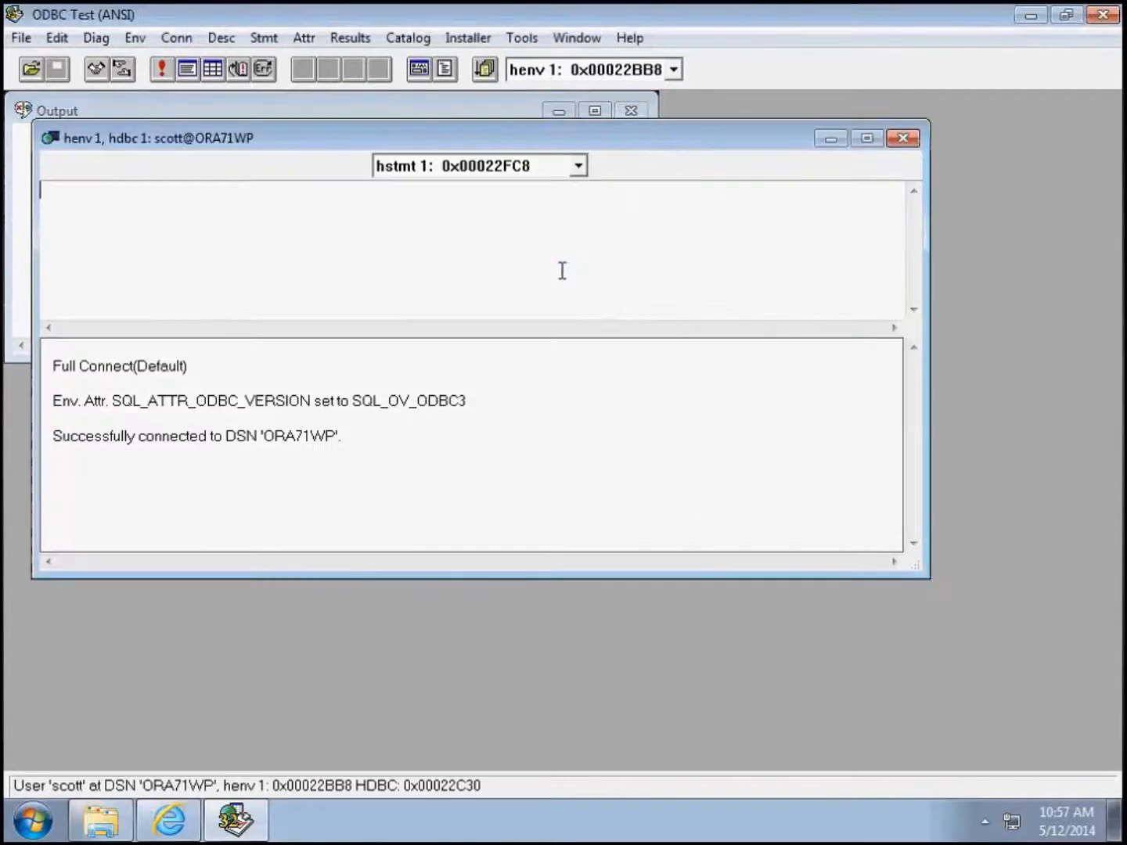
left_click(866, 138)
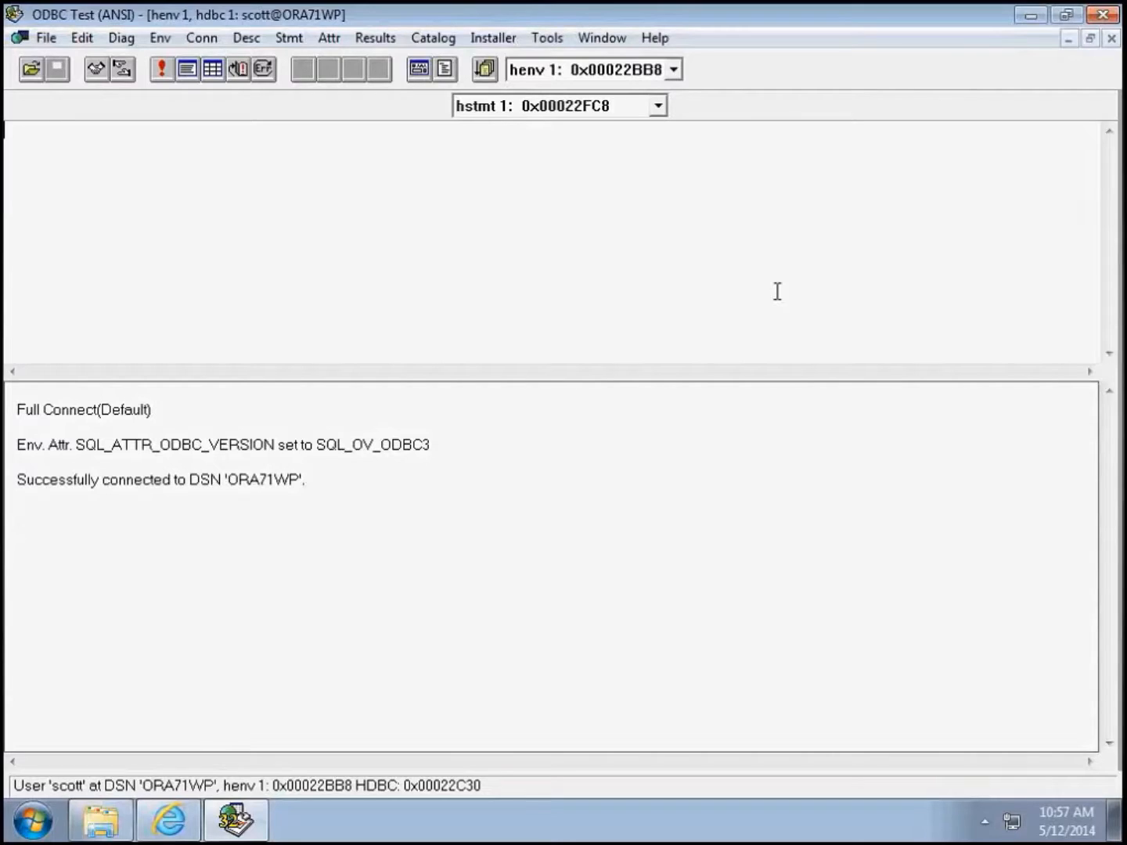
Run 'select * from emp' and fetch all 14 result rows
type("select *")
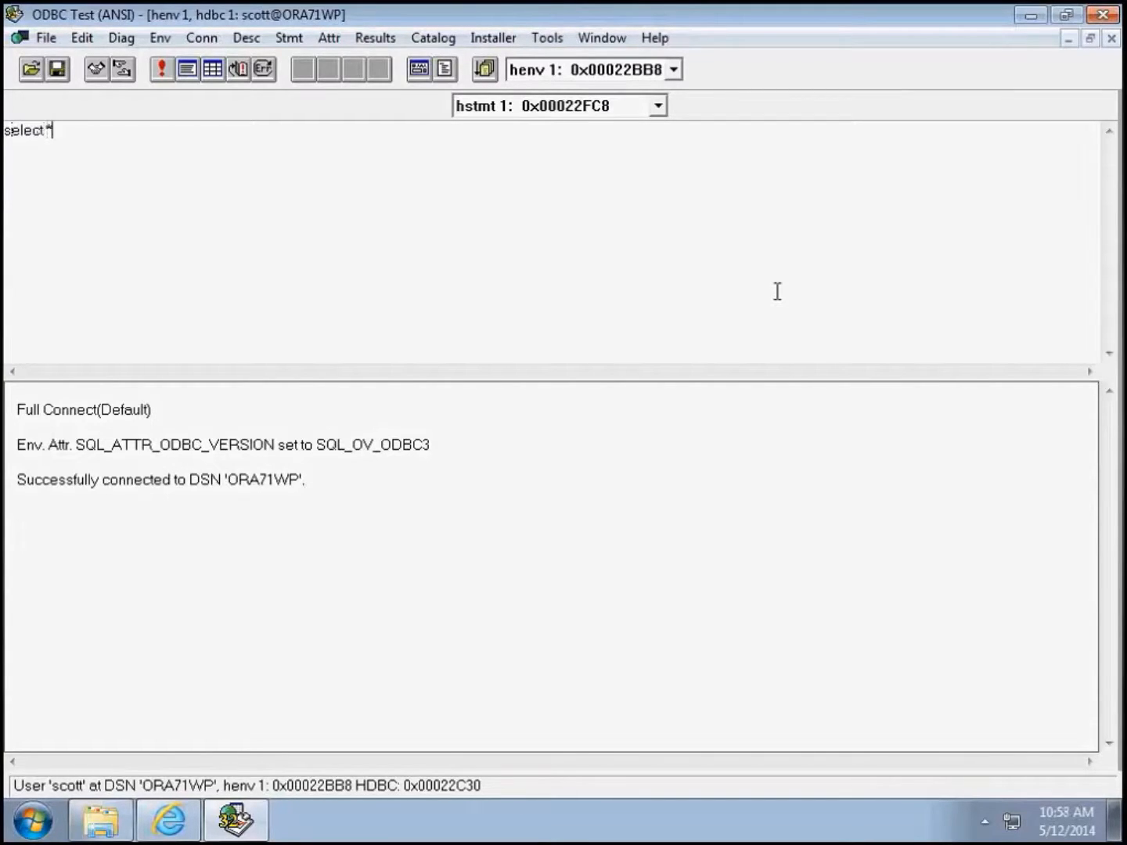
type("from")
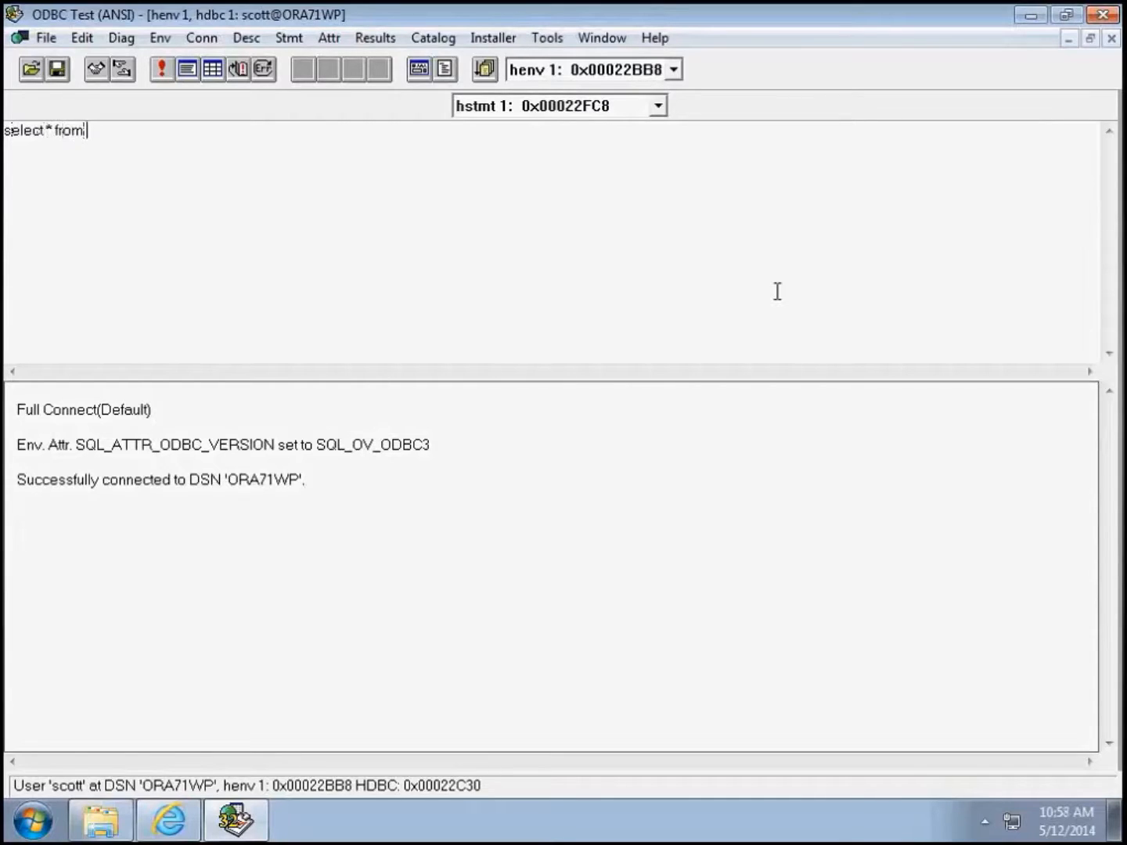
type("emp")
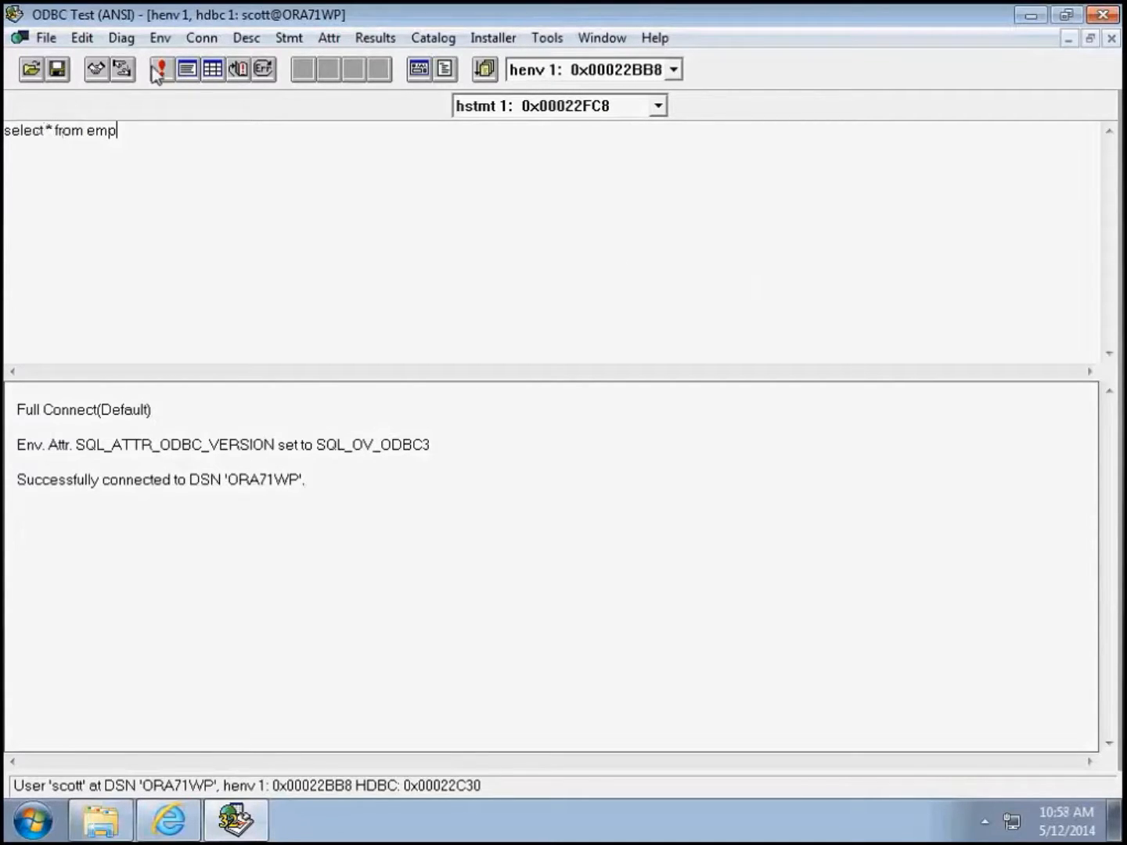
left_click(188, 69)
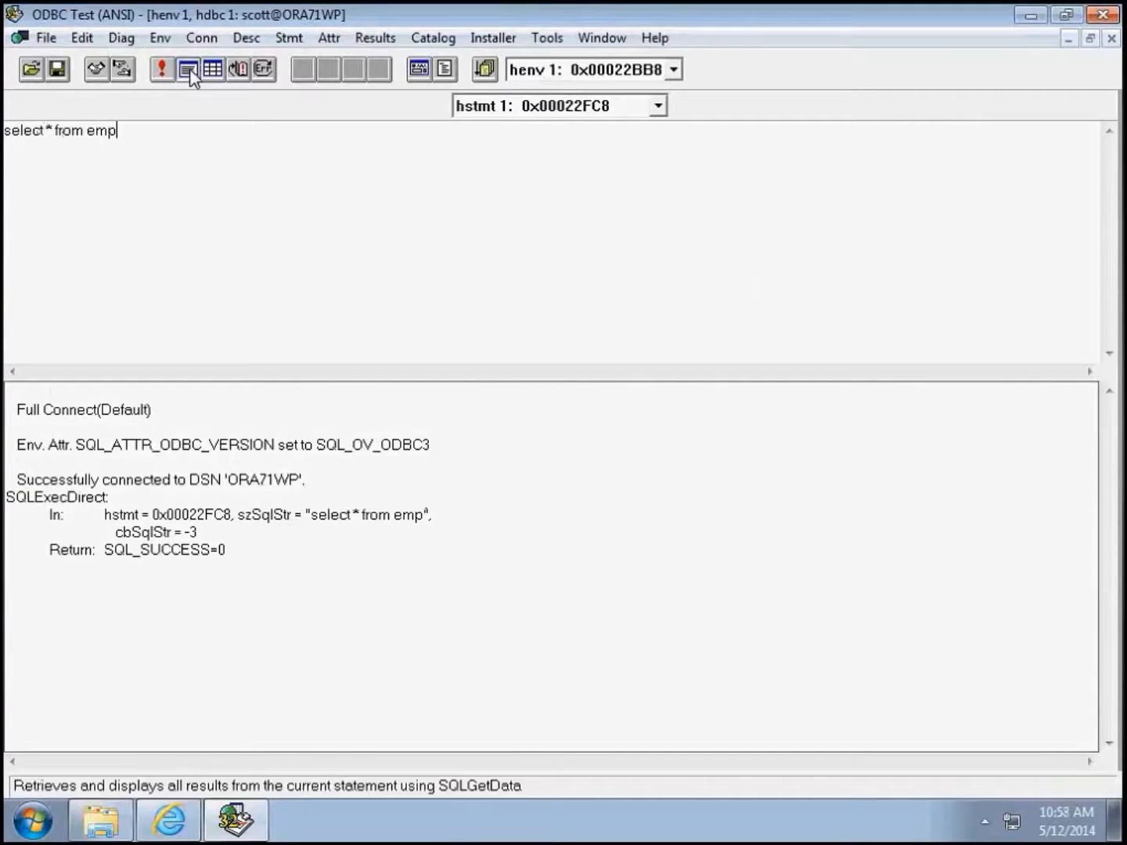
left_click(188, 68)
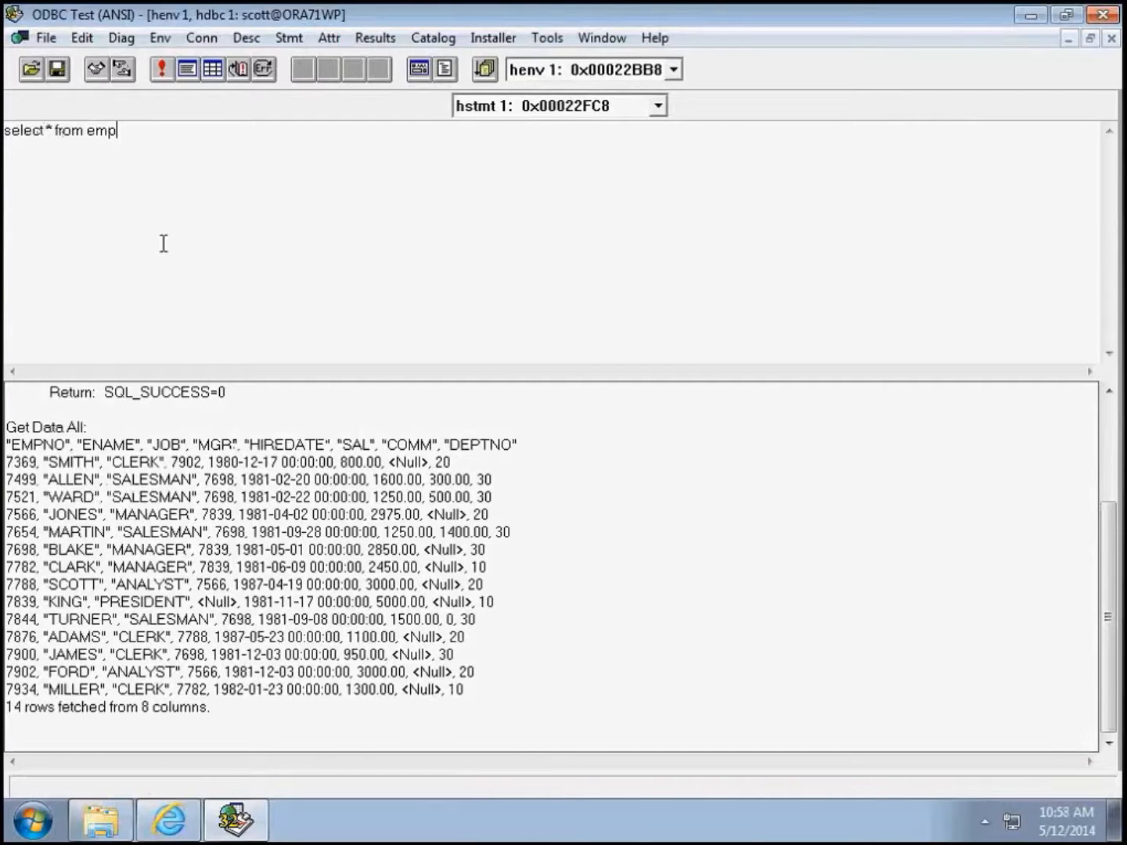
Change the table to dummytable to provoke a table-not-found error, then close ODBC Test
double_click(100, 130)
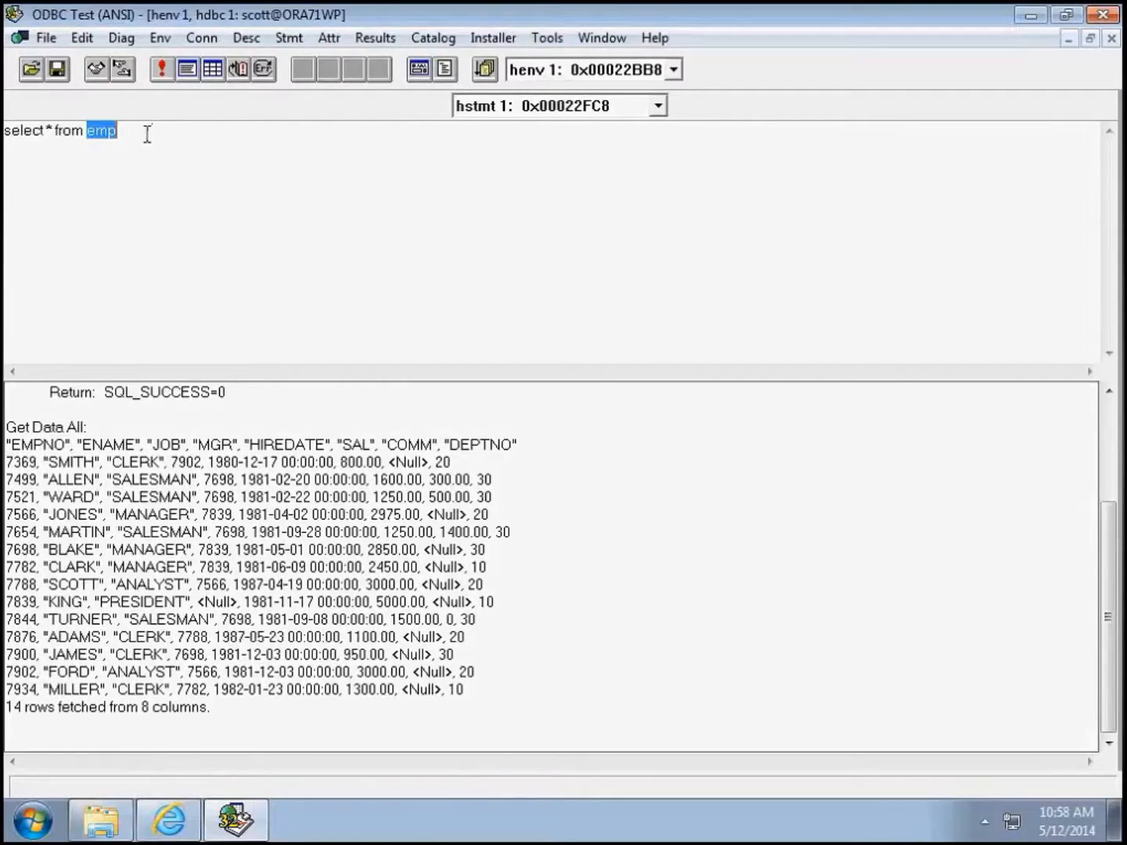
type("dumm")
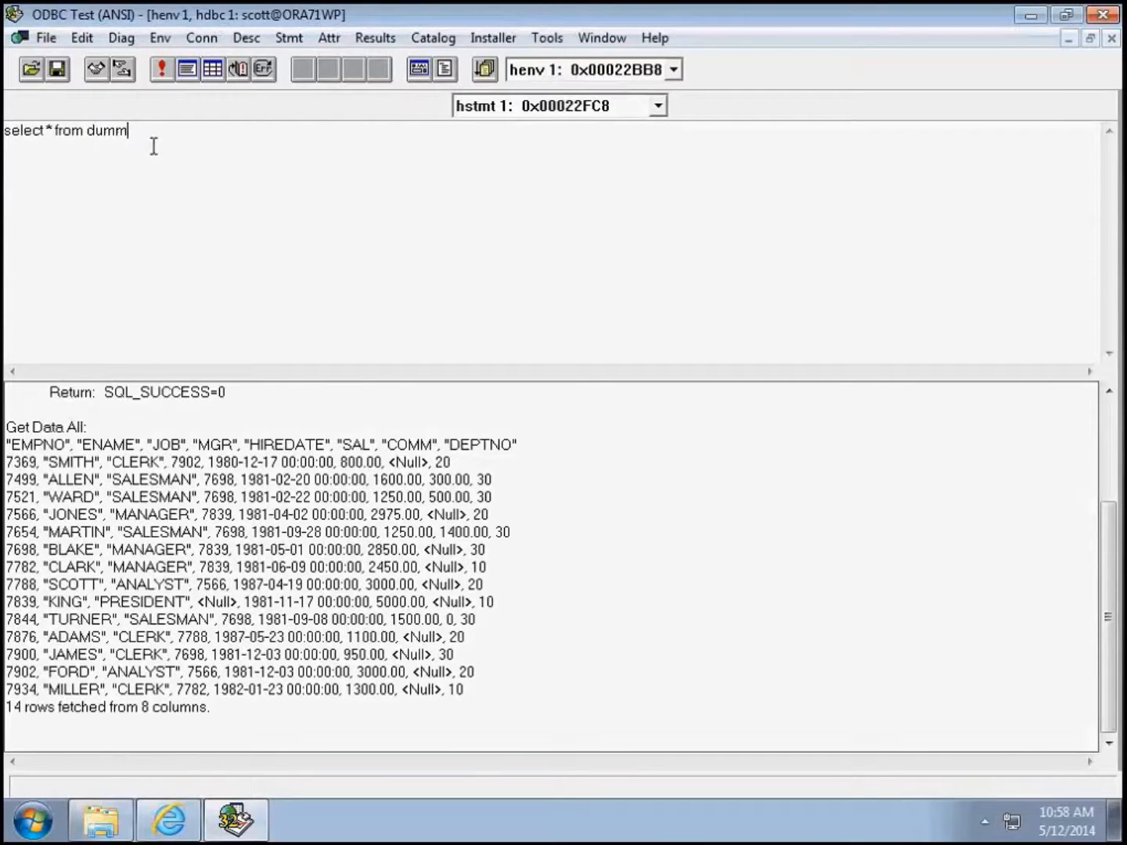
type("ytable")
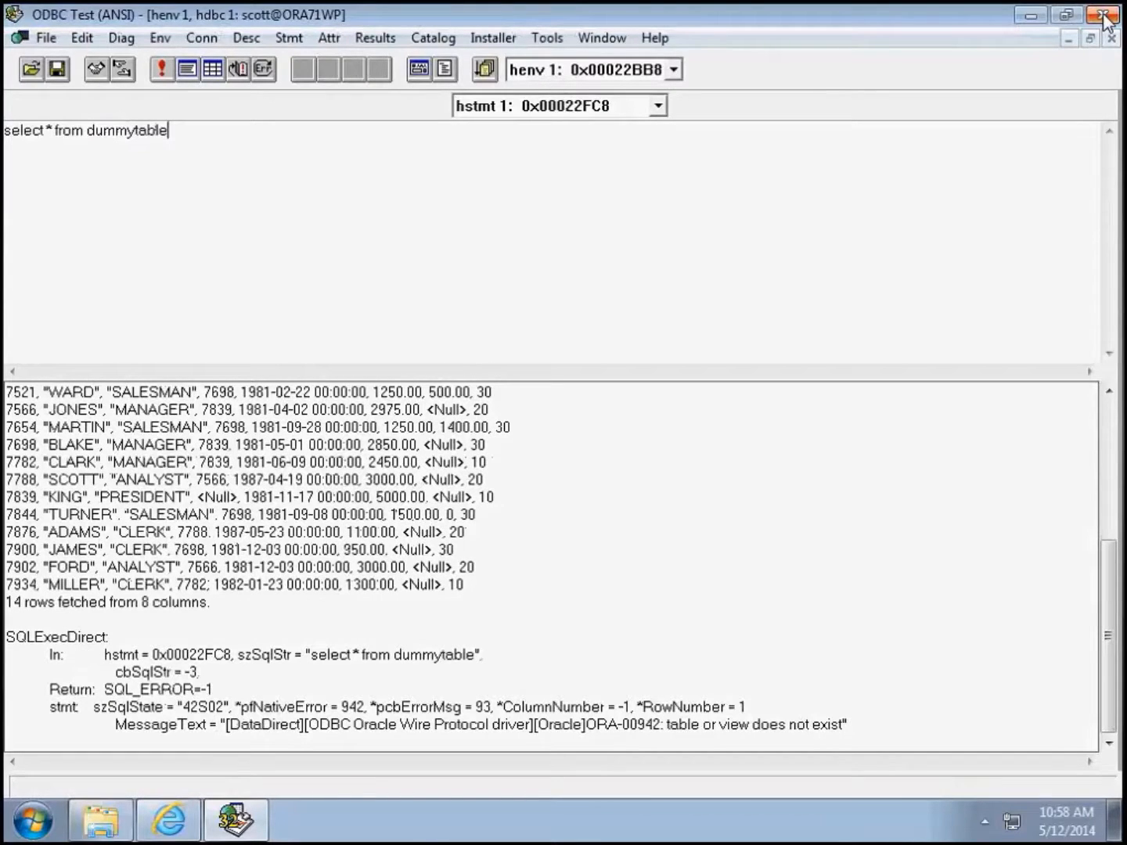
left_click(1102, 14)
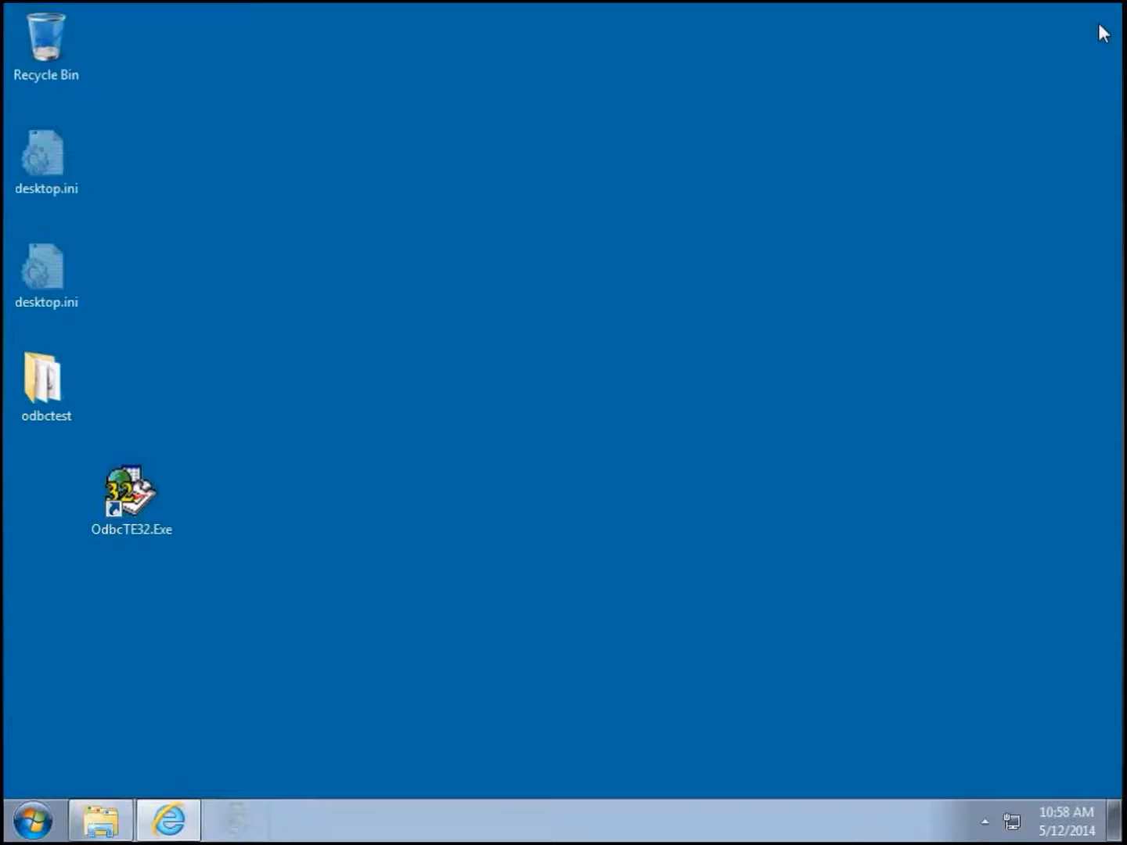
Browse to Local Disk (C:) in Explorer and select the SQL01.LOG trace file
left_click(100, 820)
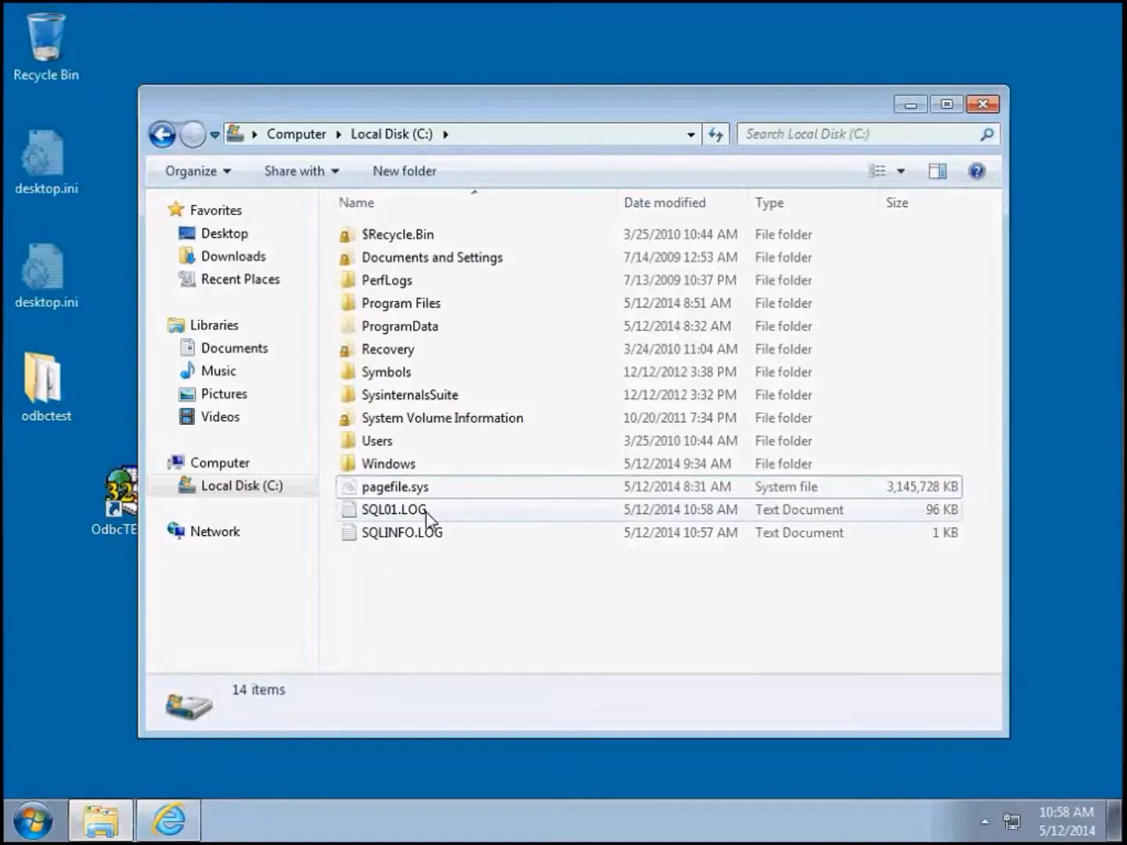
left_click(395, 511)
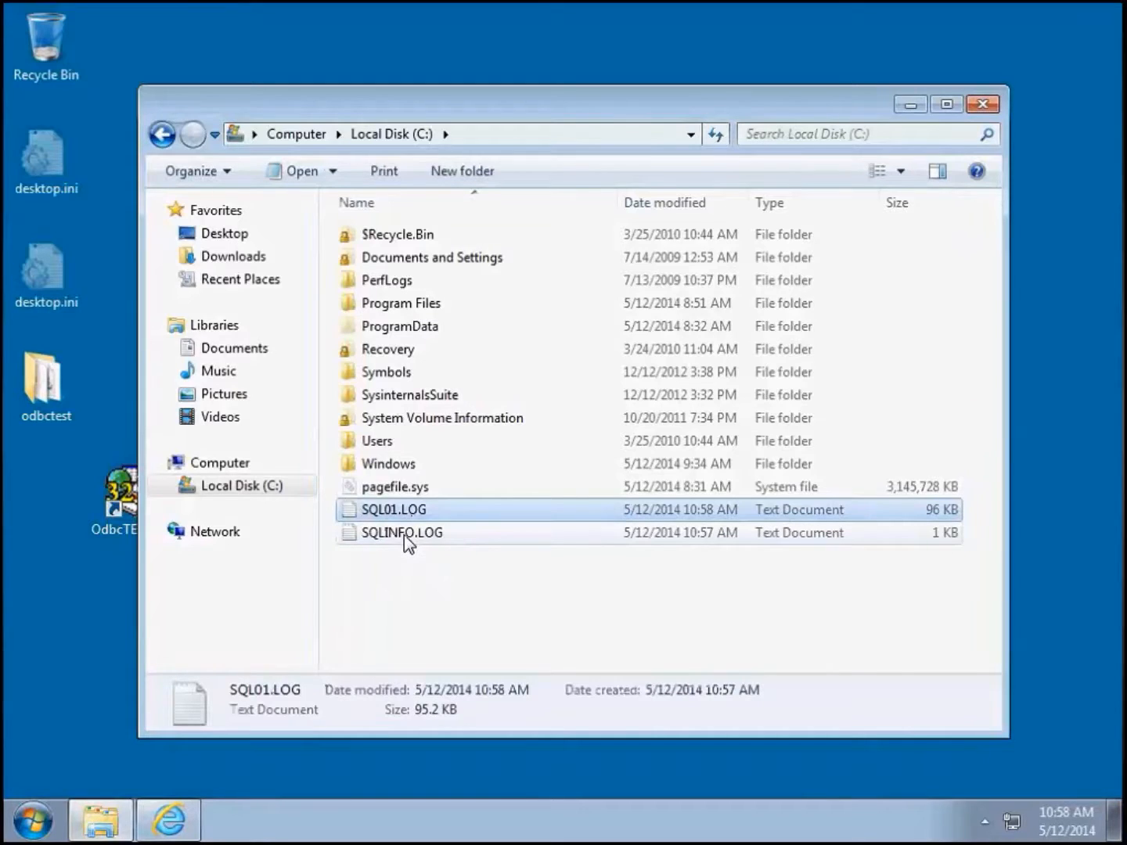
mouse_move(403, 532)
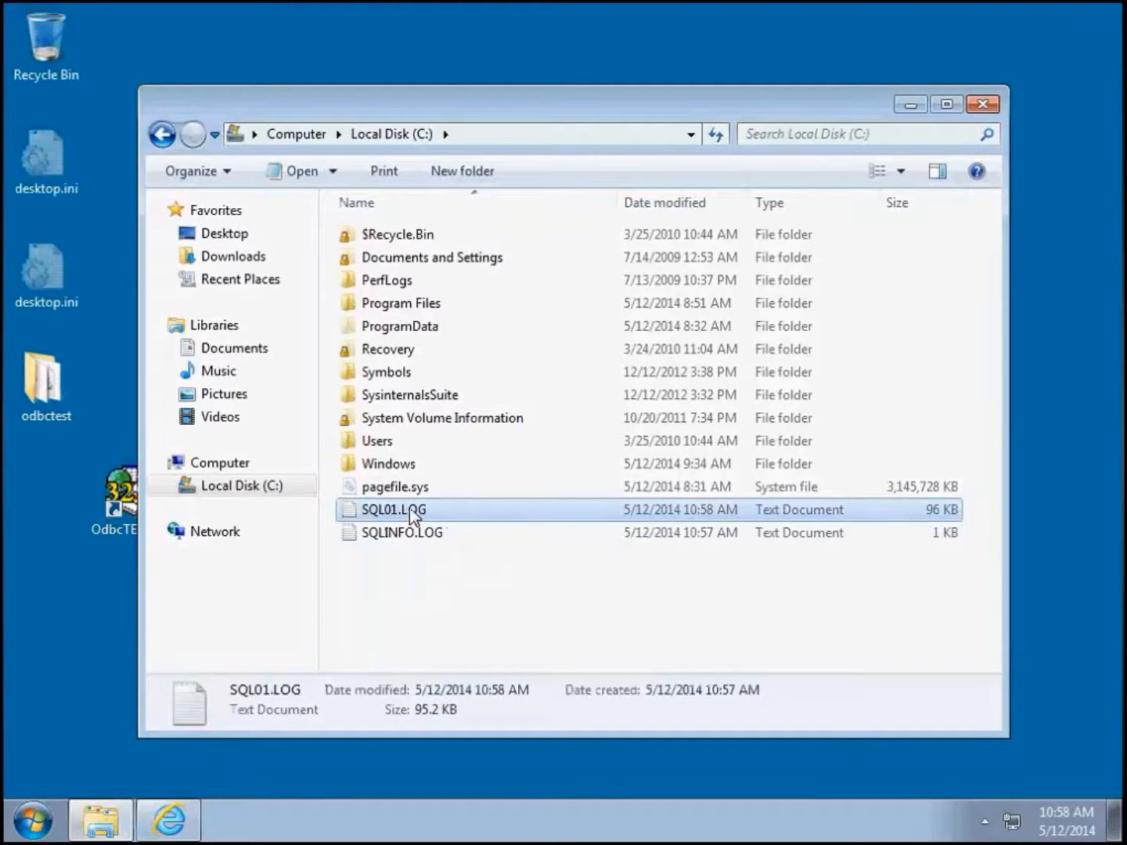
double_click(395, 510)
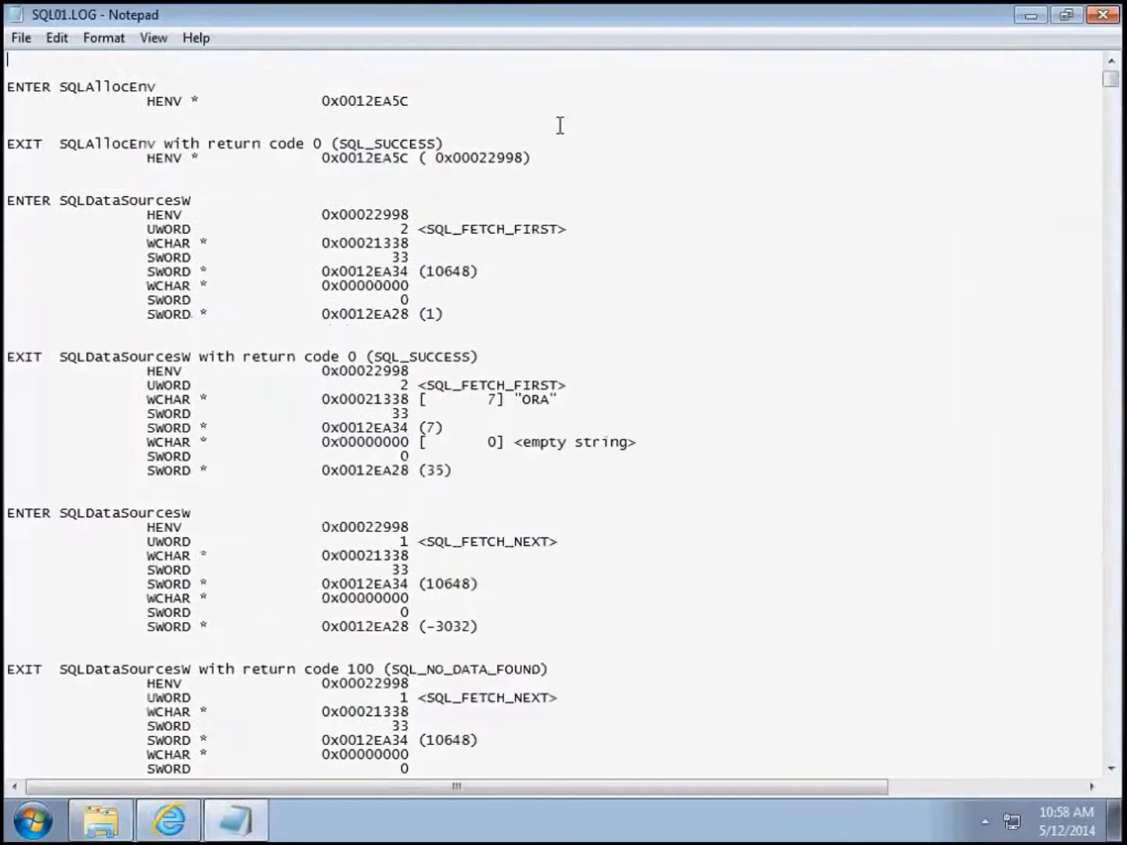
mouse_move(596, 290)
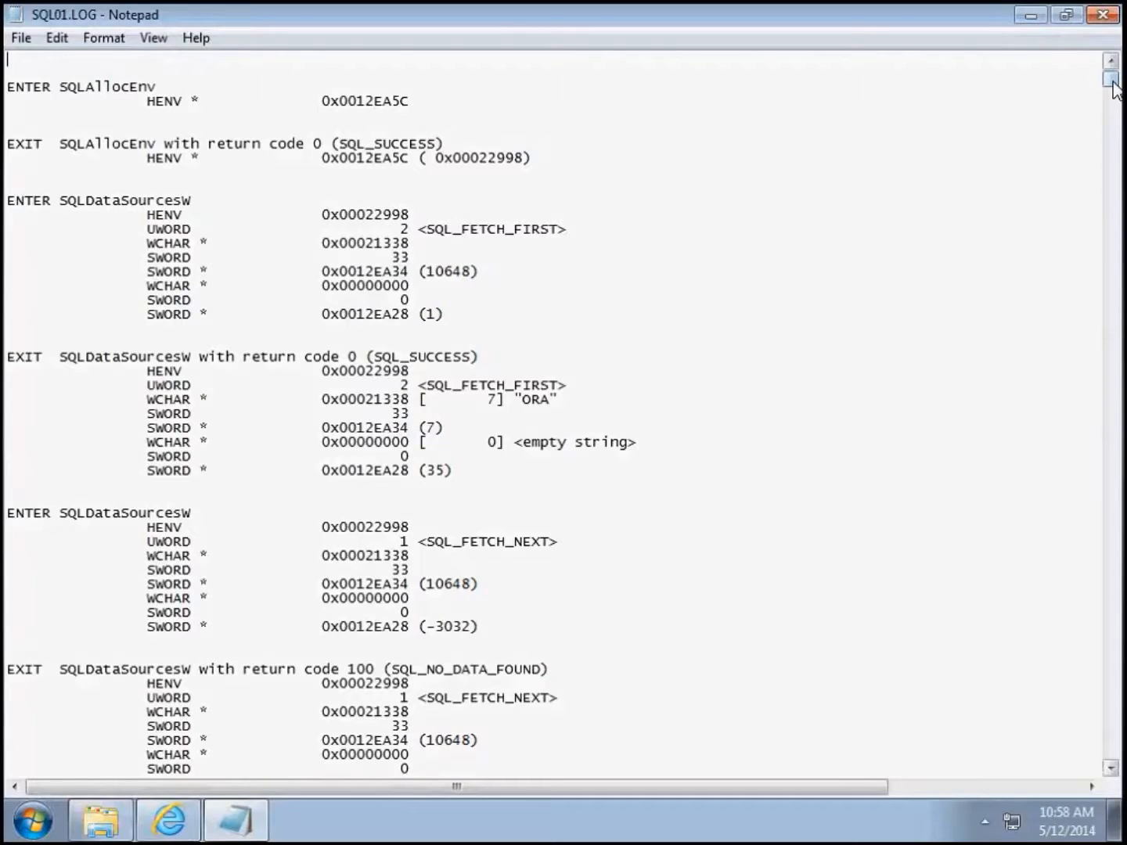
scroll("down", 3)
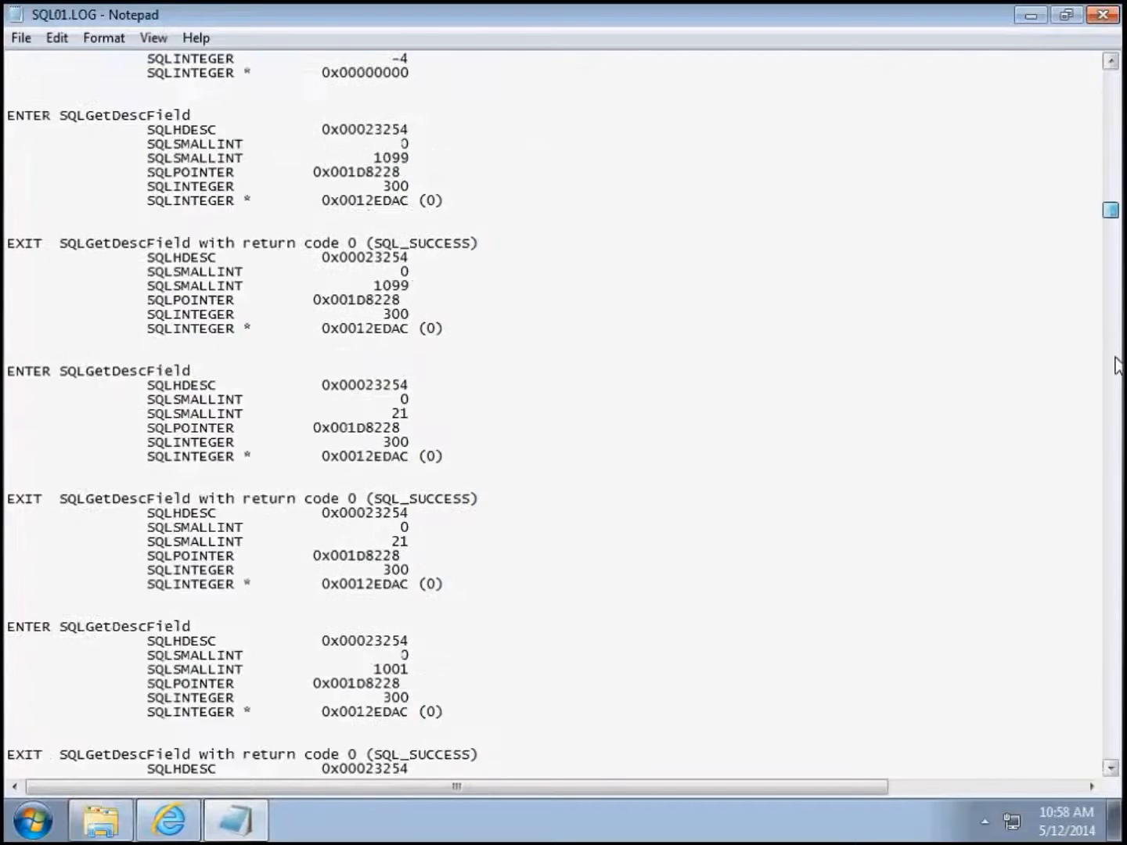
scroll("down", 3)
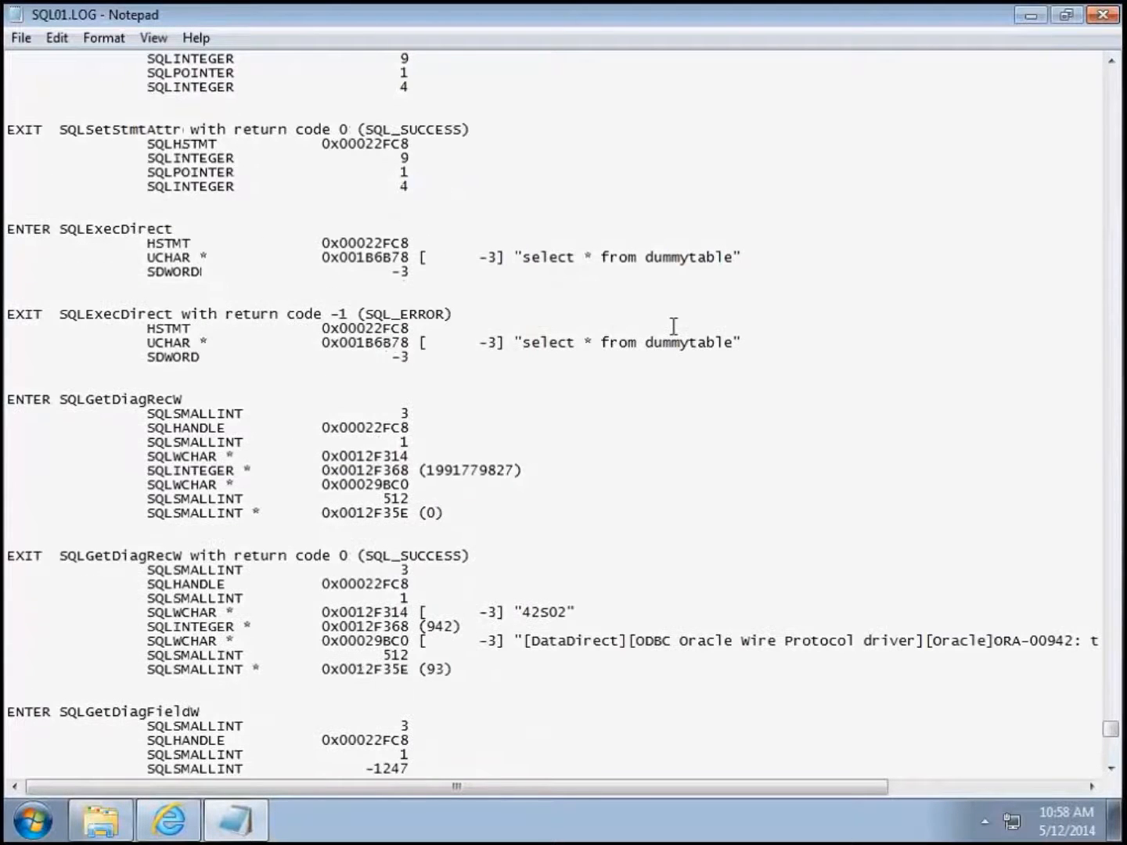
left_click_drag(519, 257, 647, 257)
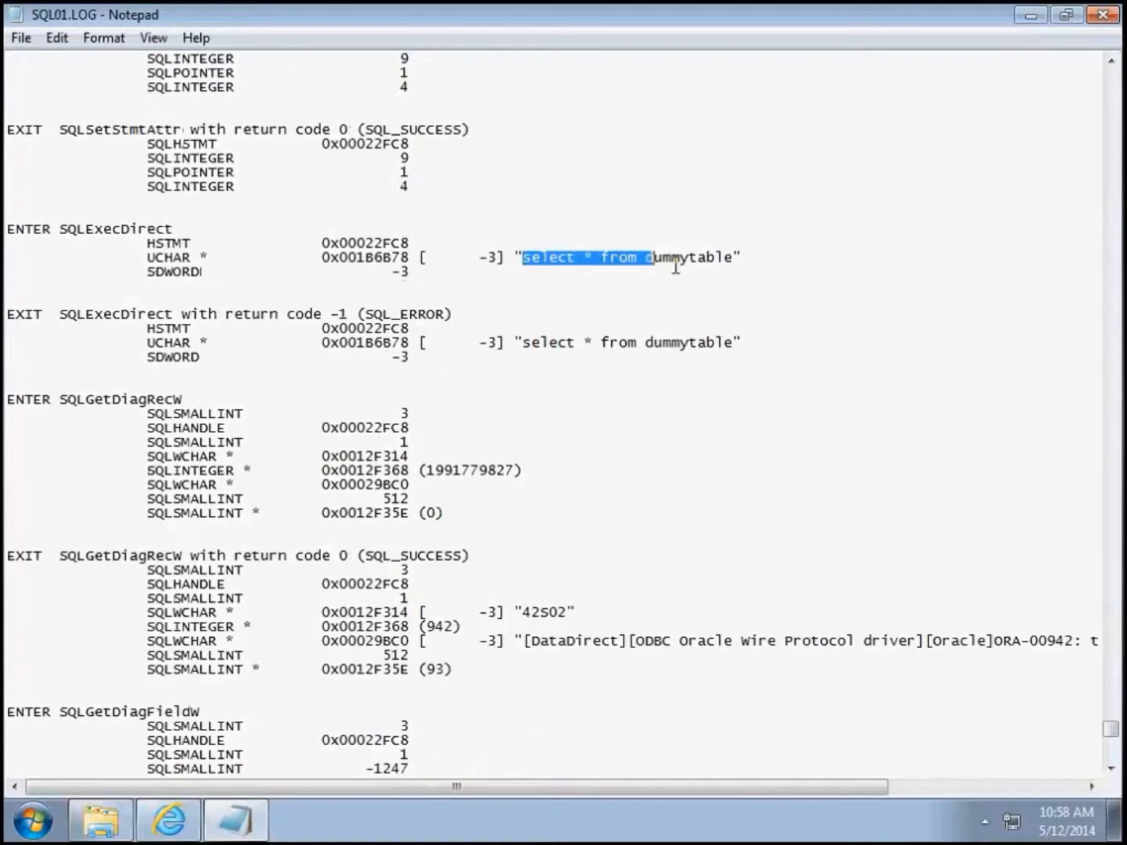
left_click_drag(524, 640, 900, 640)
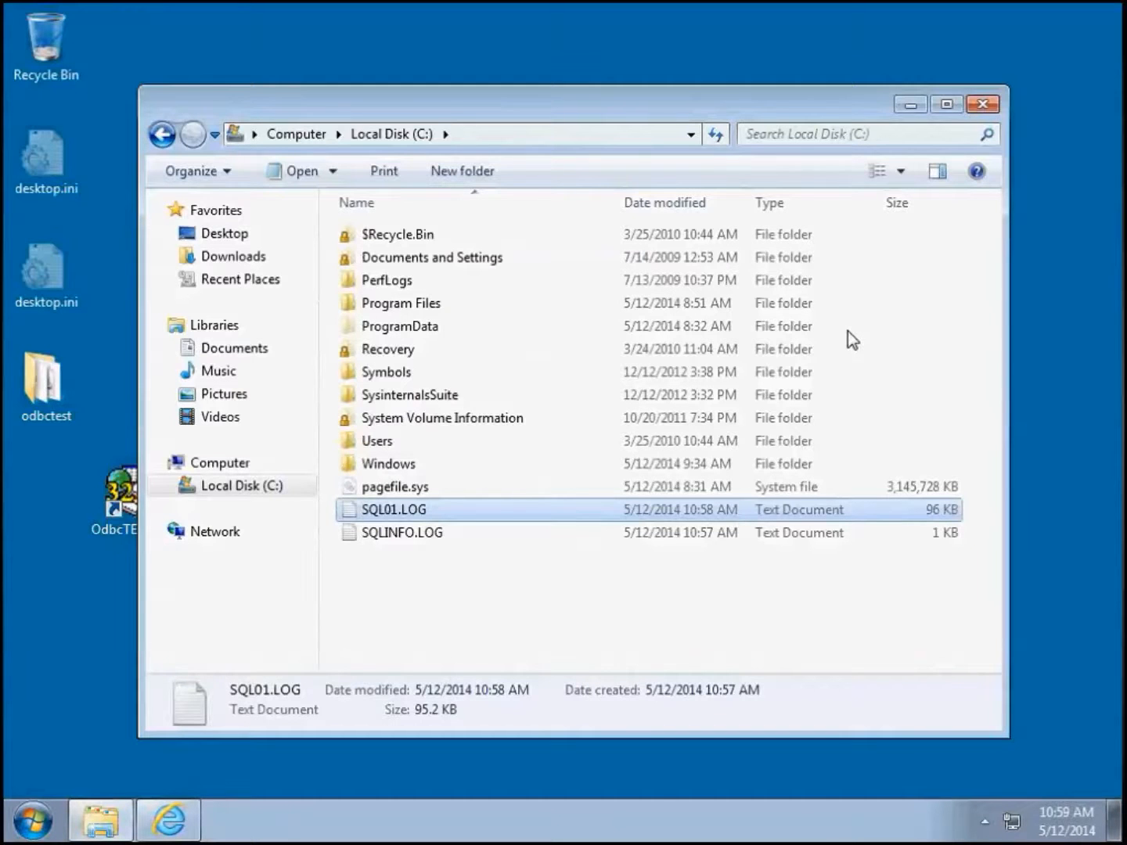
double_click(401, 532)
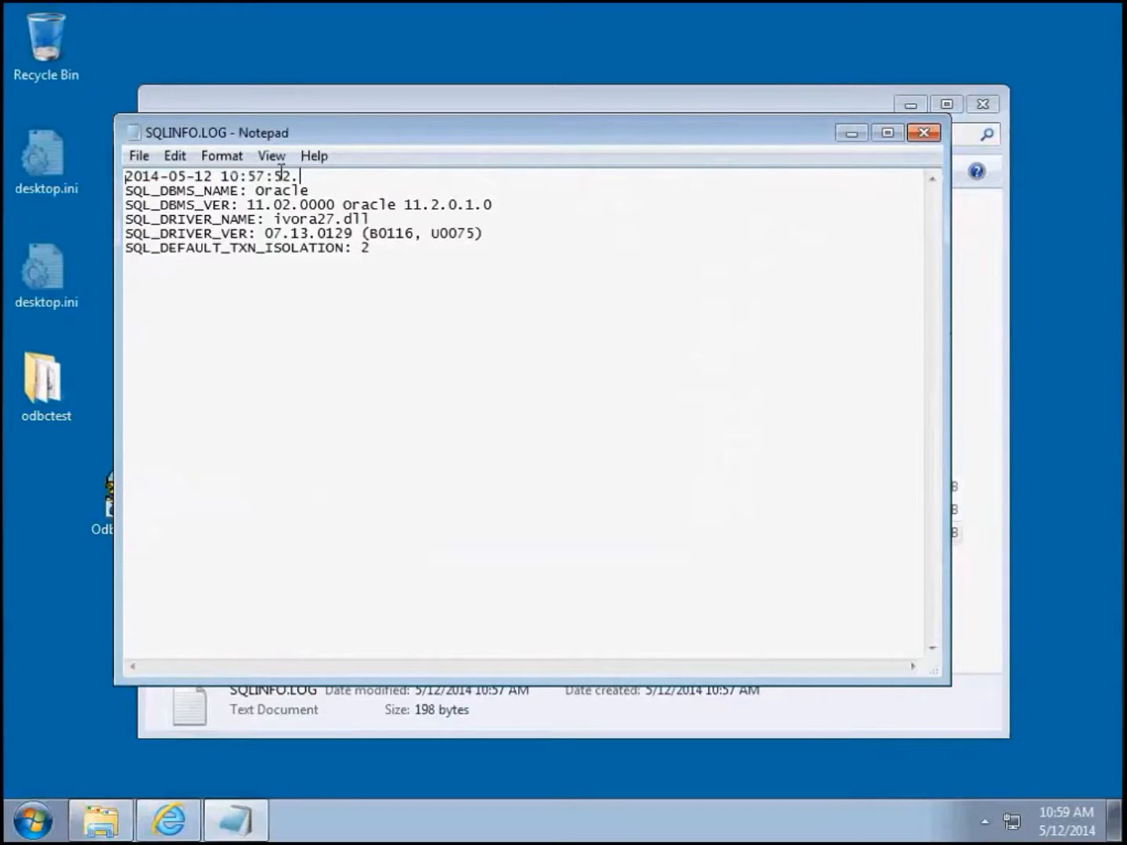
triple_click(212, 175)
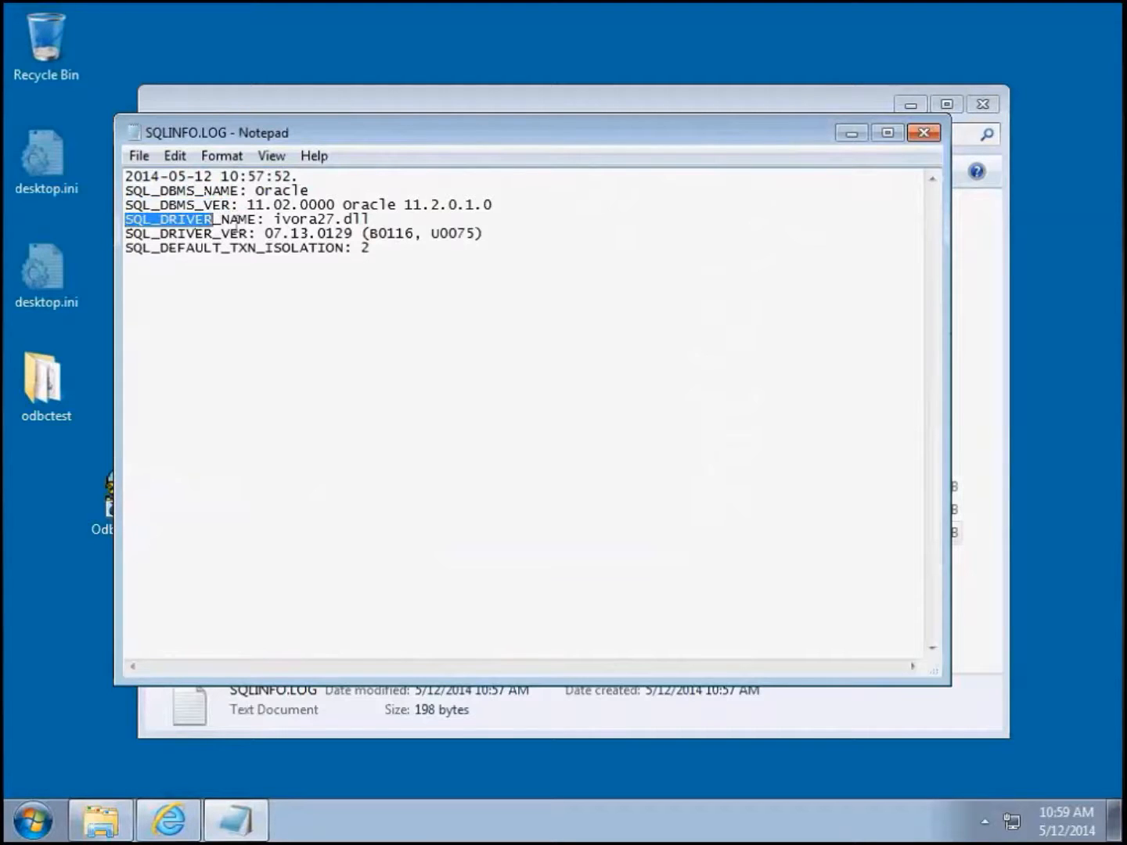
double_click(236, 219)
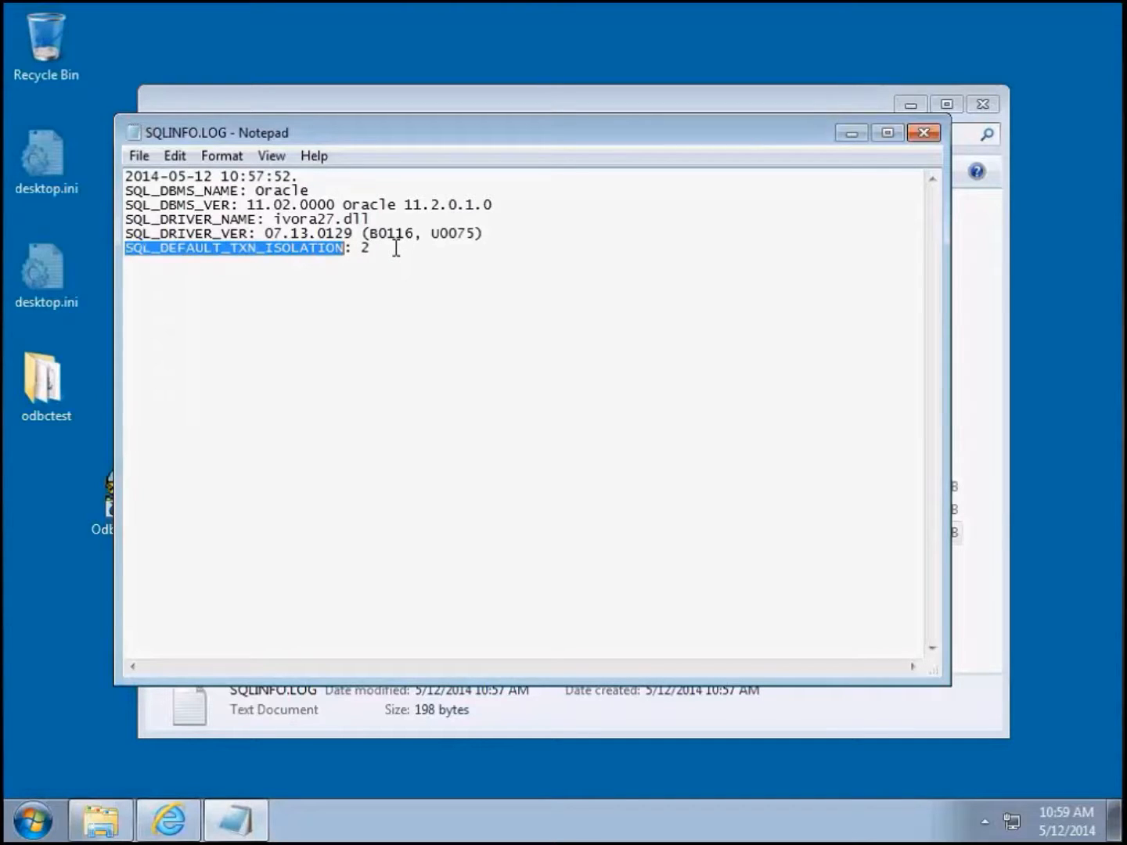
left_click(446, 300)
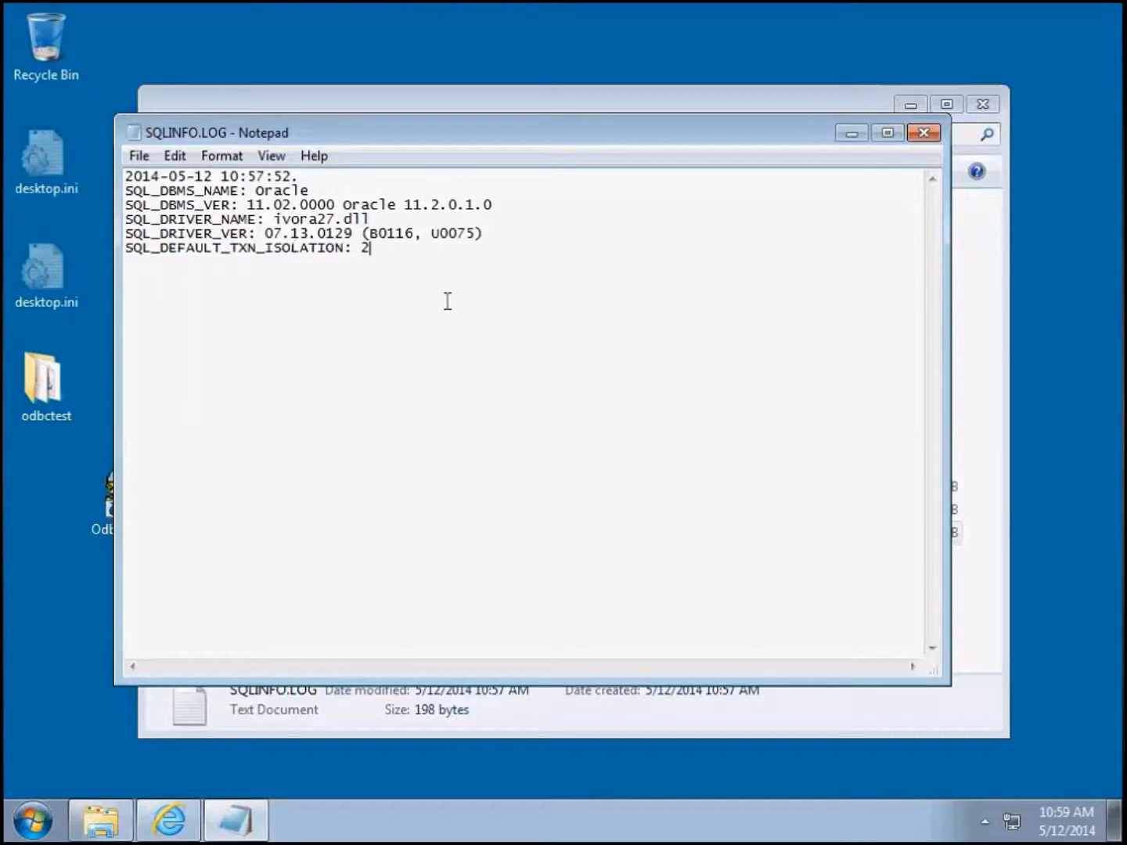
mouse_move(296, 296)
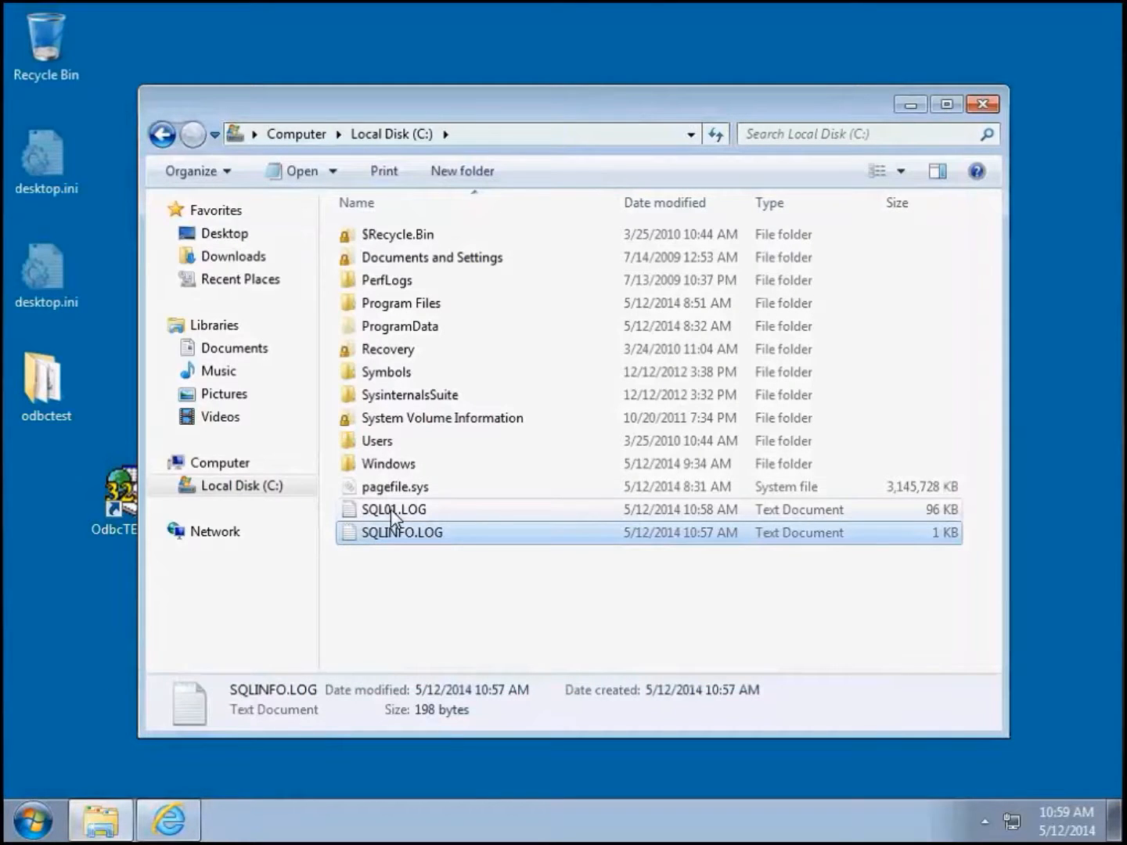
mouse_move(395, 519)
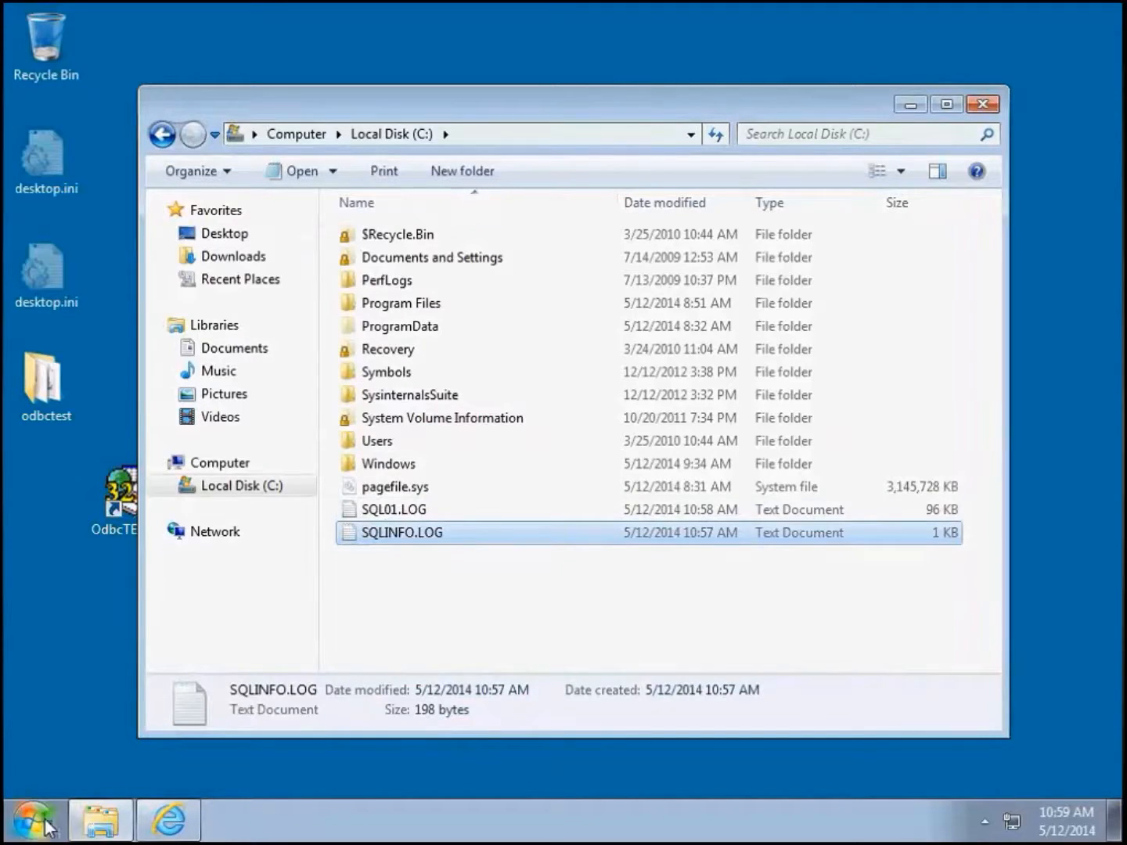
mouse_move(33, 820)
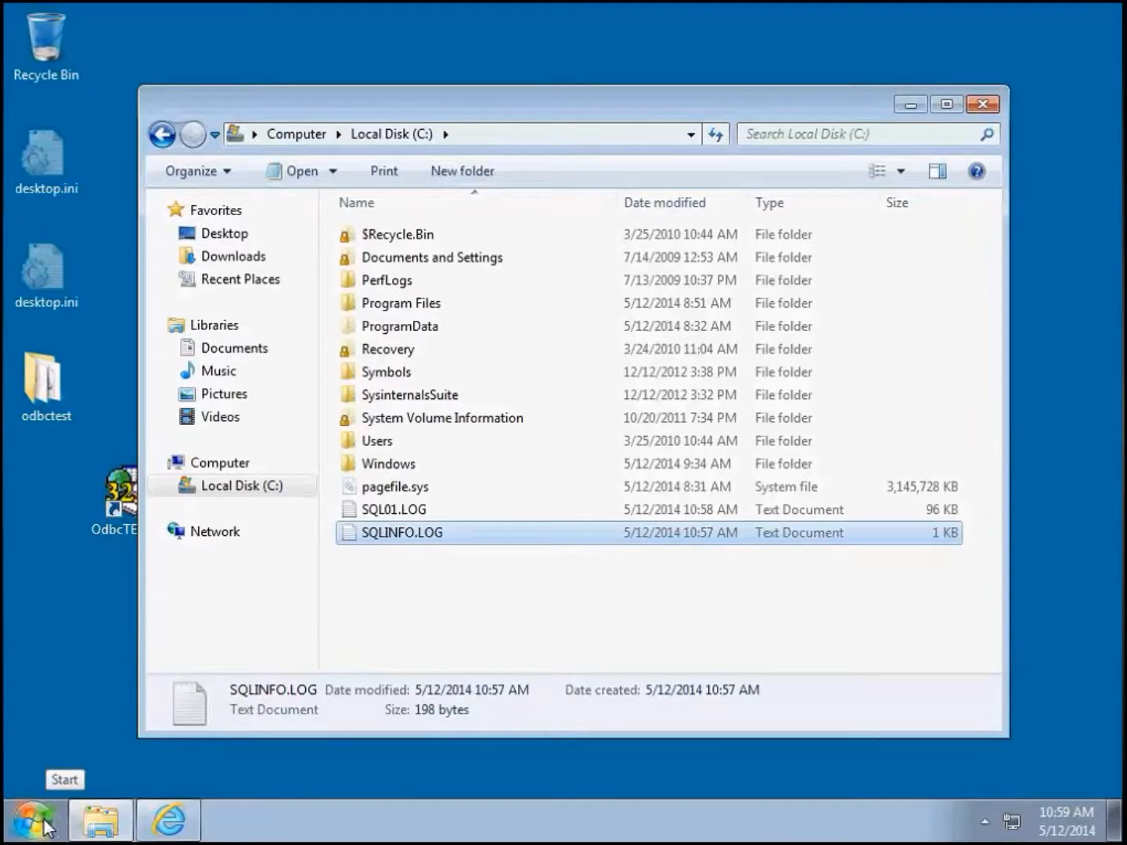
Bring up the Start menu to run another program
left_click(35, 821)
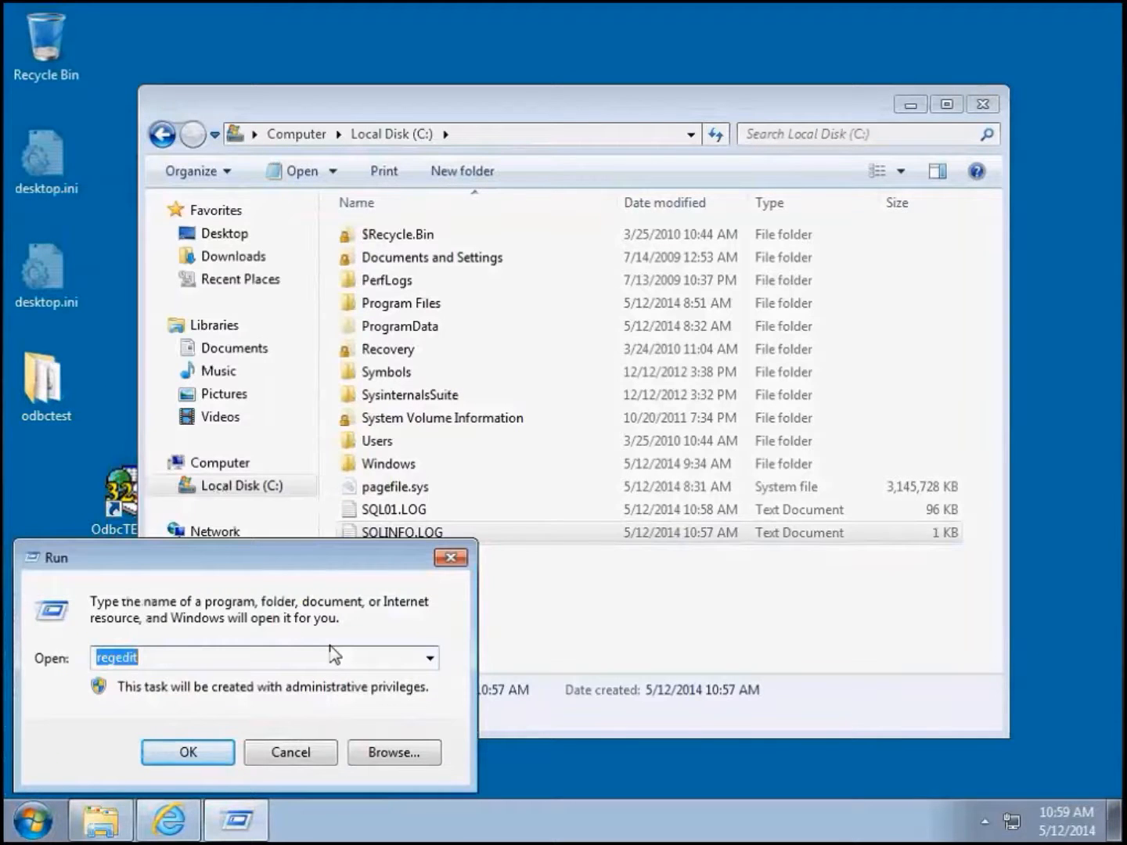
Launch regedit maximized and navigate to HKEY_CURRENT_USER\Software\ODBC\ODBC.INI\ODBC trace values
left_click(188, 751)
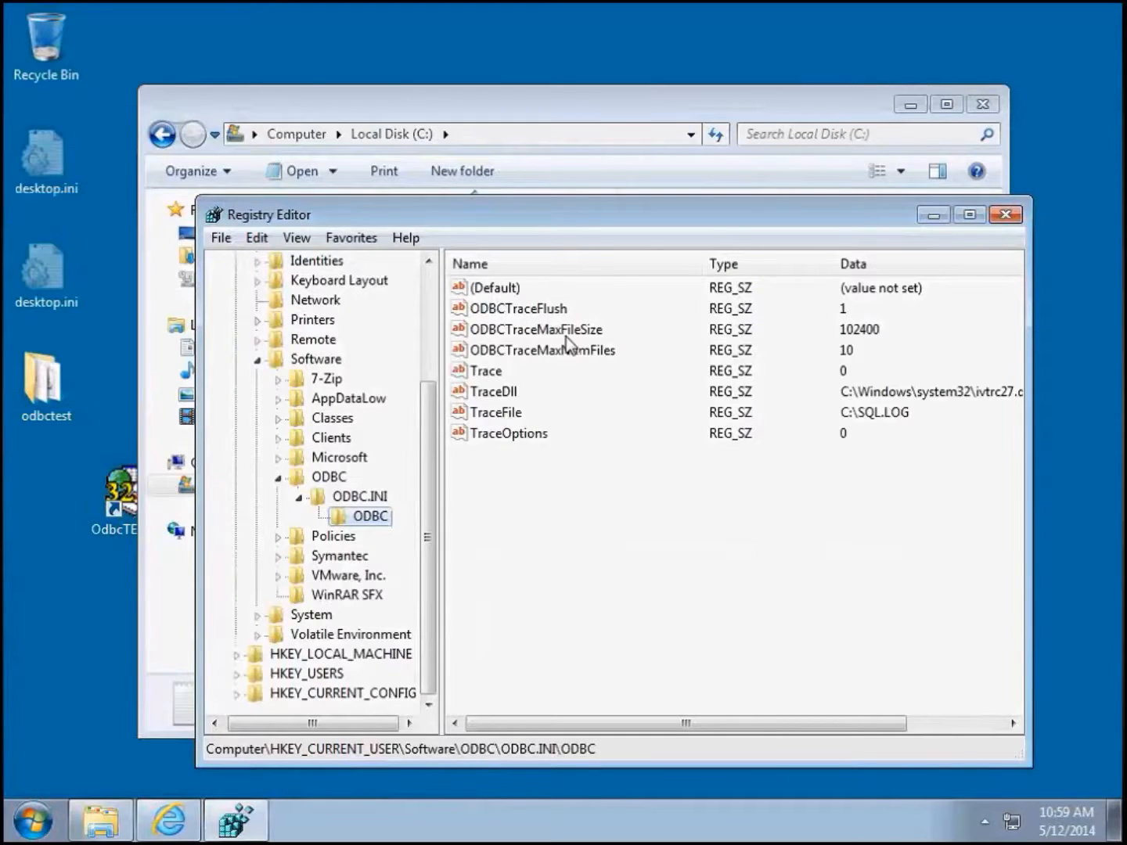
left_click(969, 213)
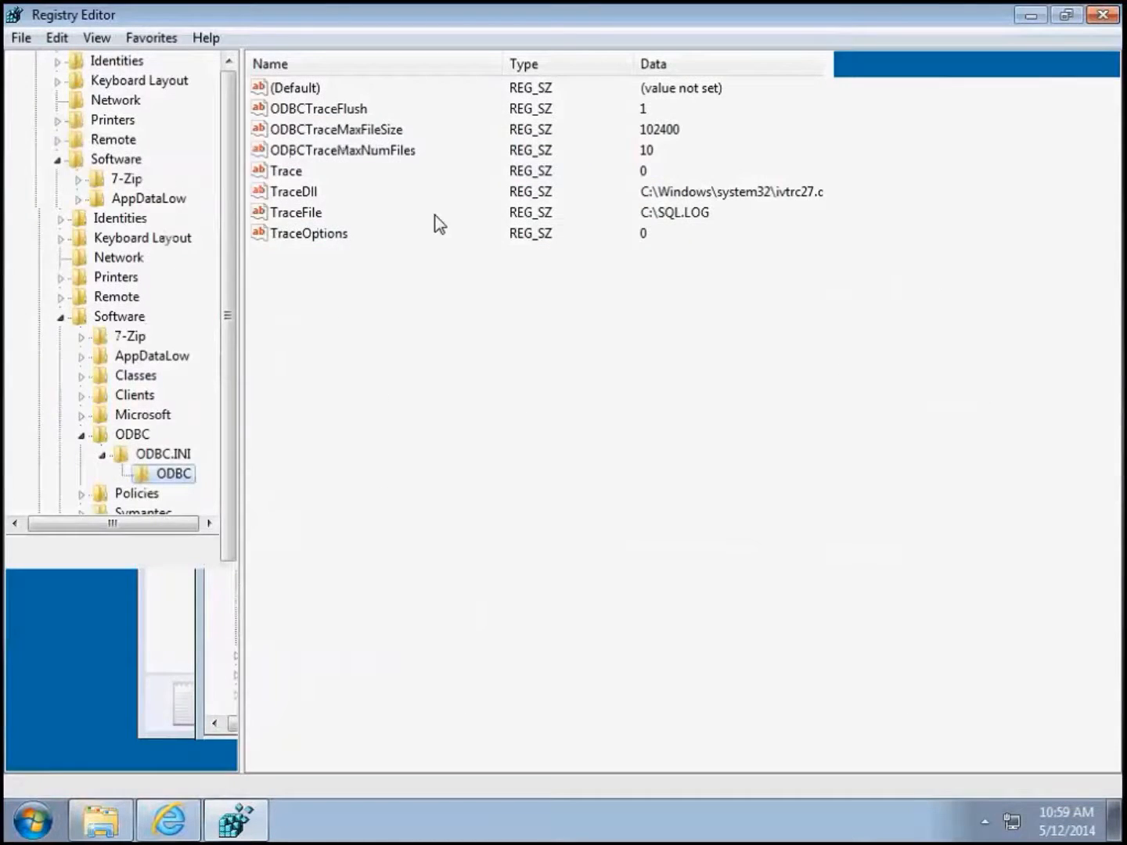
left_click(138, 100)
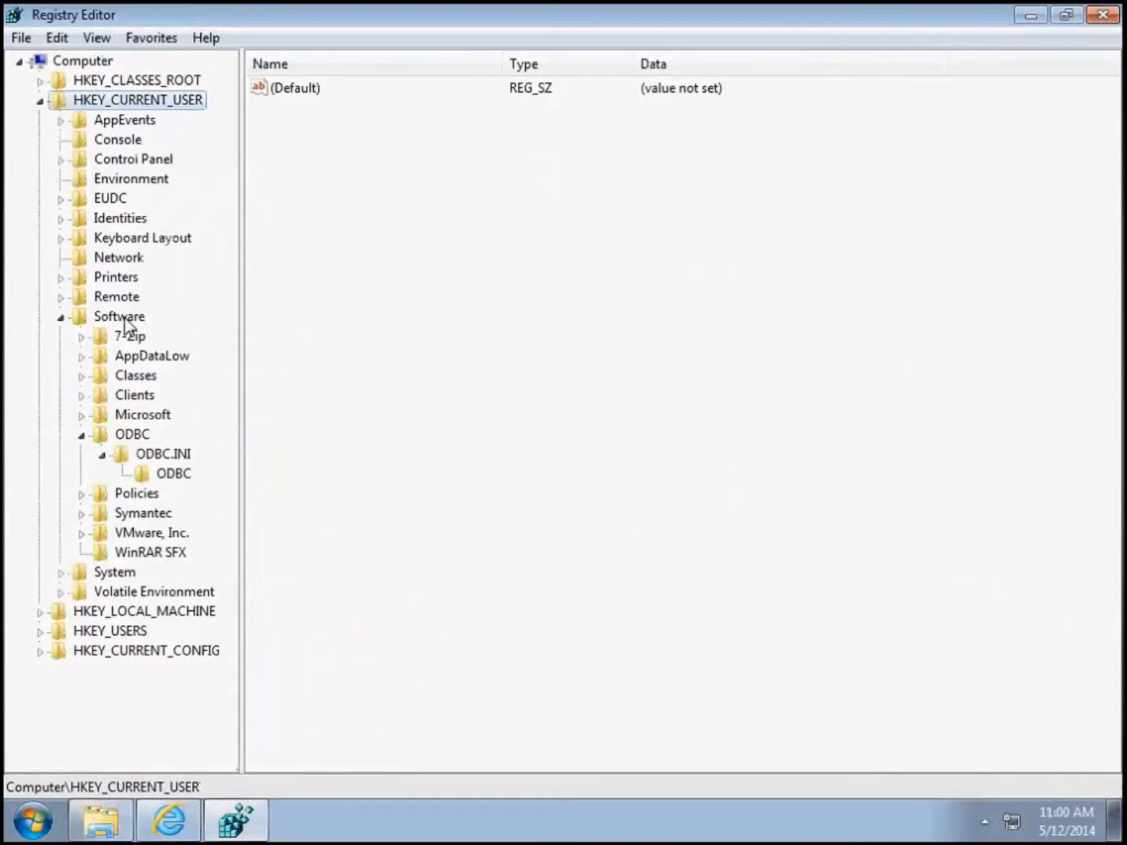
left_click(131, 434)
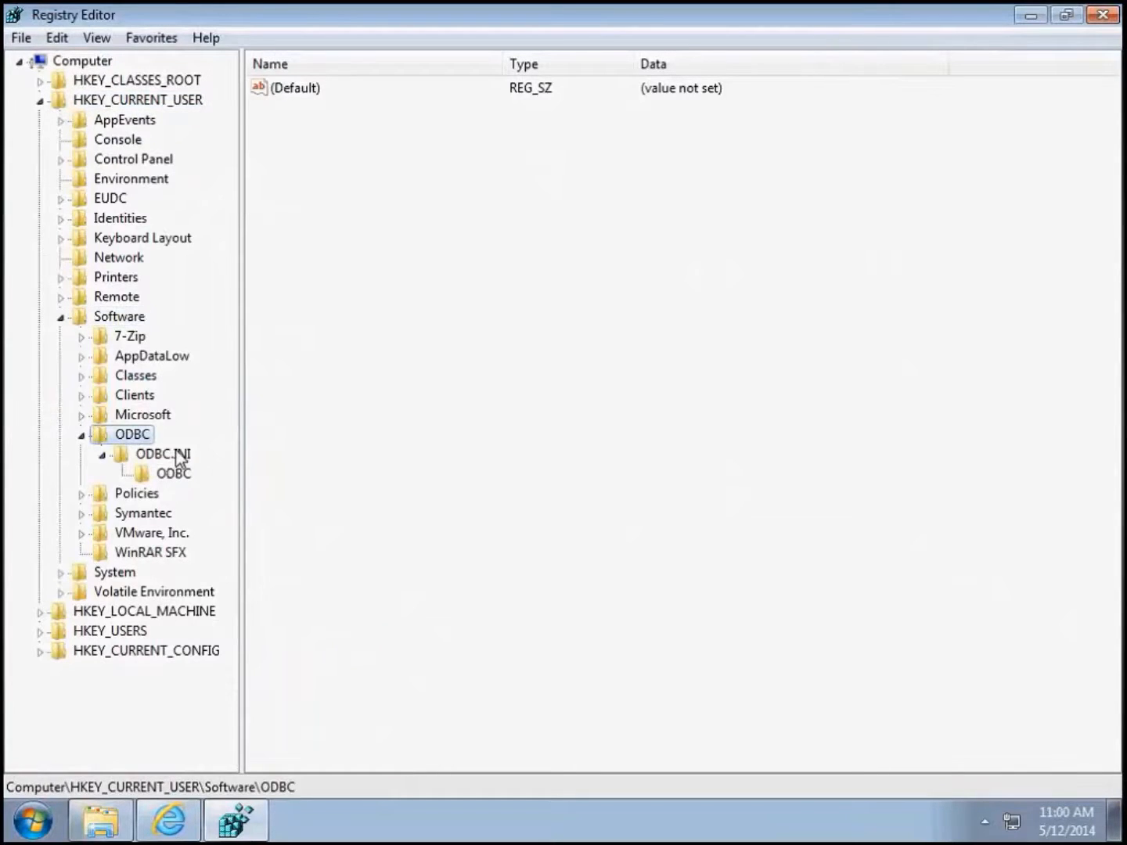
left_click(161, 454)
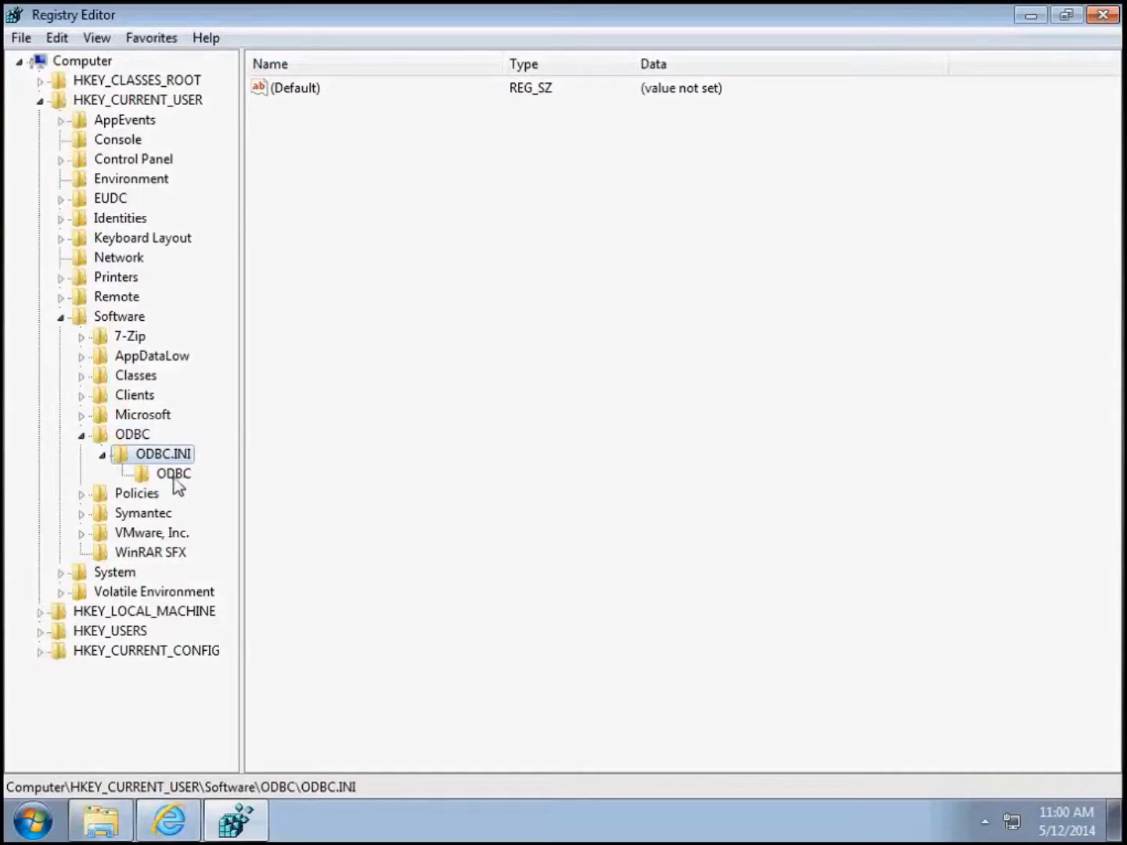
left_click(172, 473)
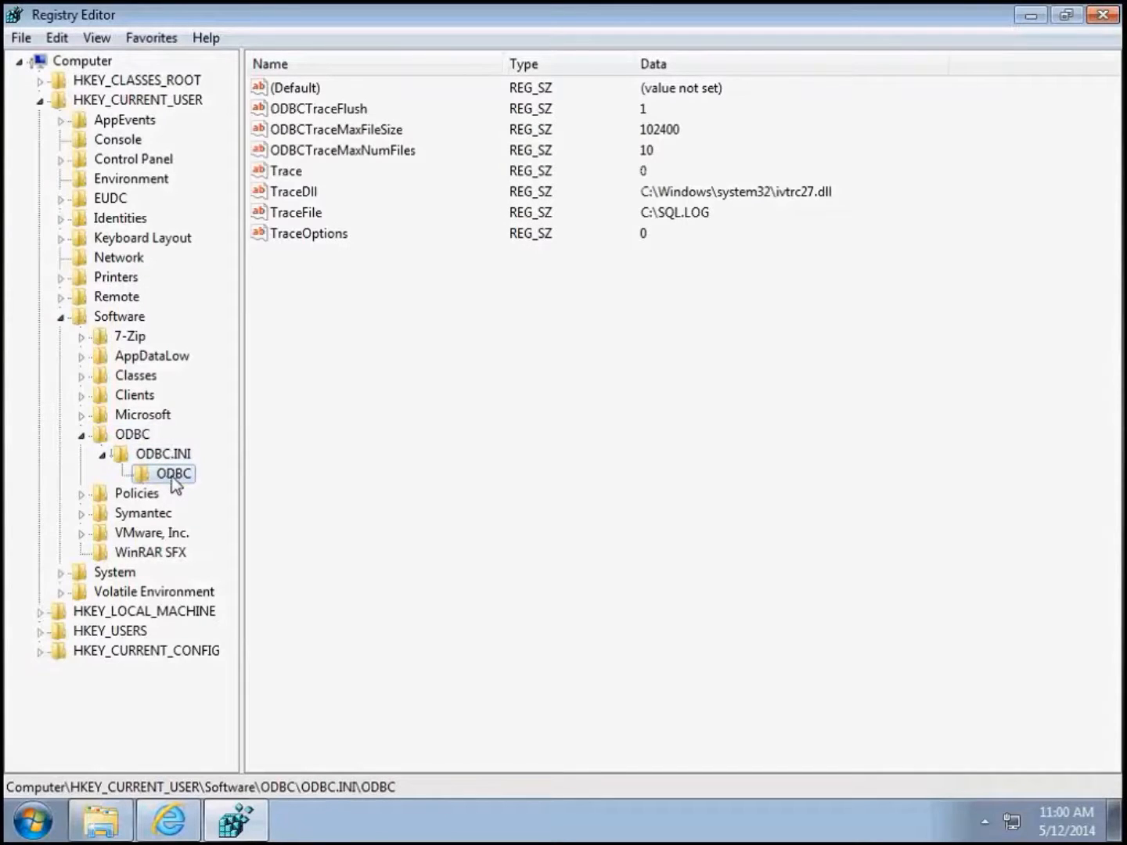
mouse_move(368, 163)
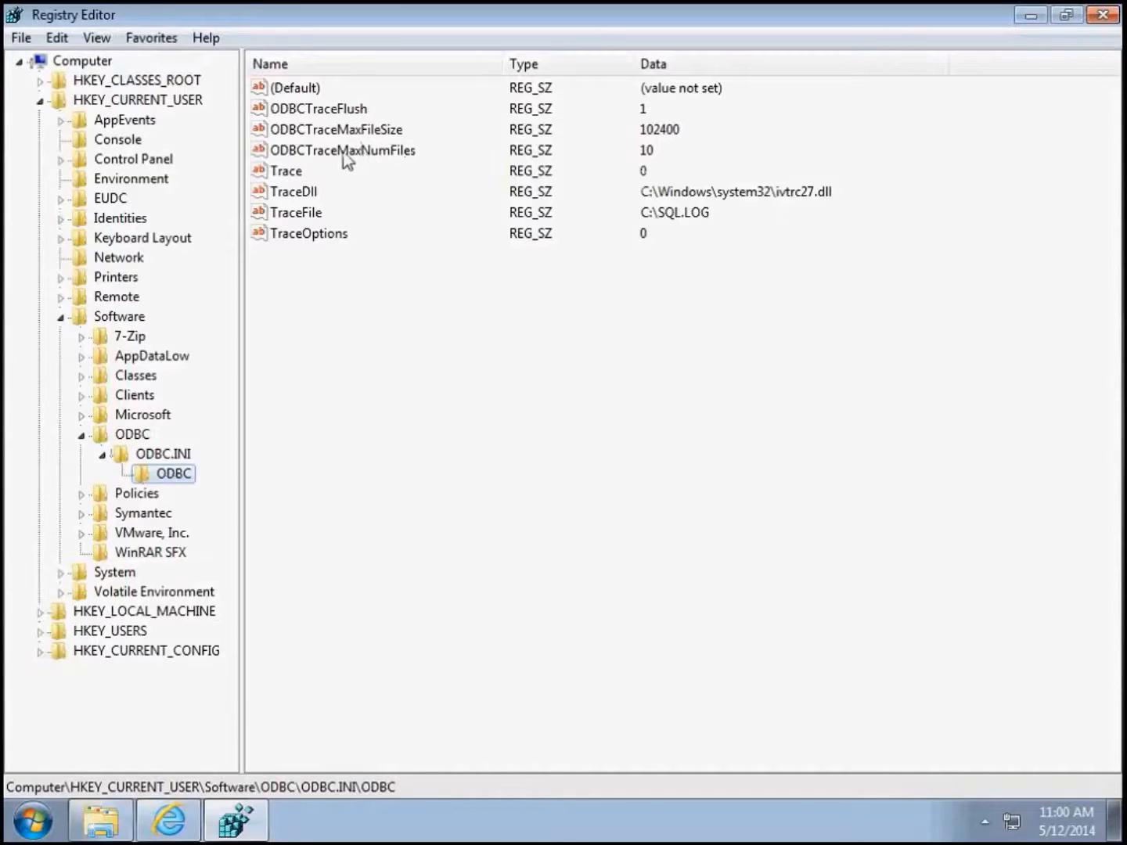
left_click(343, 150)
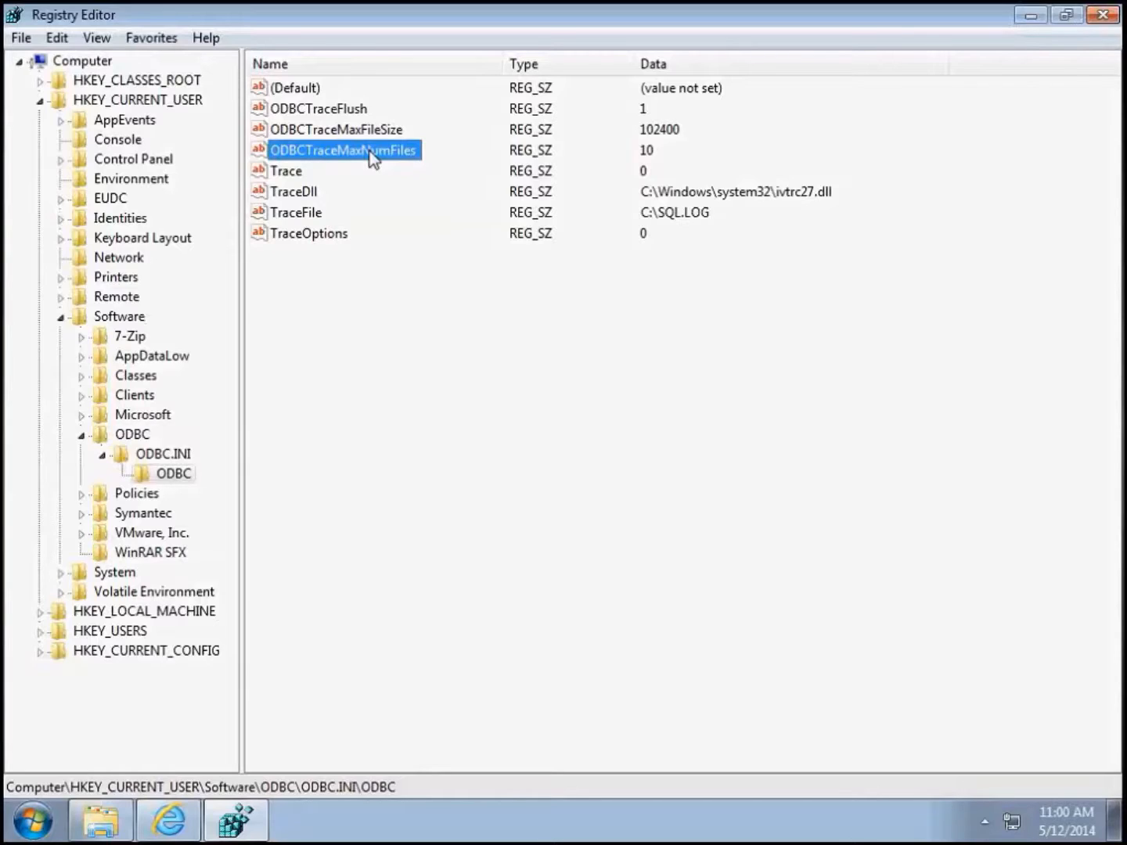
mouse_move(383, 139)
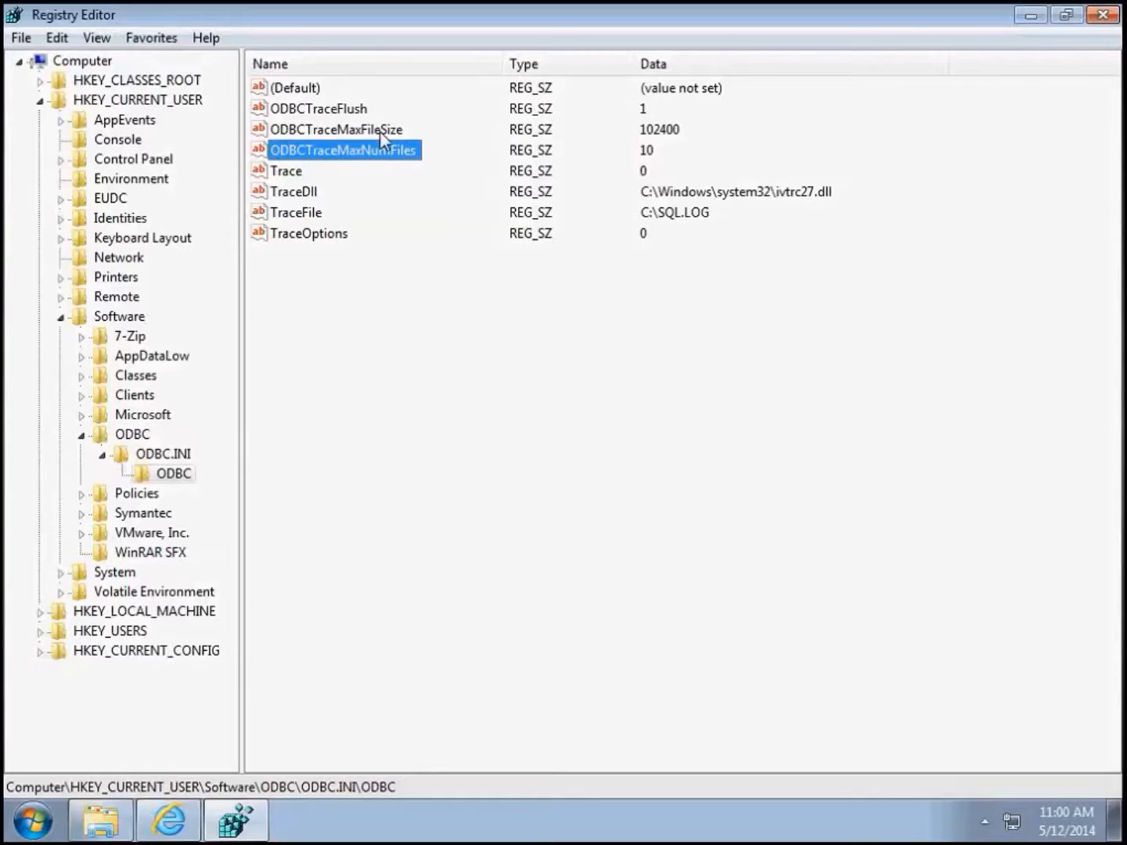
left_click(336, 129)
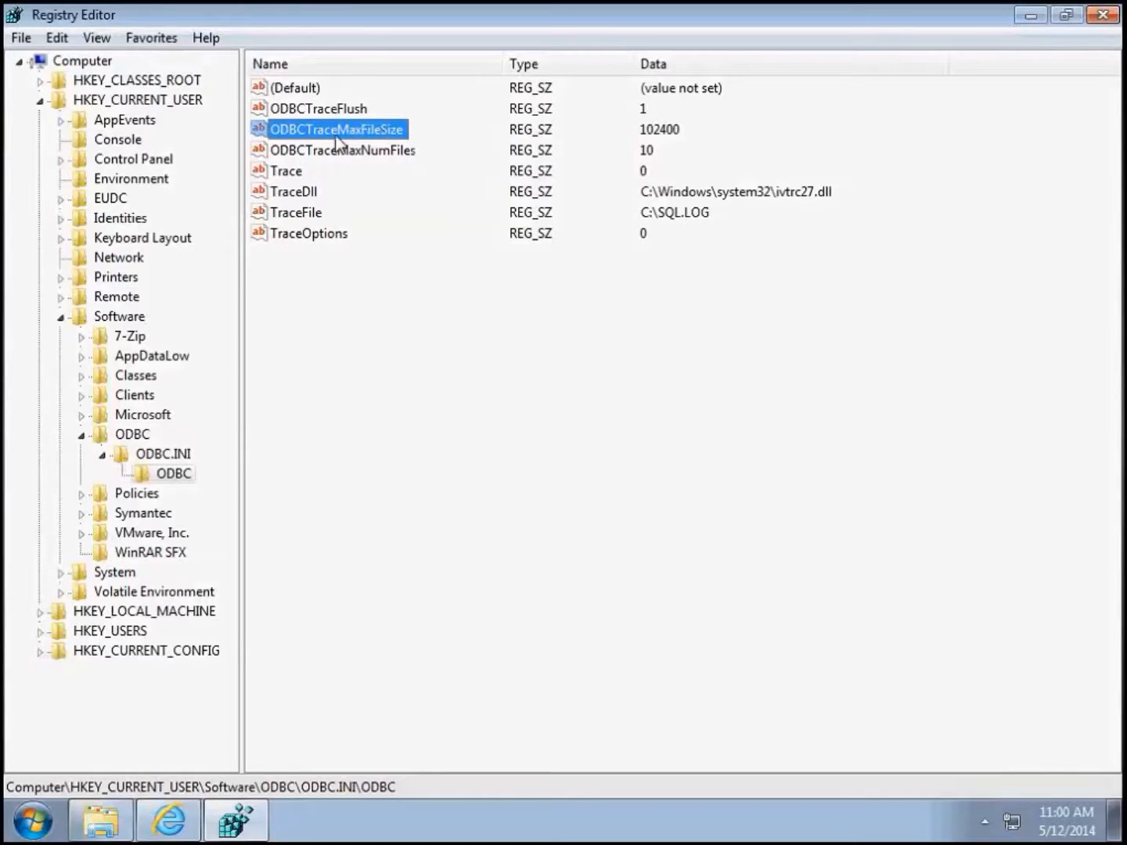
mouse_move(385, 141)
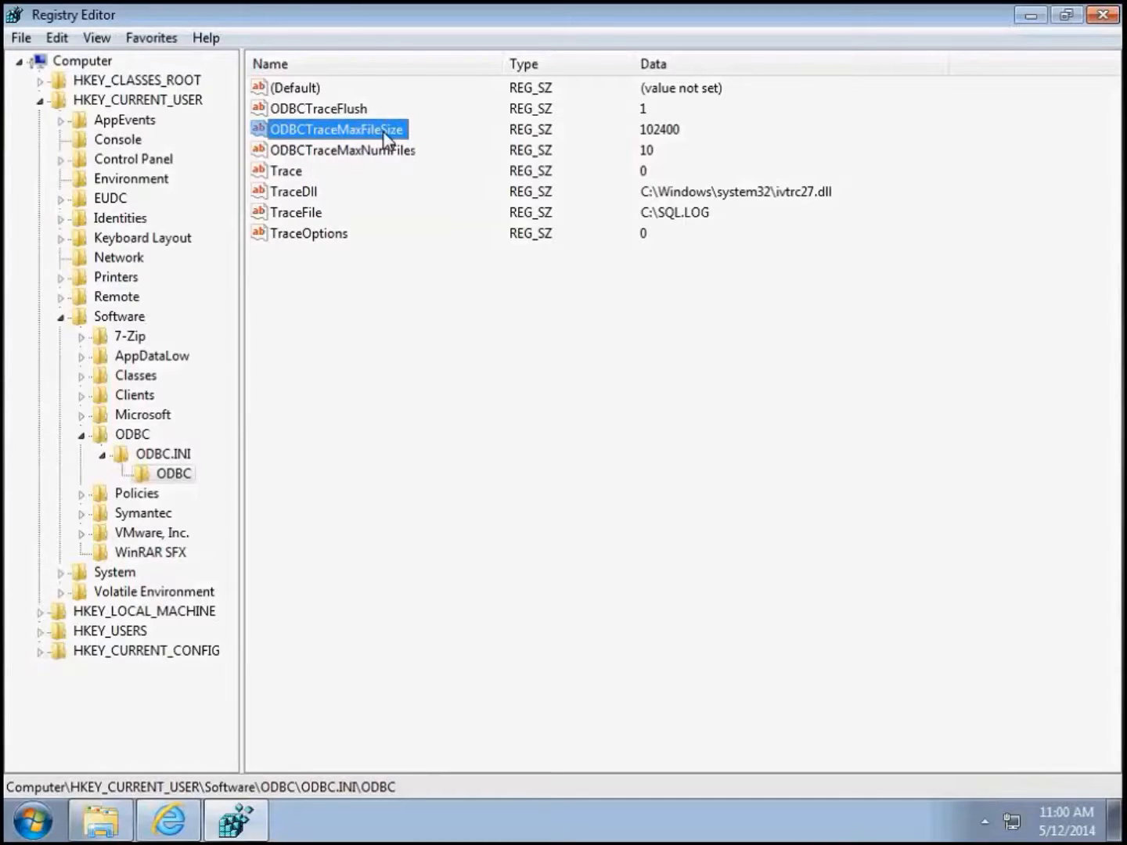
mouse_move(633, 131)
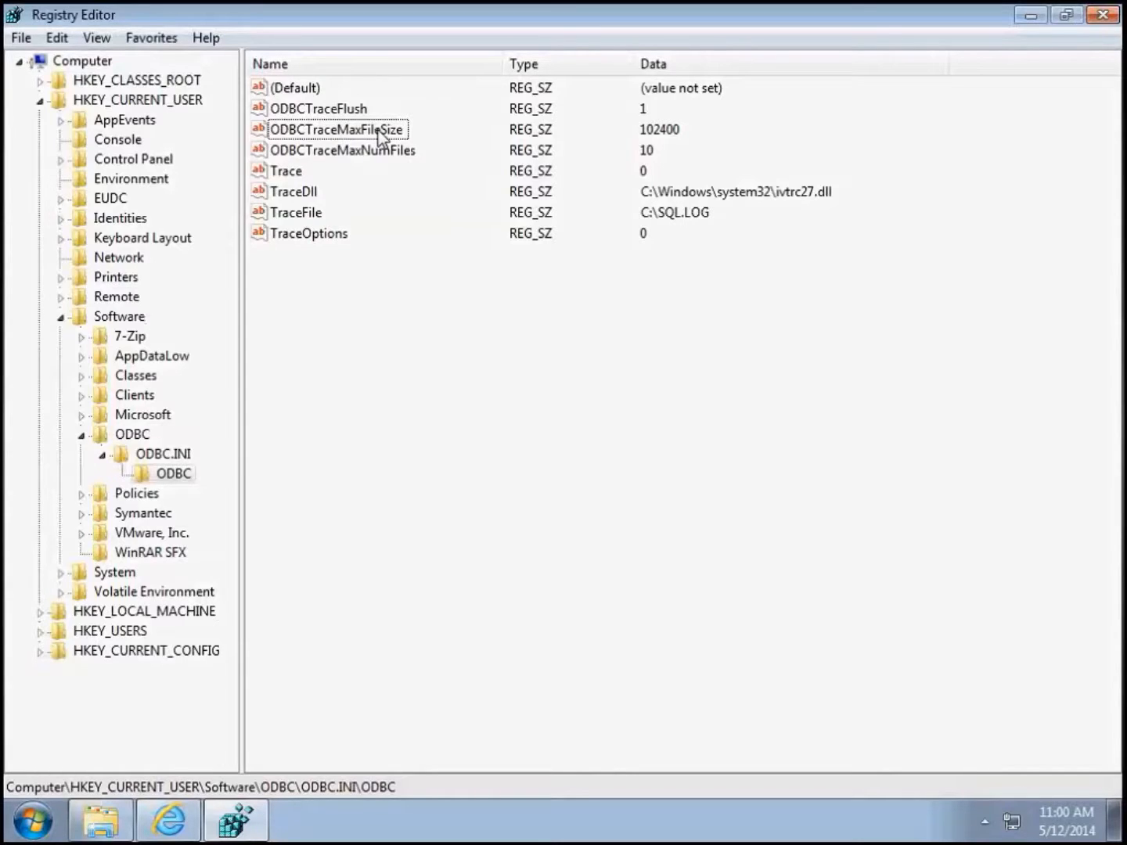
mouse_move(389, 144)
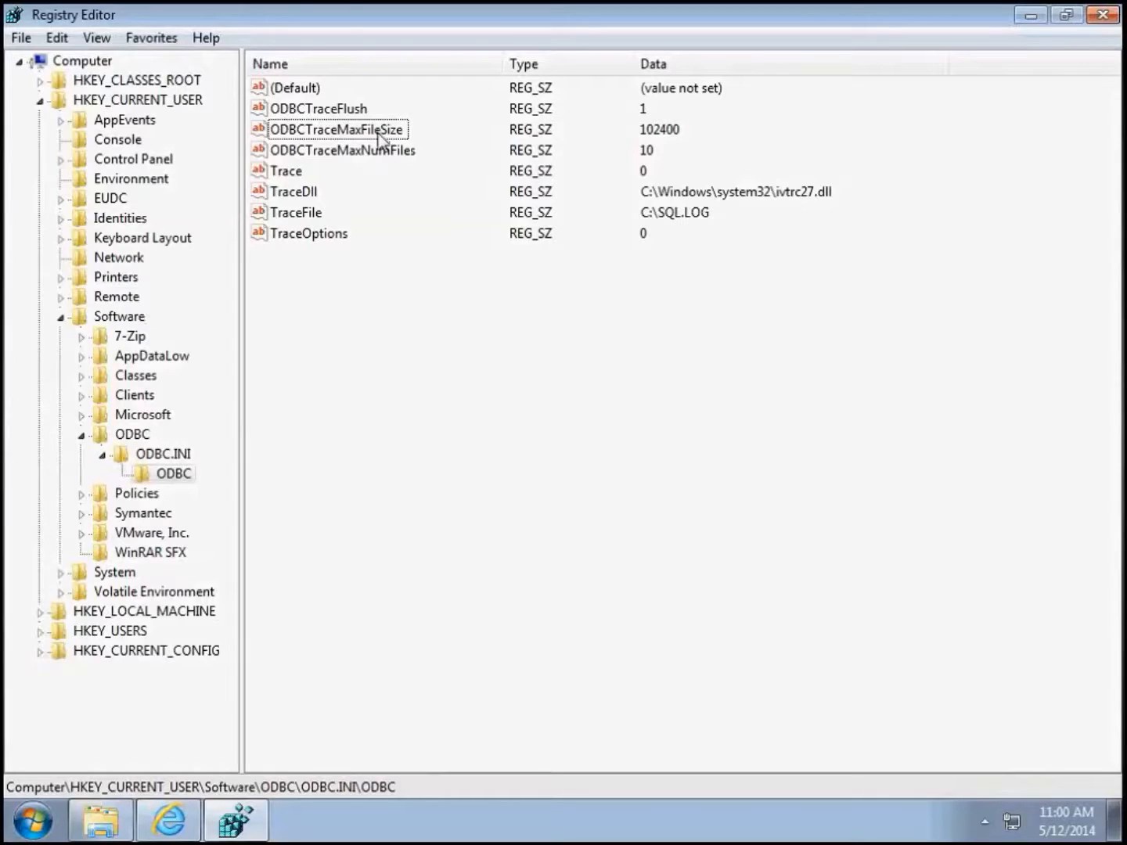
left_click(319, 108)
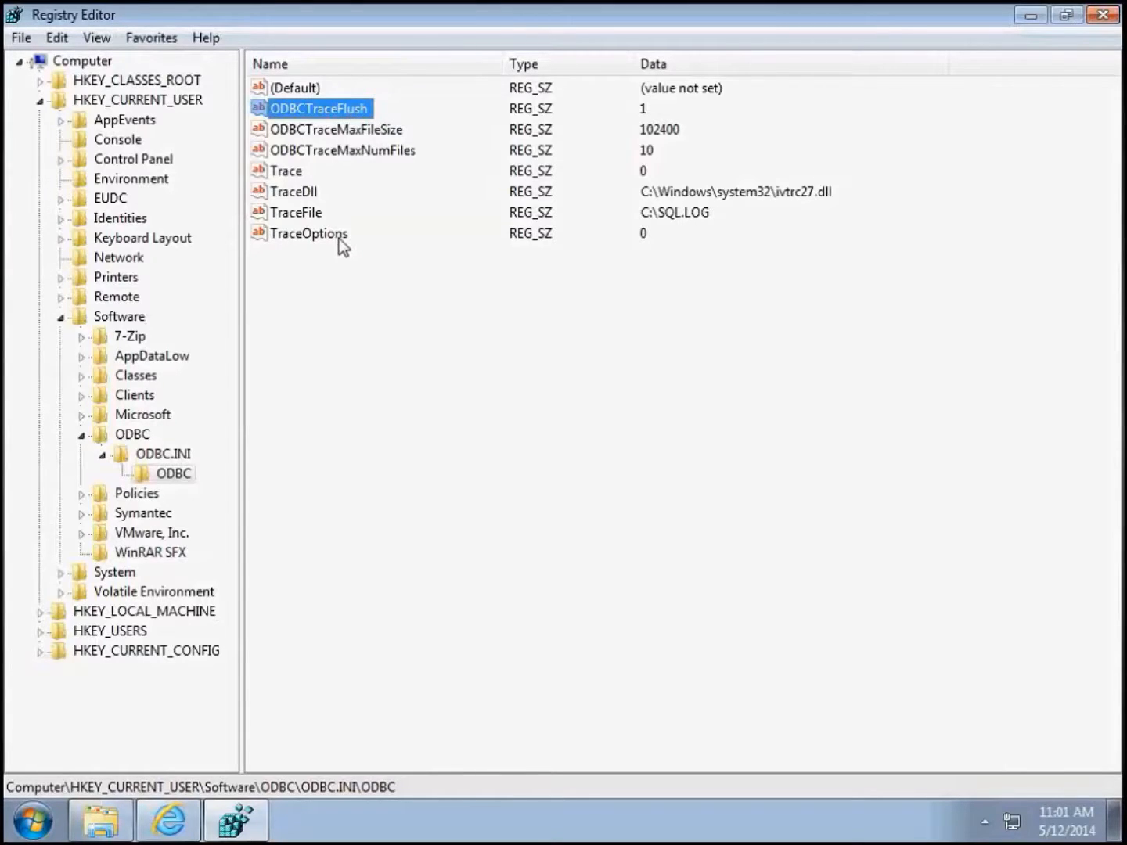
Edit TraceOptions from 0 to 3 so traces include timestamps and process IDs
left_click(309, 233)
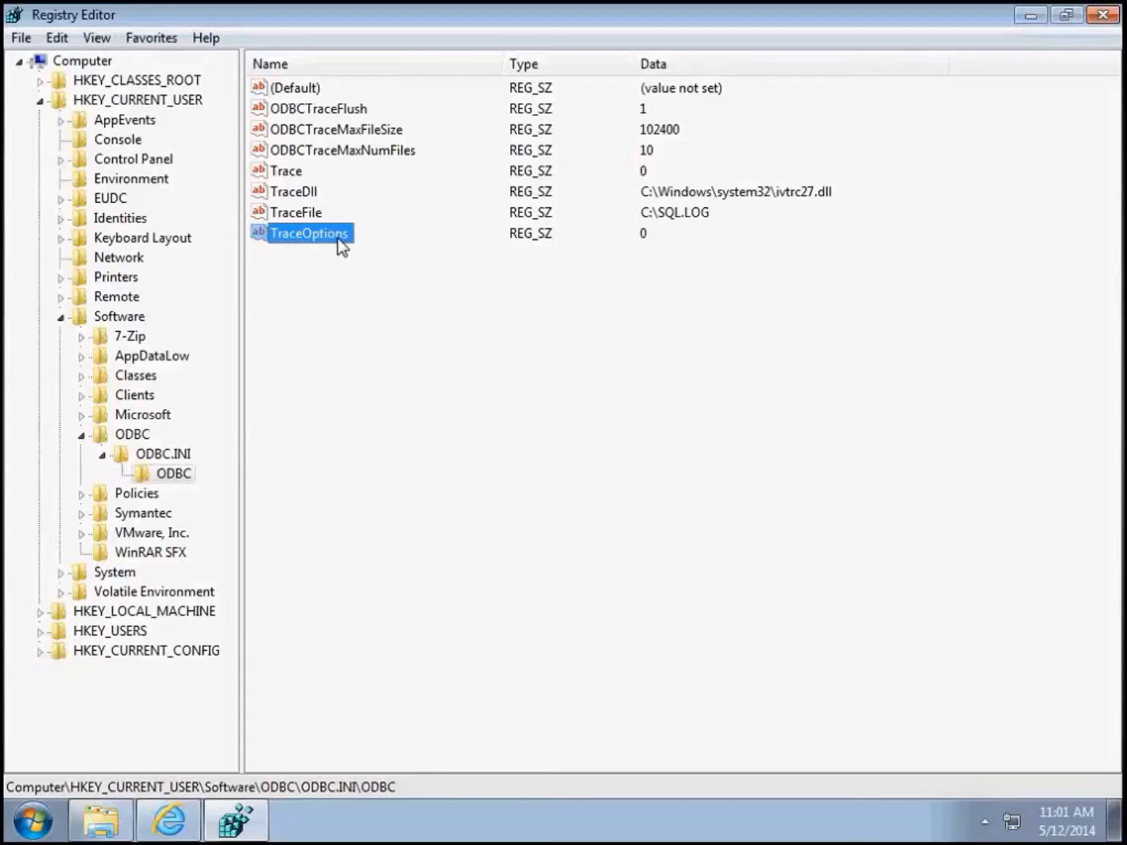
double_click(309, 232)
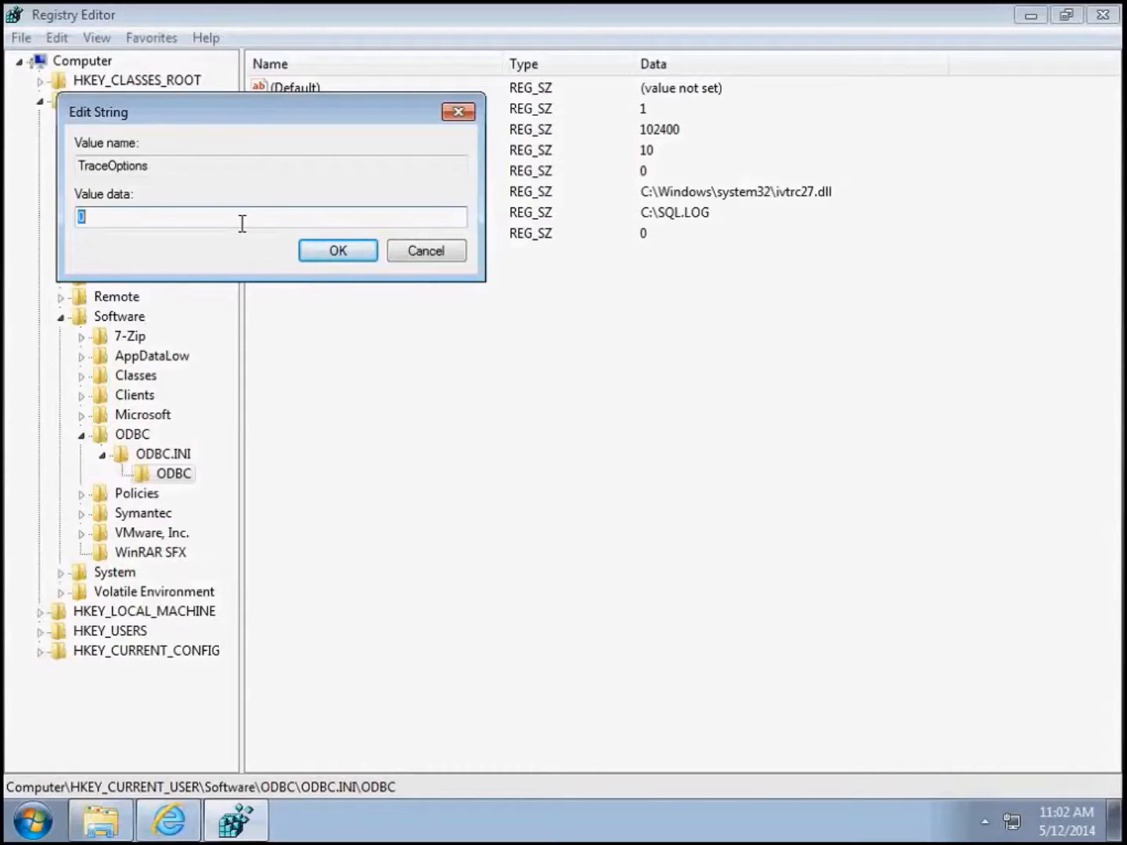
left_click(338, 251)
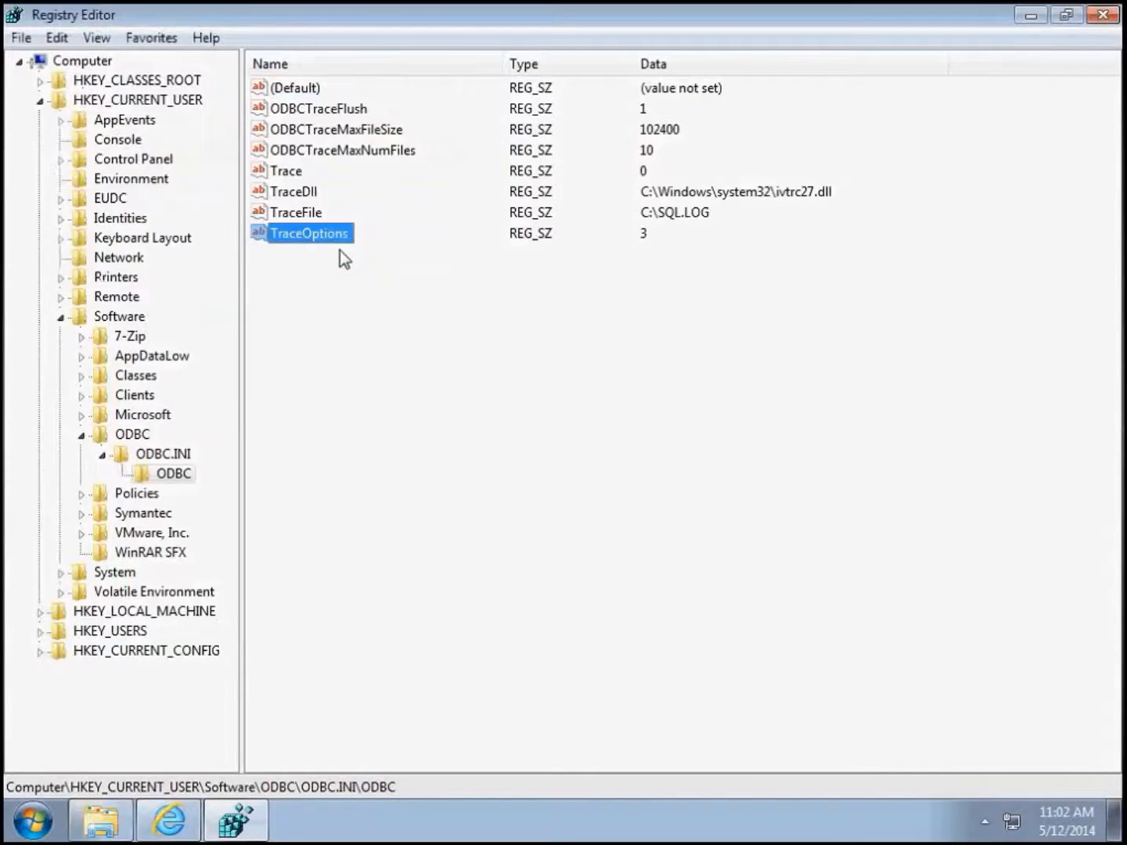
mouse_move(415, 285)
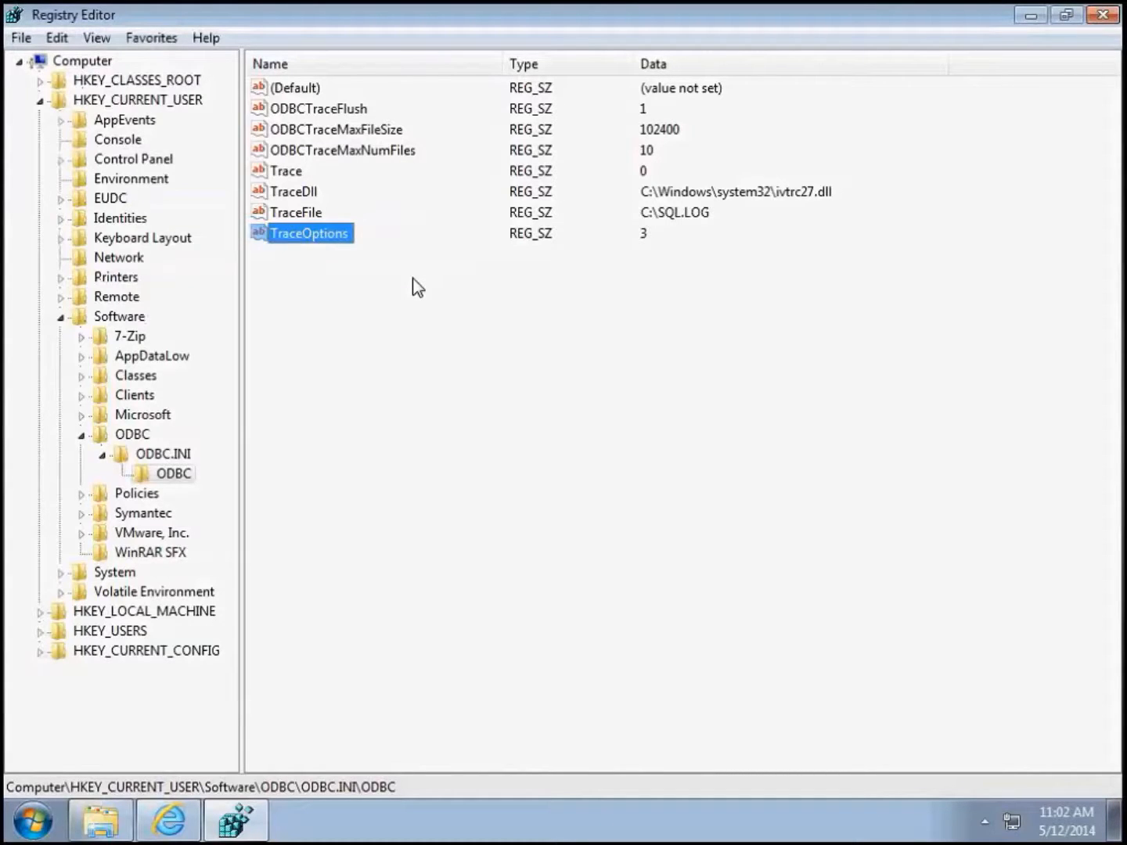
mouse_move(656, 363)
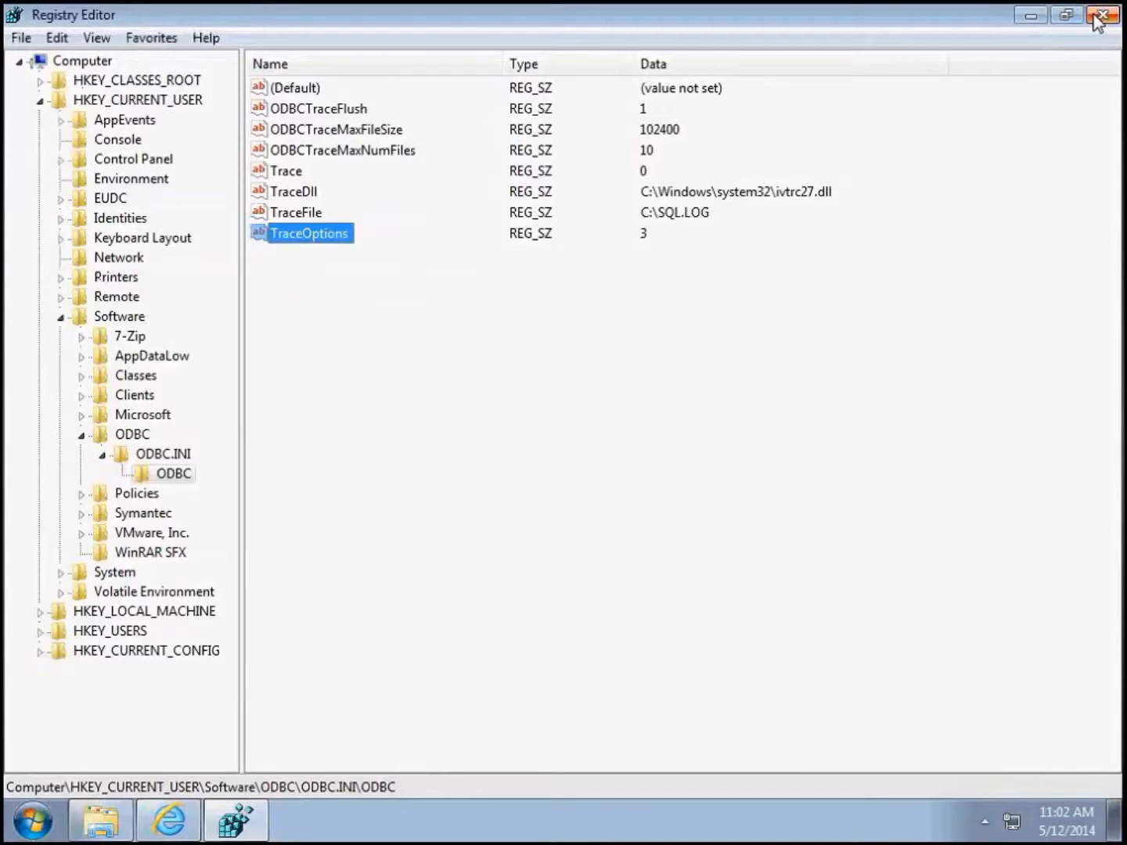
Launch ODBC Test (OdbcTE32.exe) and make a Full Connect to the ORA71WP data source
left_click(1103, 14)
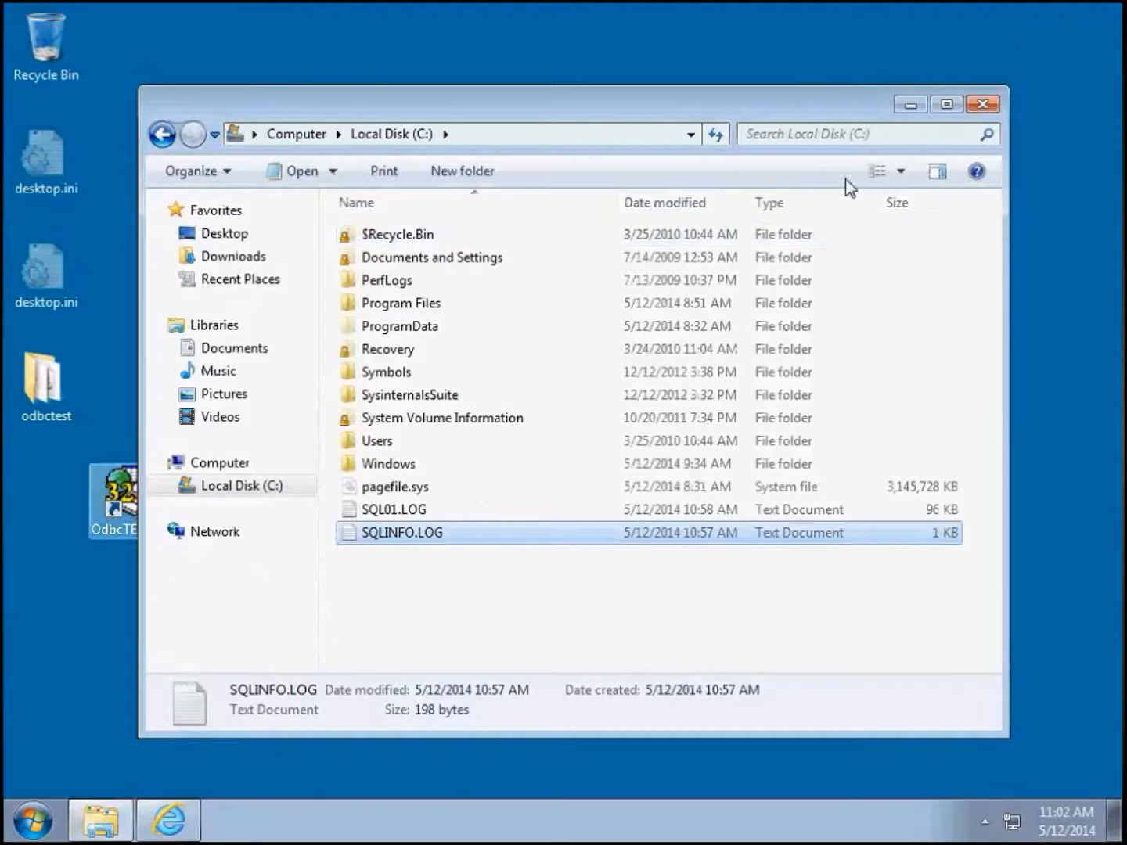
left_click(983, 103)
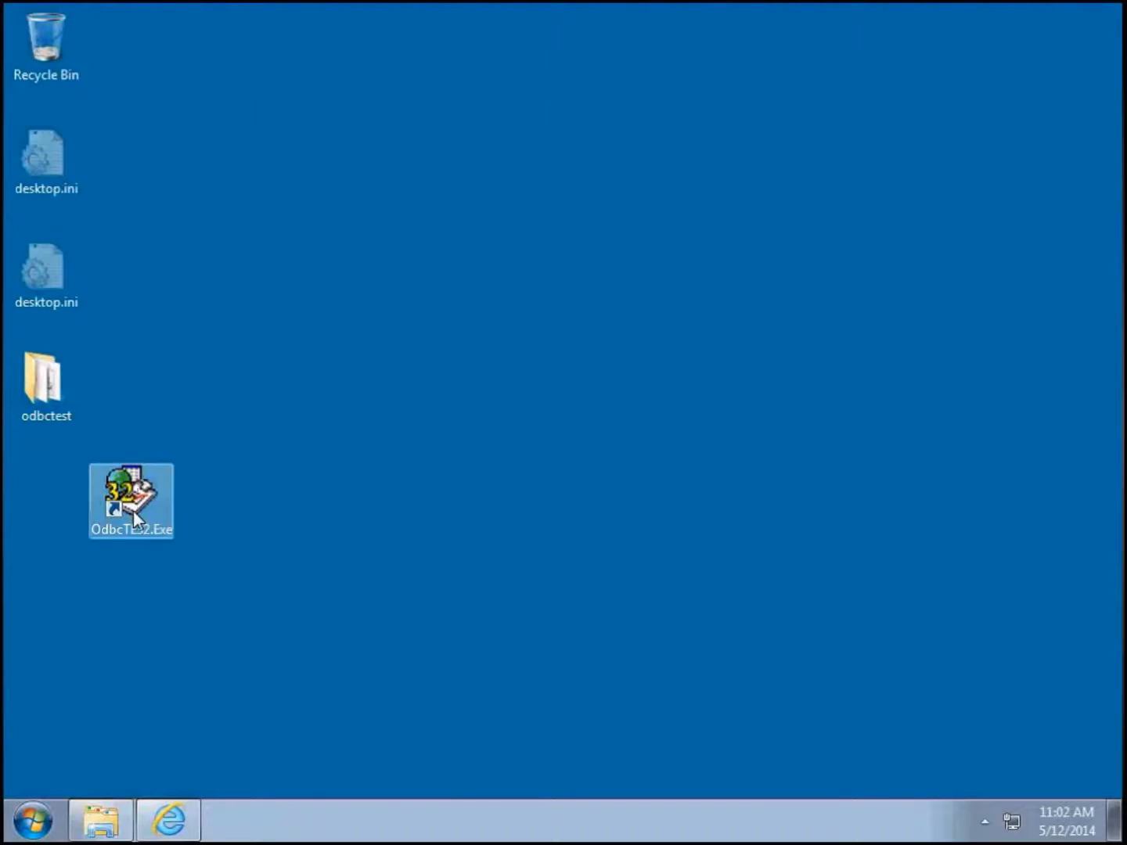
double_click(131, 501)
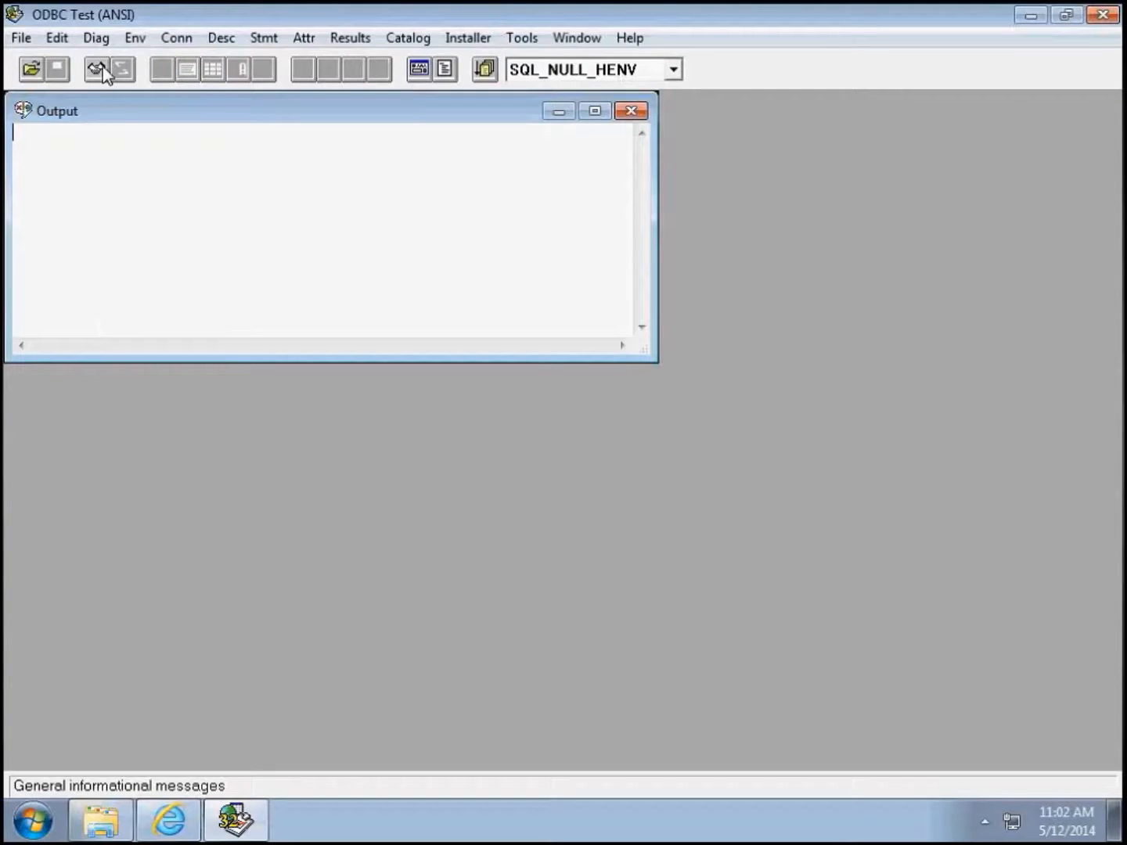
left_click(97, 69)
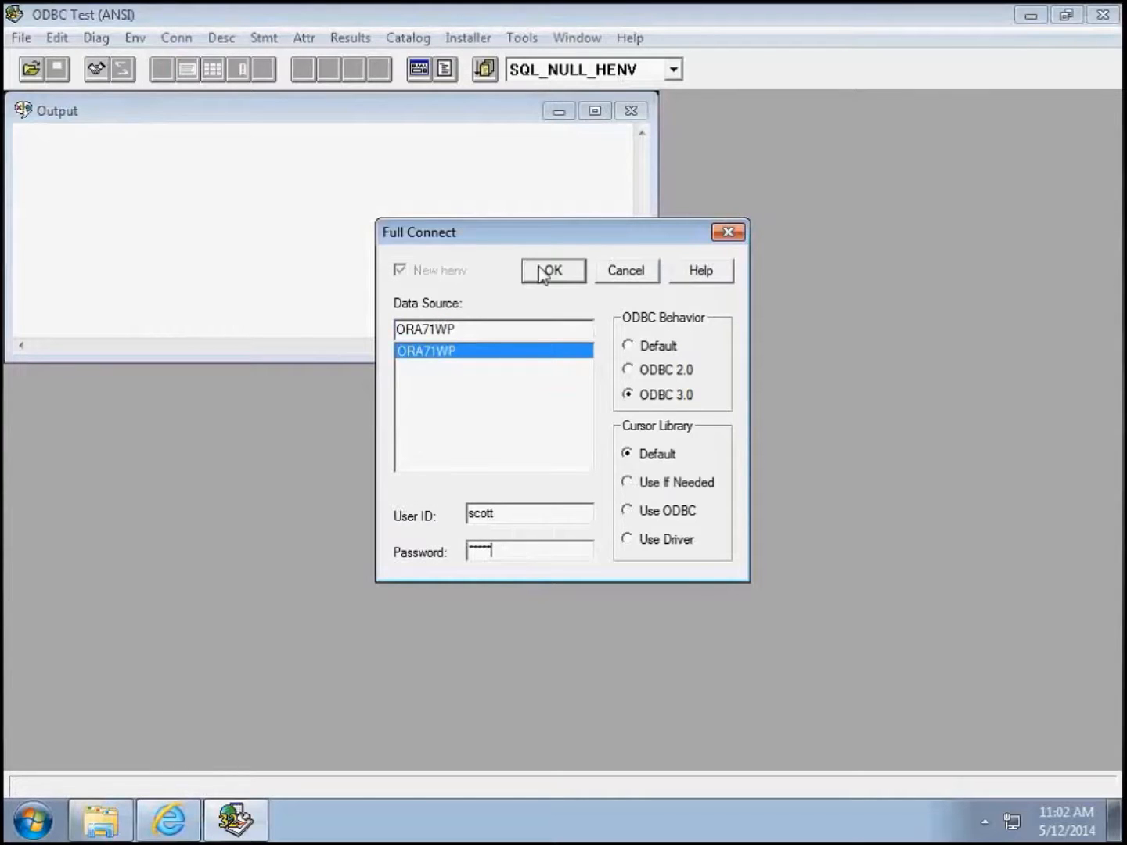
left_click(552, 270)
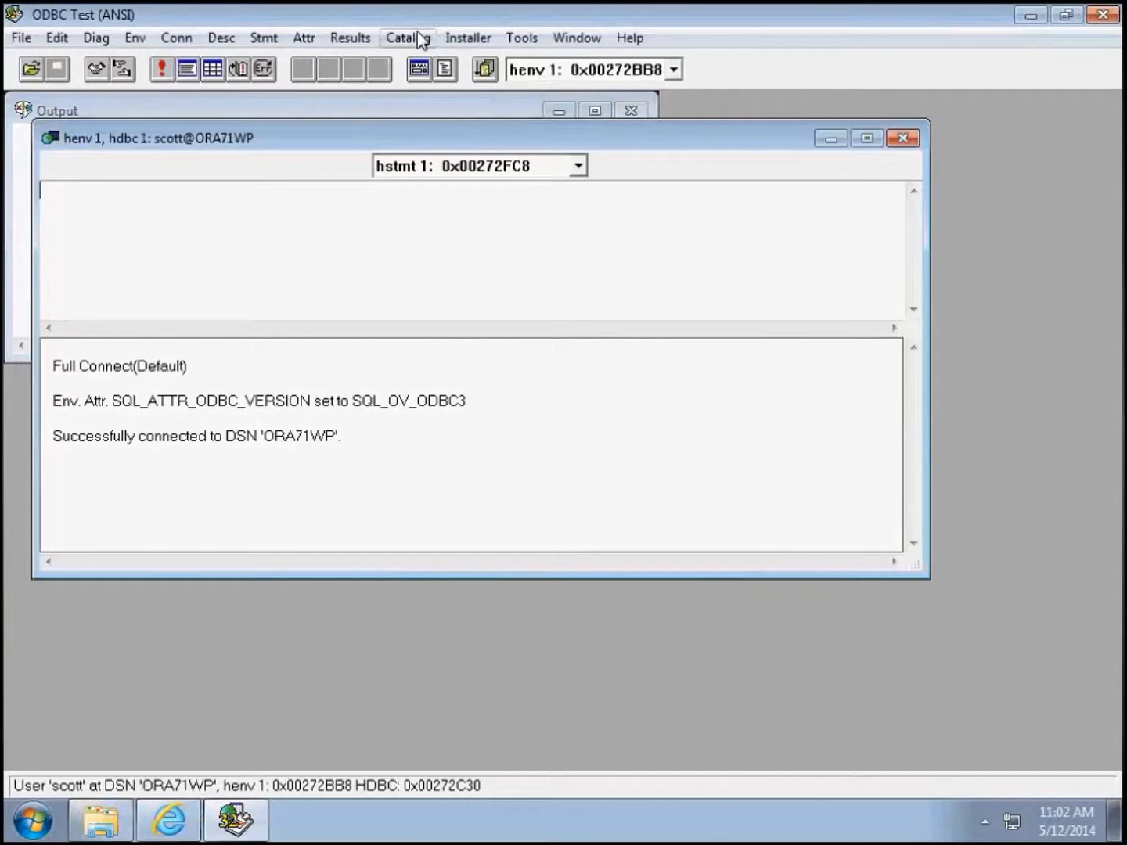
Run Catalog SQLGetTypeInfo for SQL_ALL_TYPES and fetch all 15 result rows with Get Data All
left_click(407, 38)
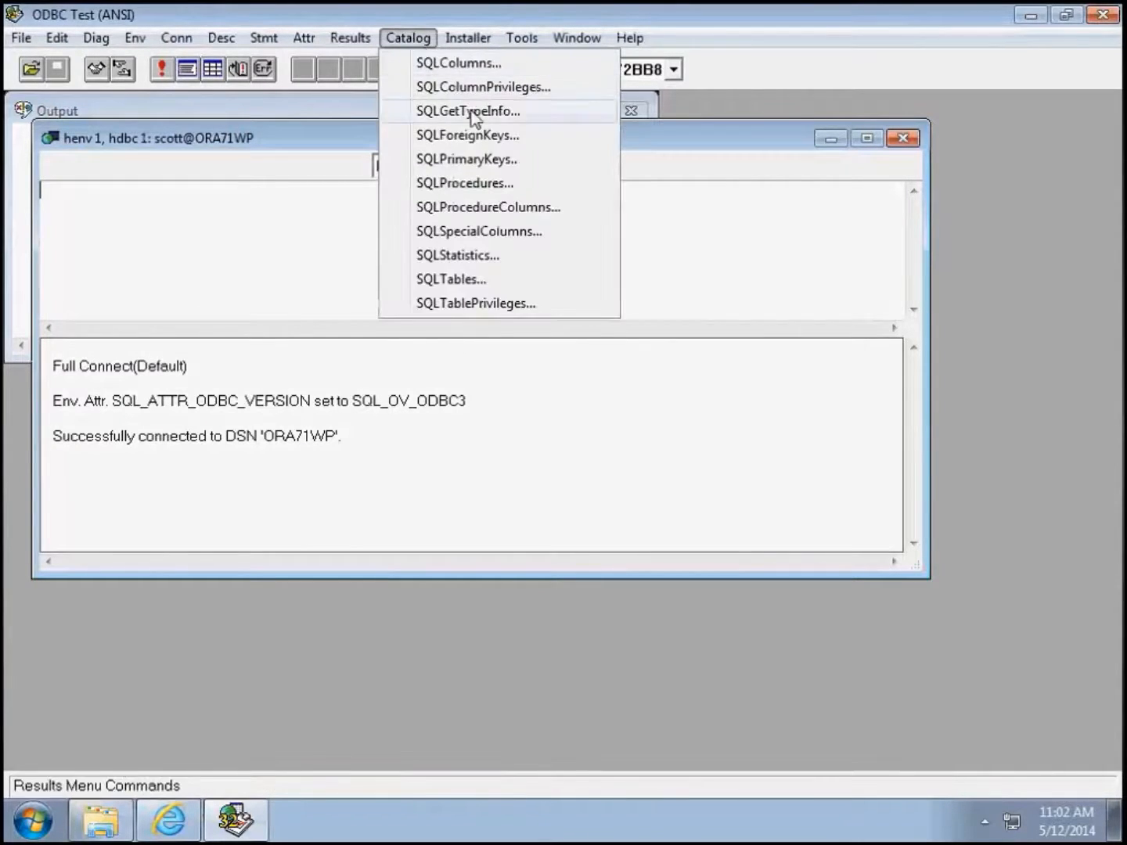
left_click(467, 109)
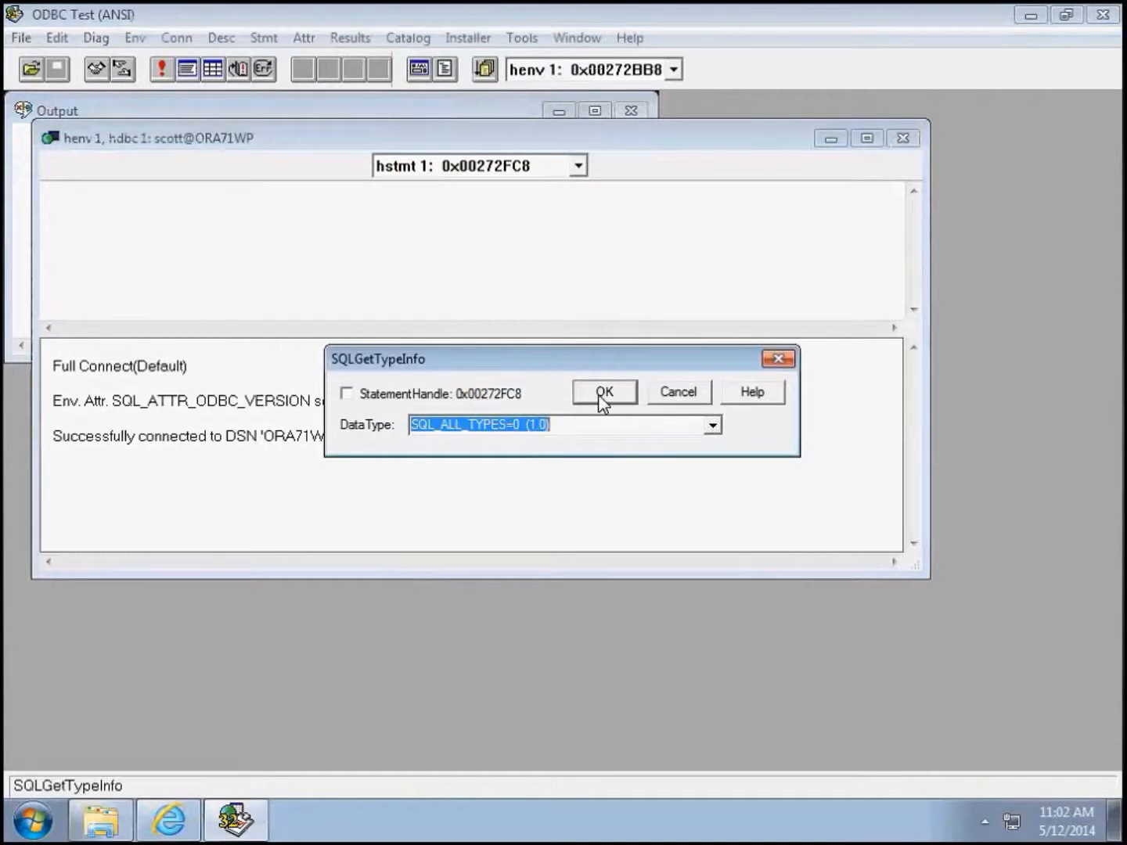
left_click(605, 391)
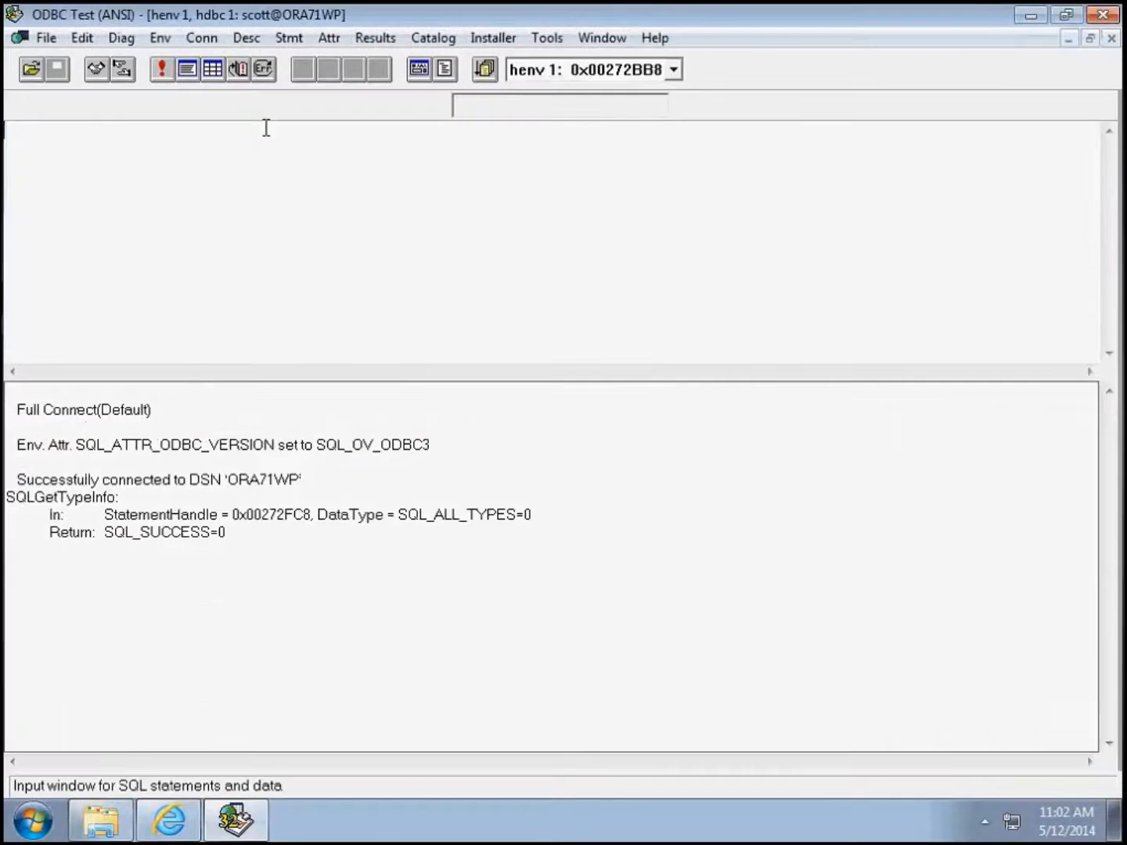
left_click(186, 69)
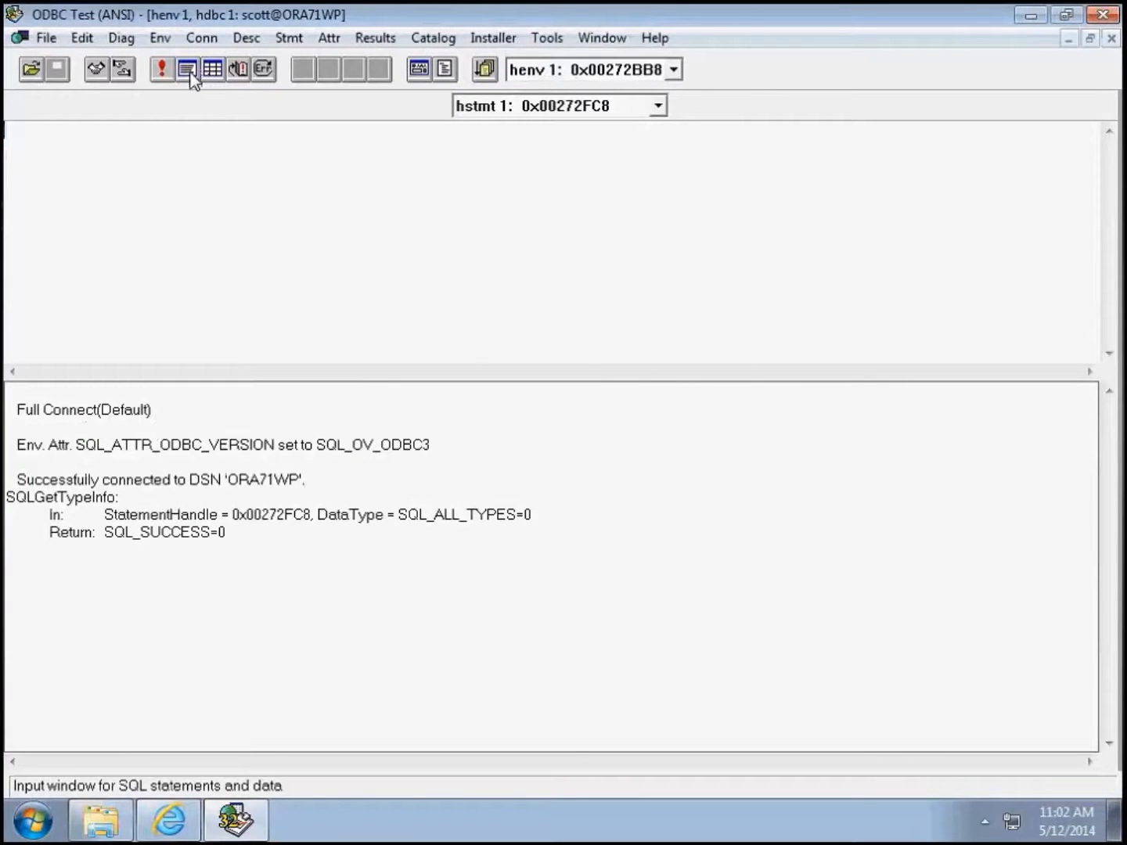
left_click(213, 69)
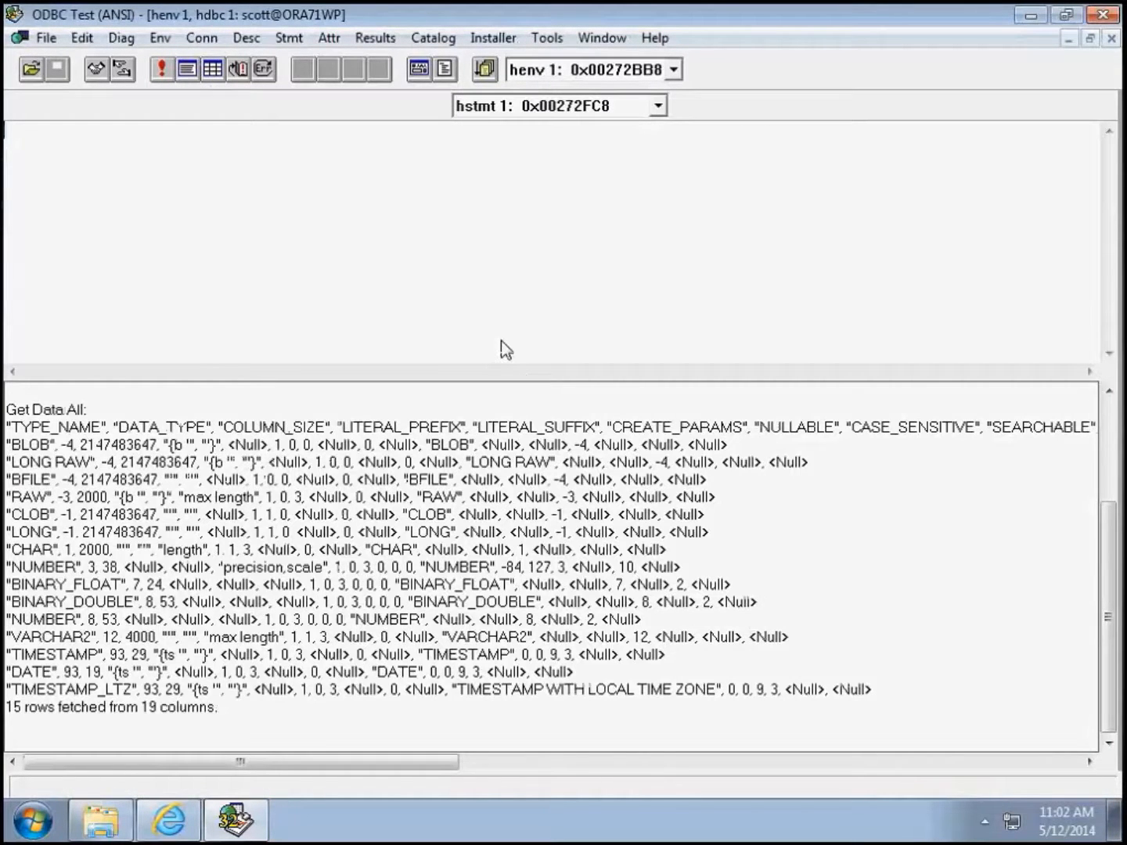
left_click(1102, 14)
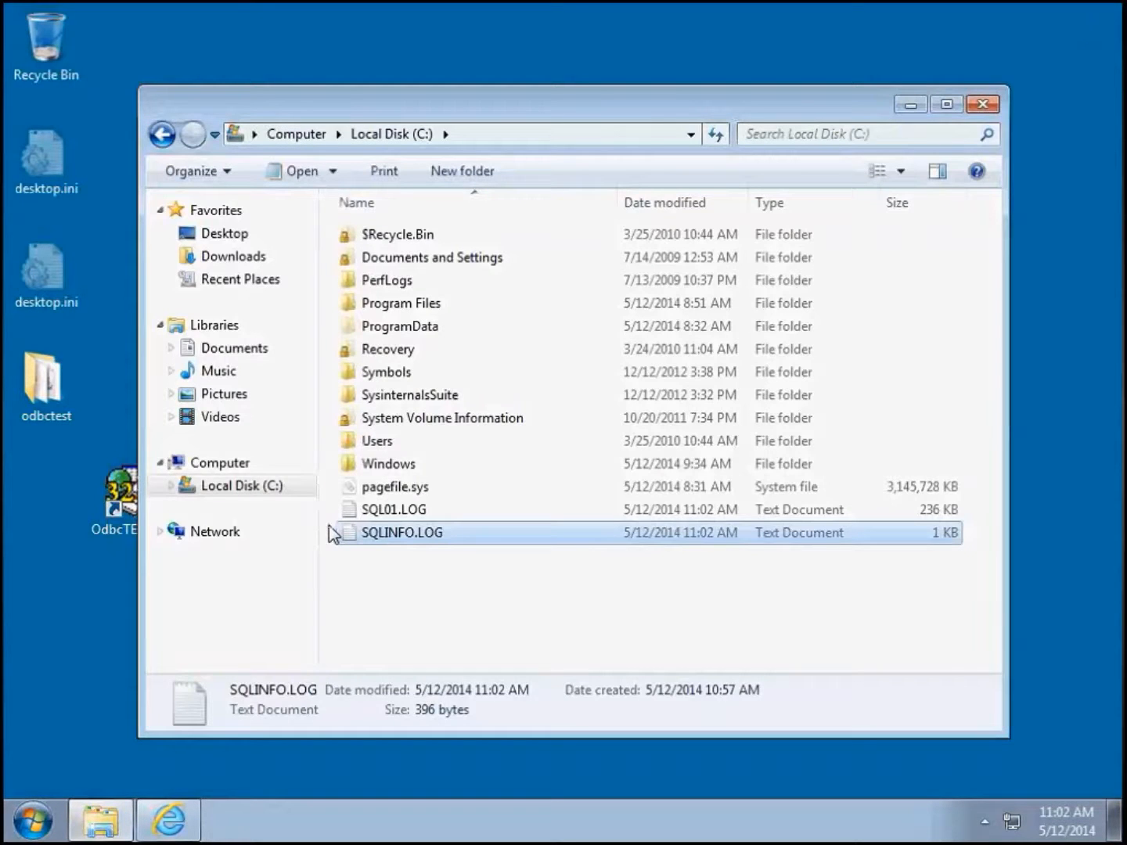
double_click(394, 510)
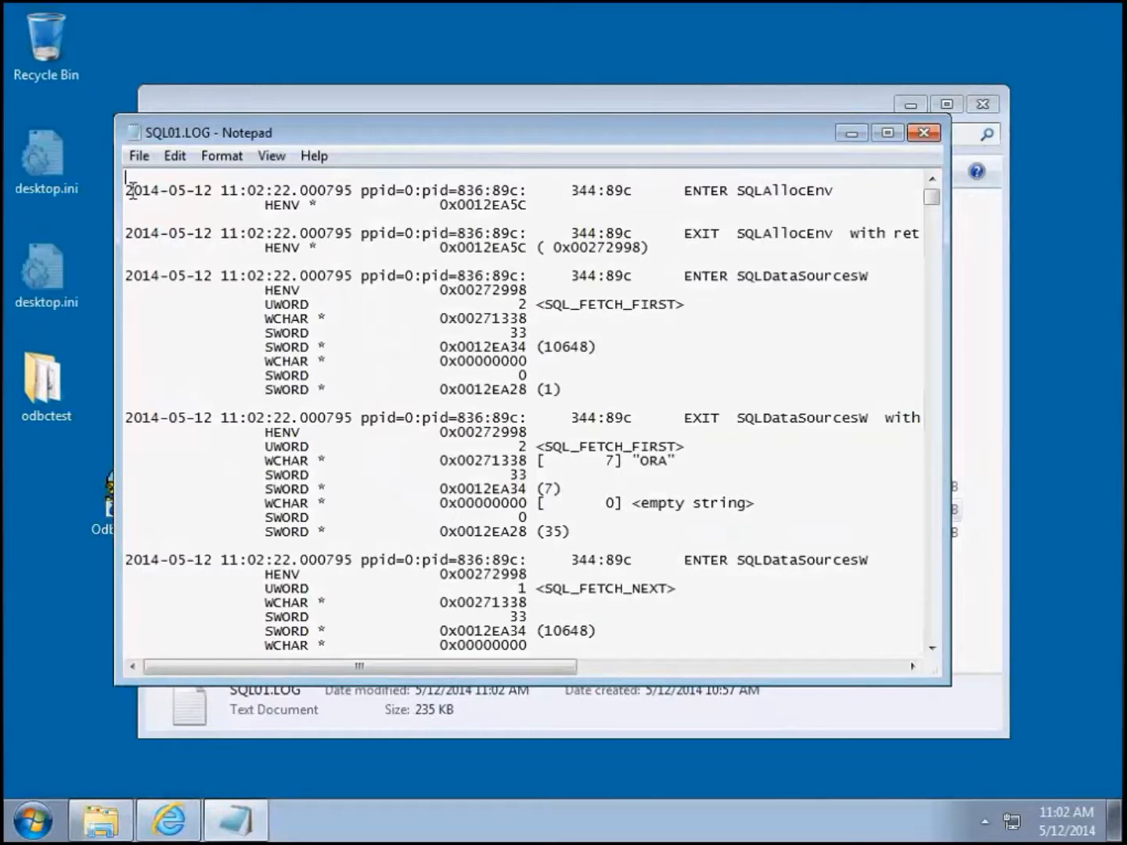
left_click_drag(132, 191, 337, 191)
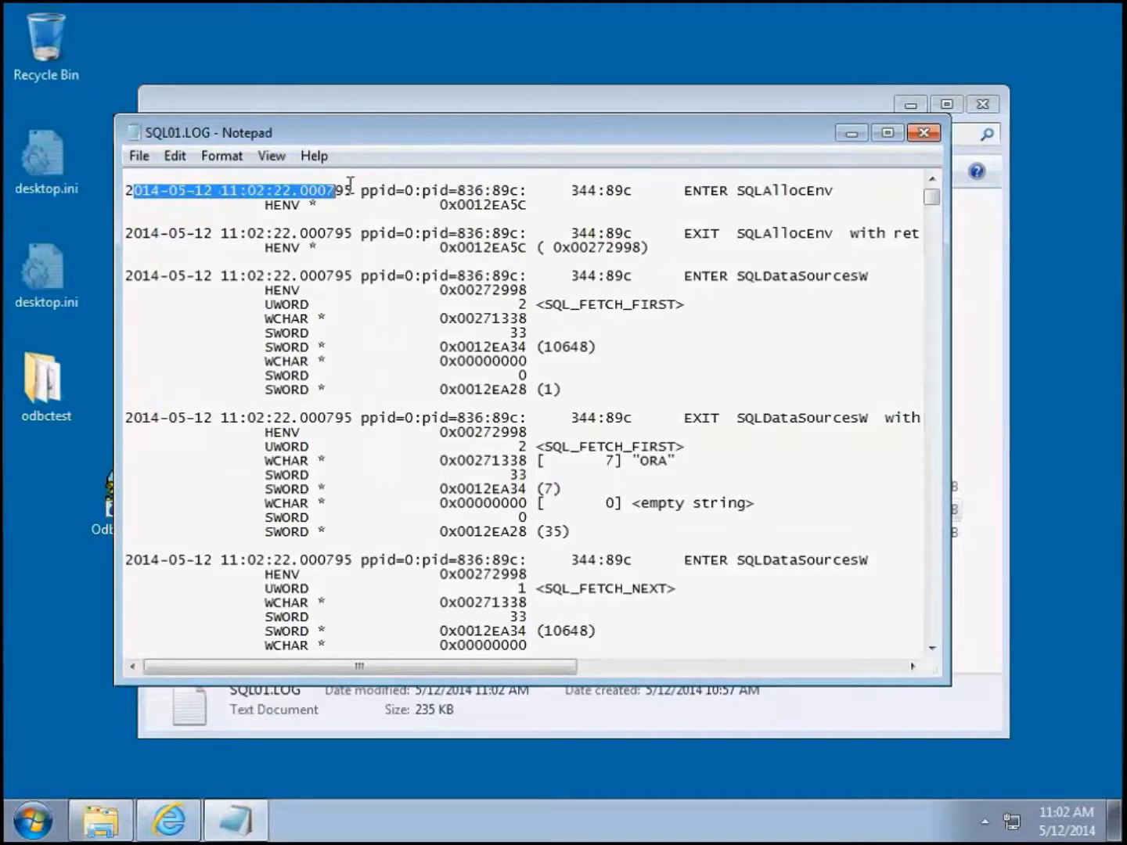
double_click(378, 191)
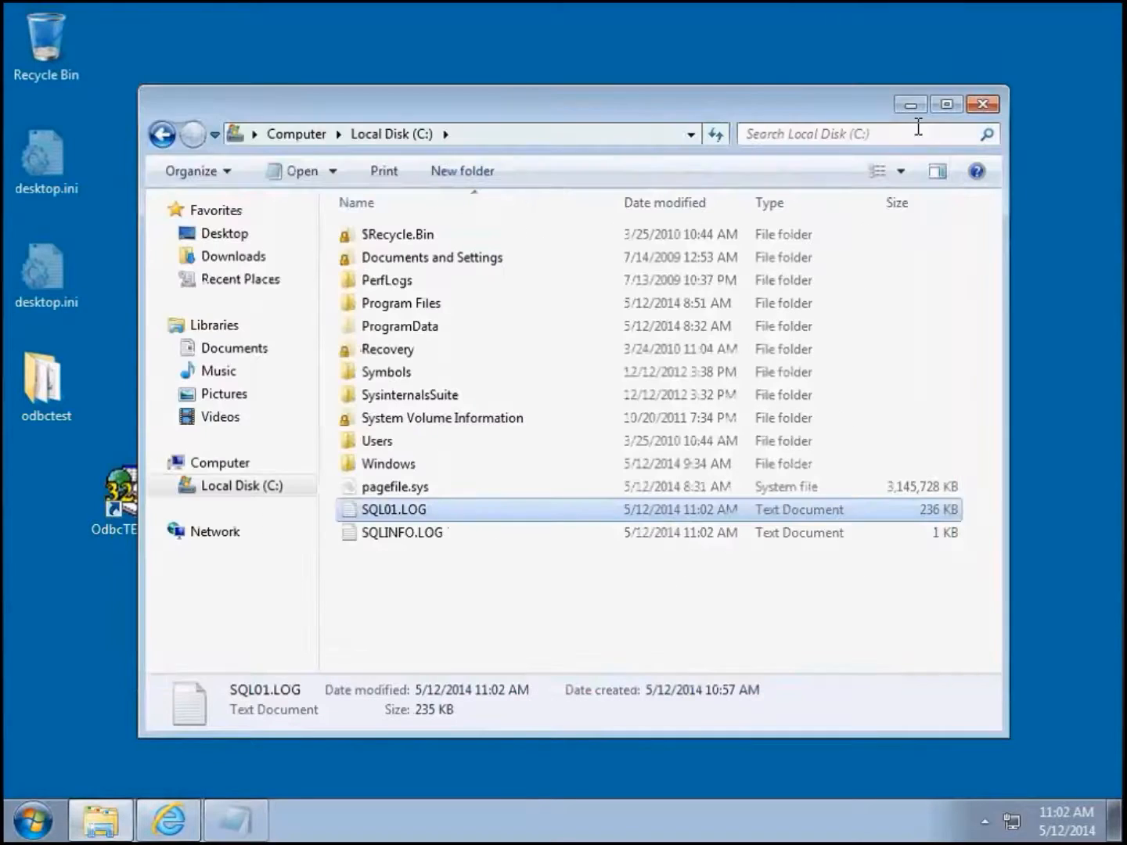
left_click(983, 104)
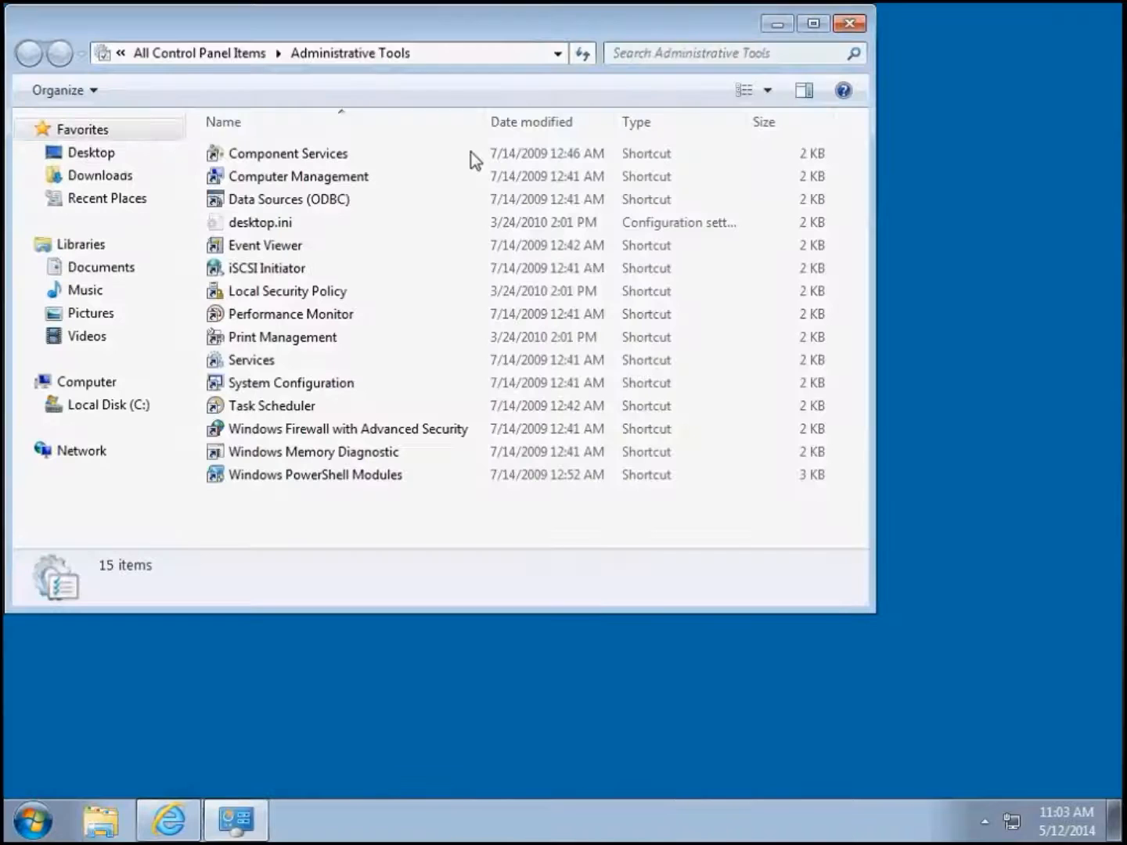
Stop ODBC tracing from the Tracing tab, confirm with OK, and close Administrative Tools
double_click(288, 199)
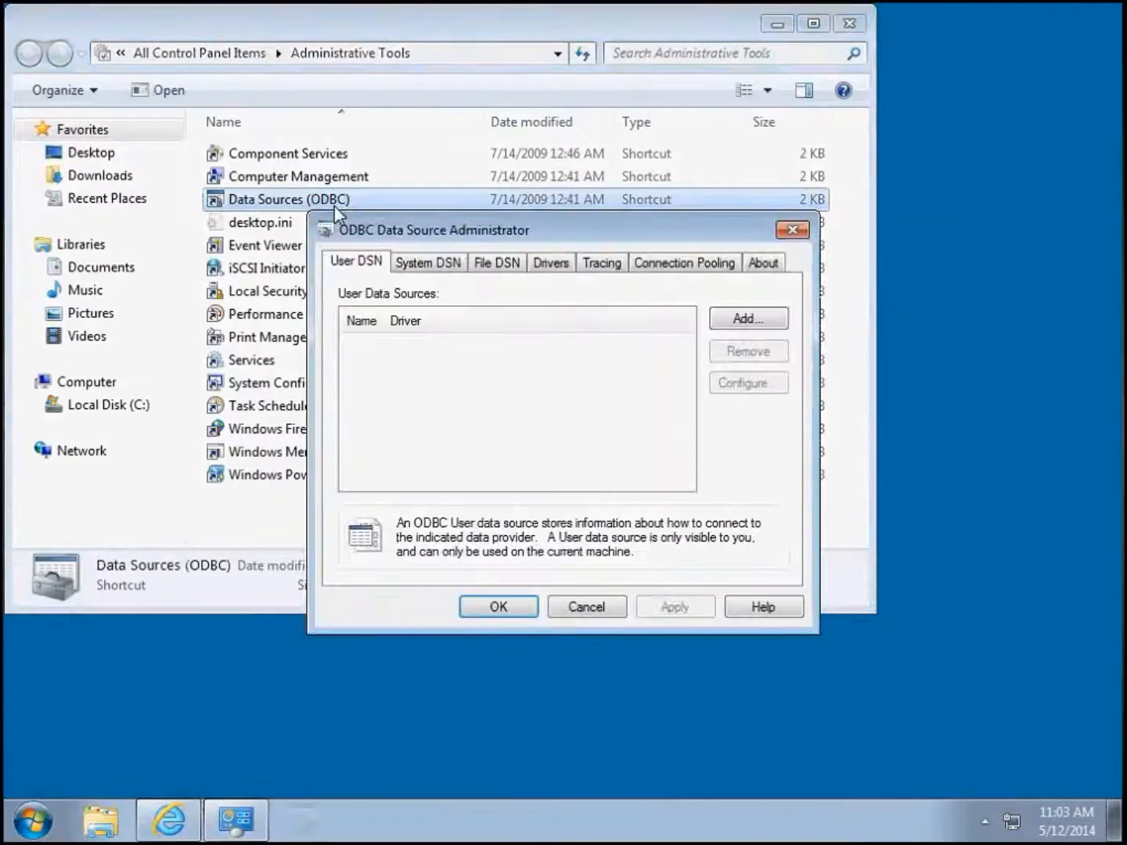
left_click(601, 263)
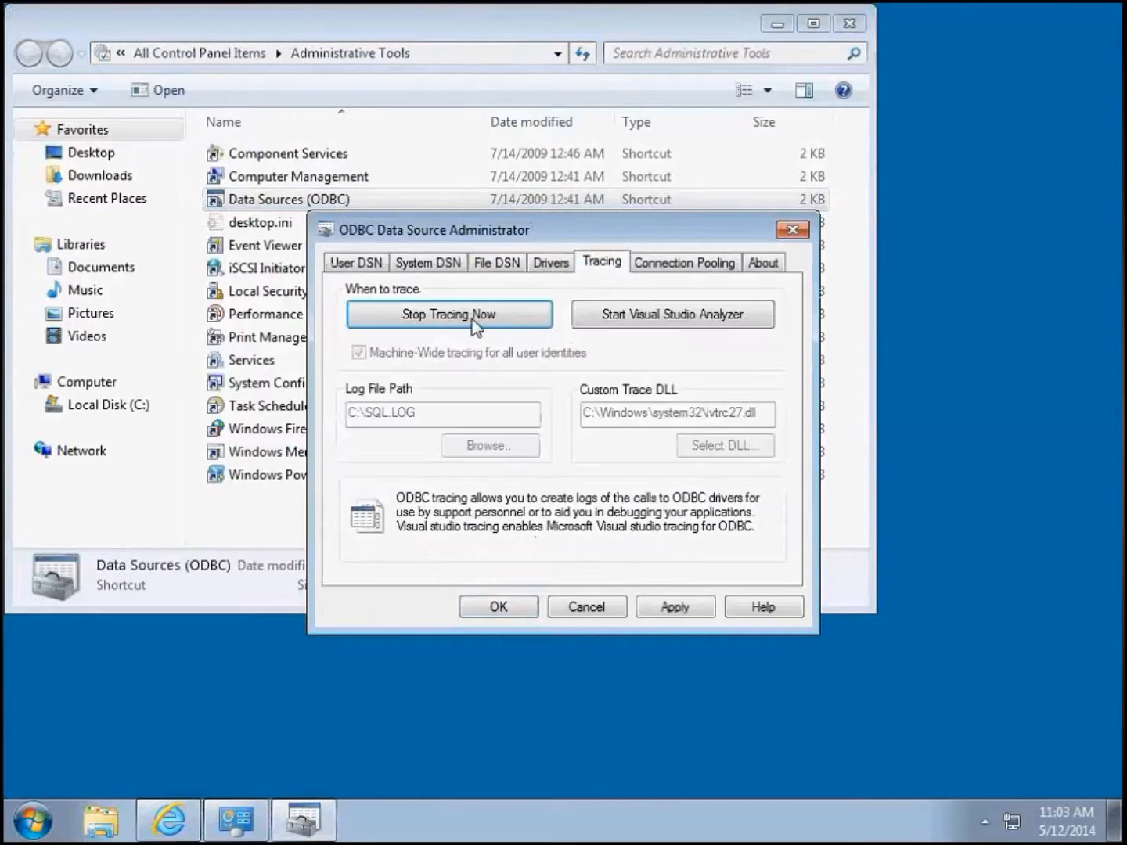
left_click(448, 313)
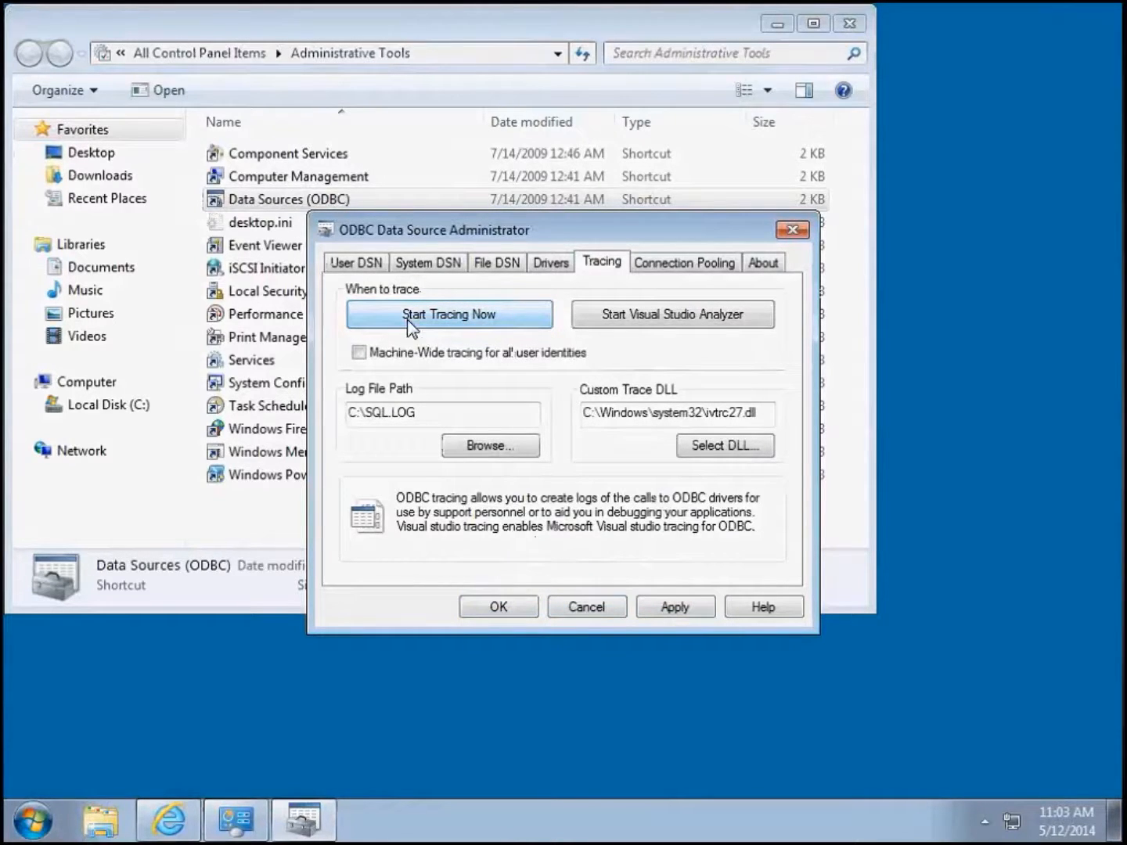
mouse_move(463, 338)
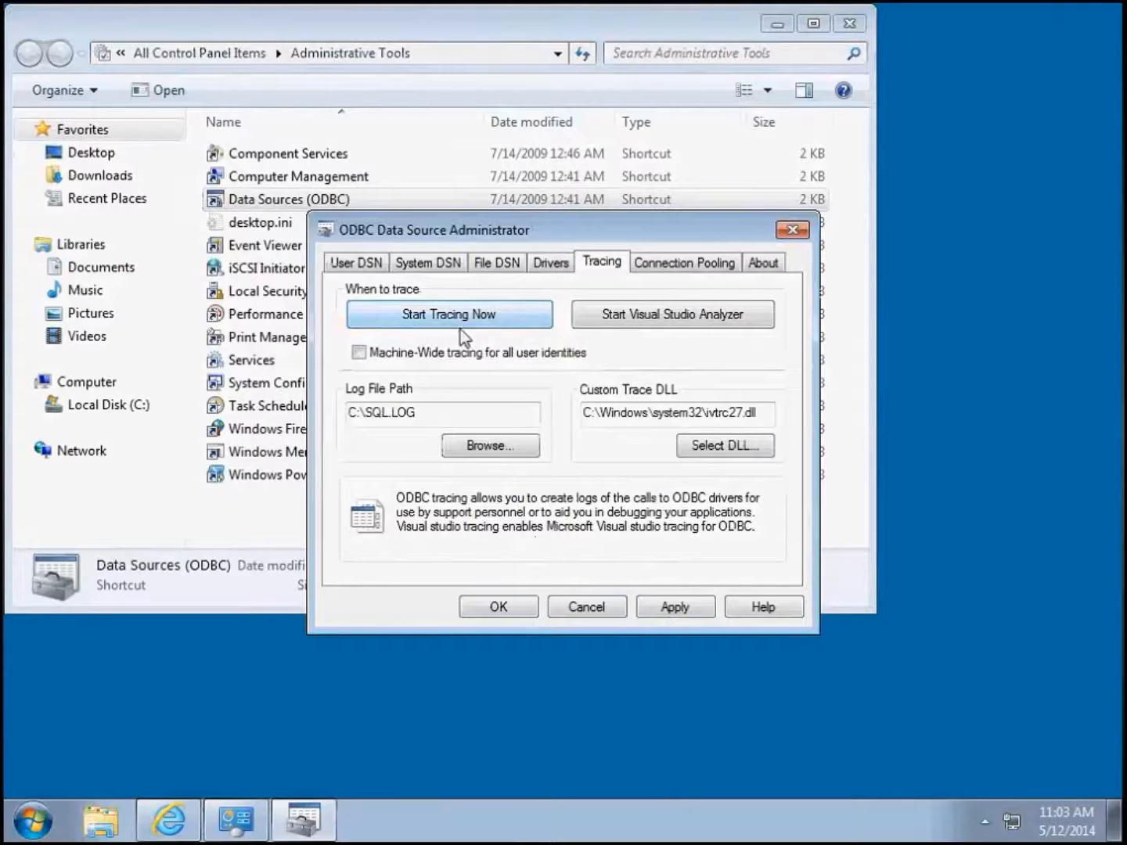
mouse_move(498, 607)
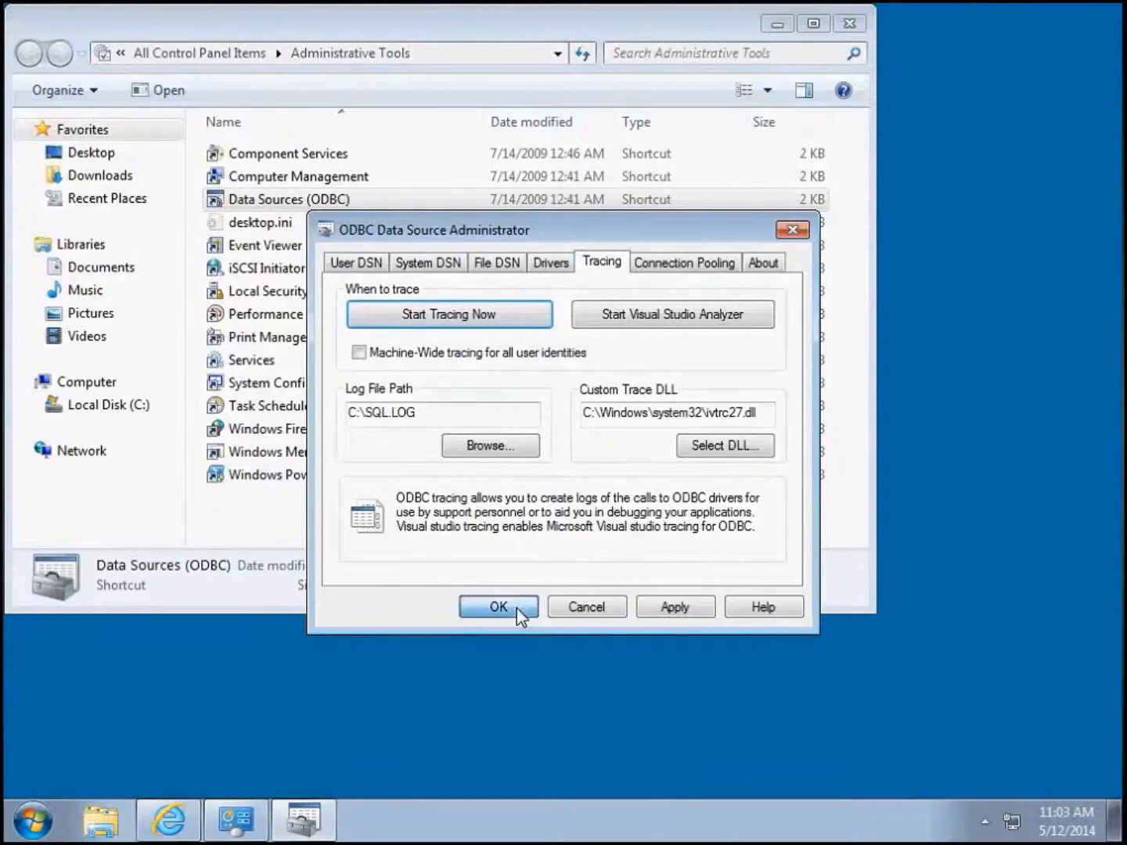
left_click(498, 607)
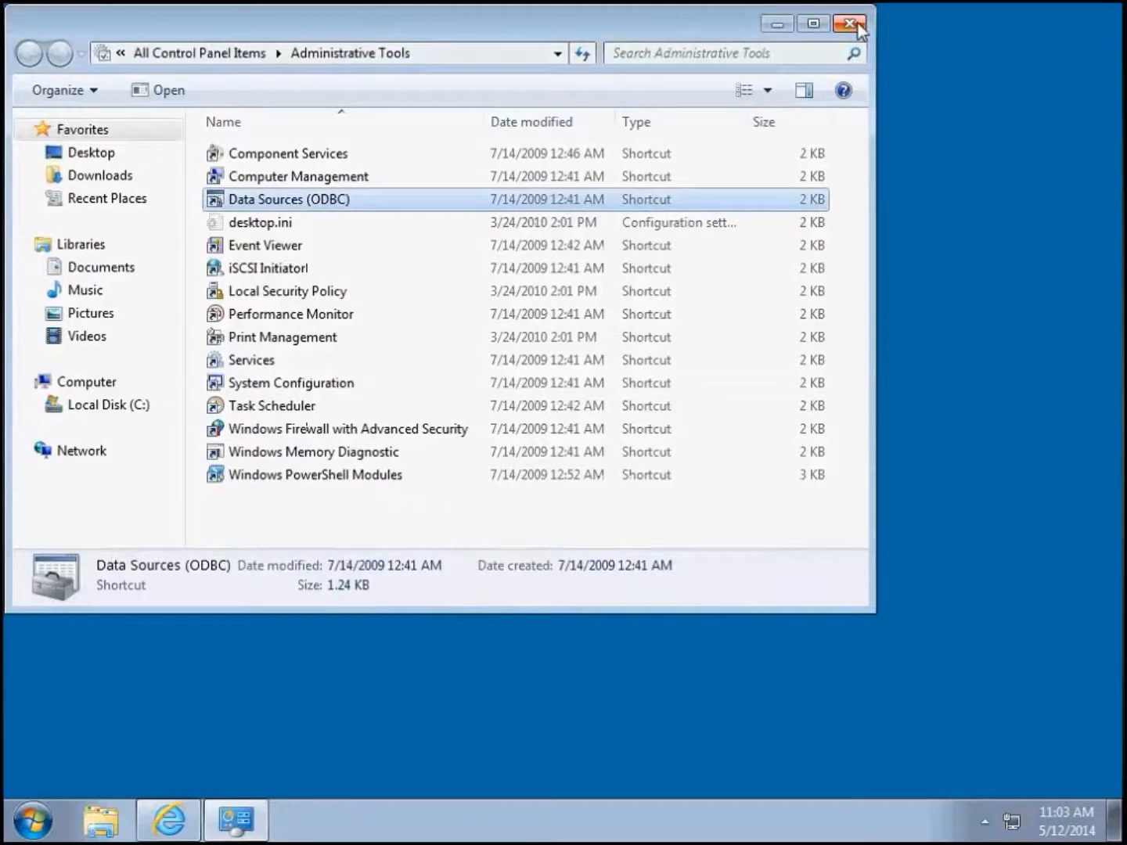
left_click(850, 22)
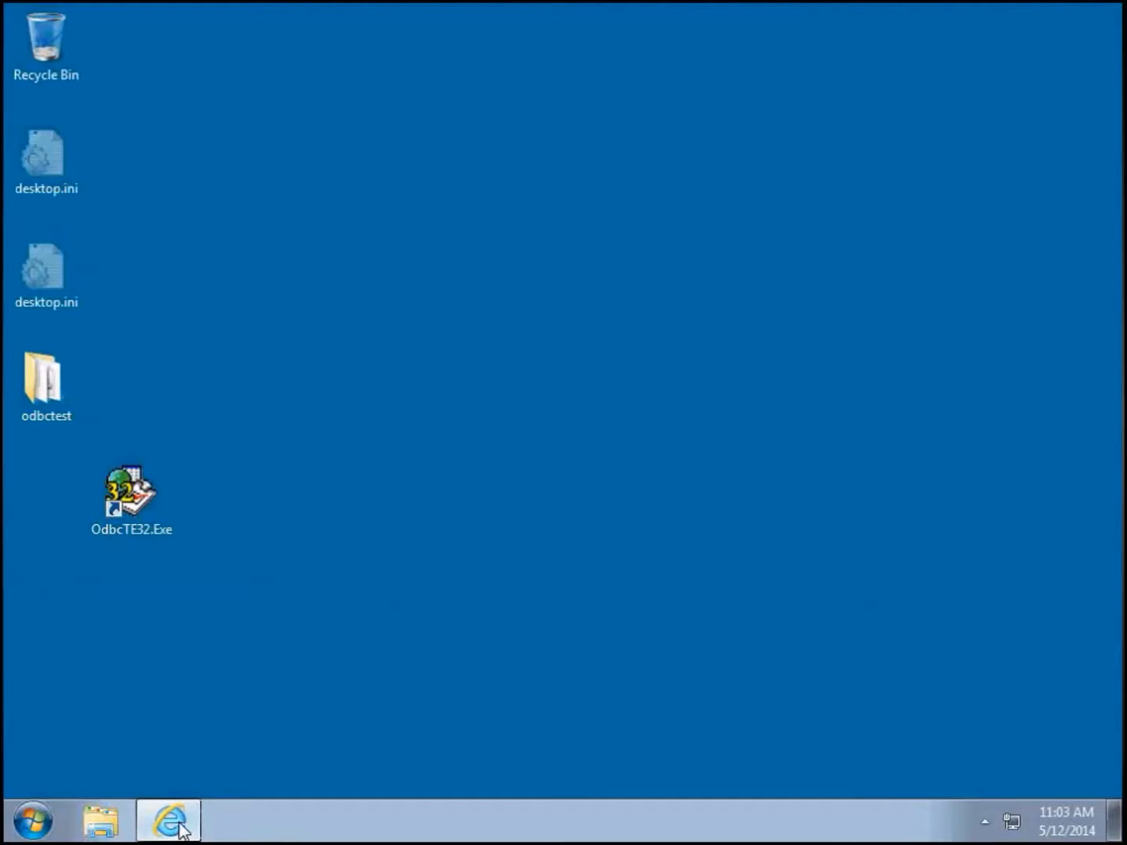